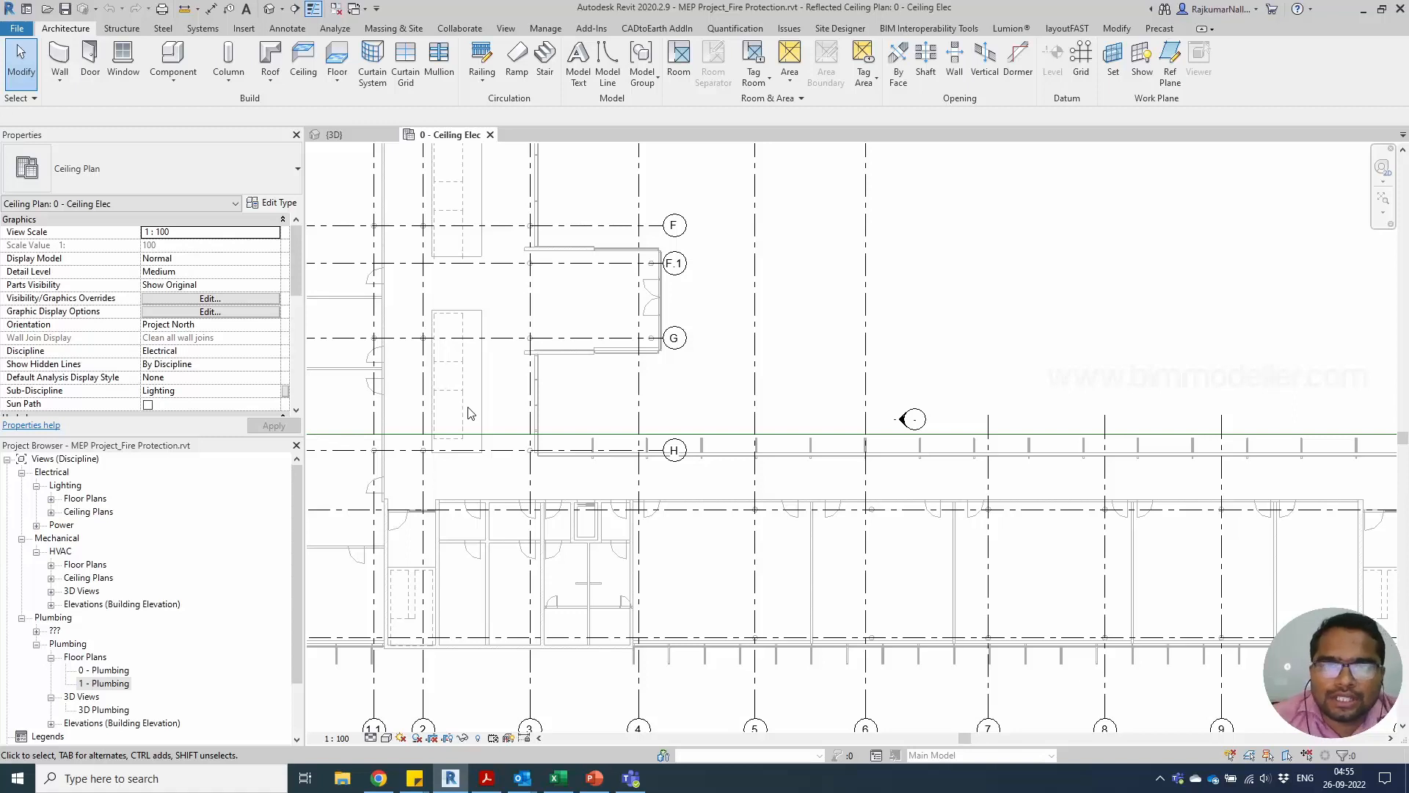
Step: Duplicate the 1 - Plumbing floor plan with detailing
left_click(341, 454)
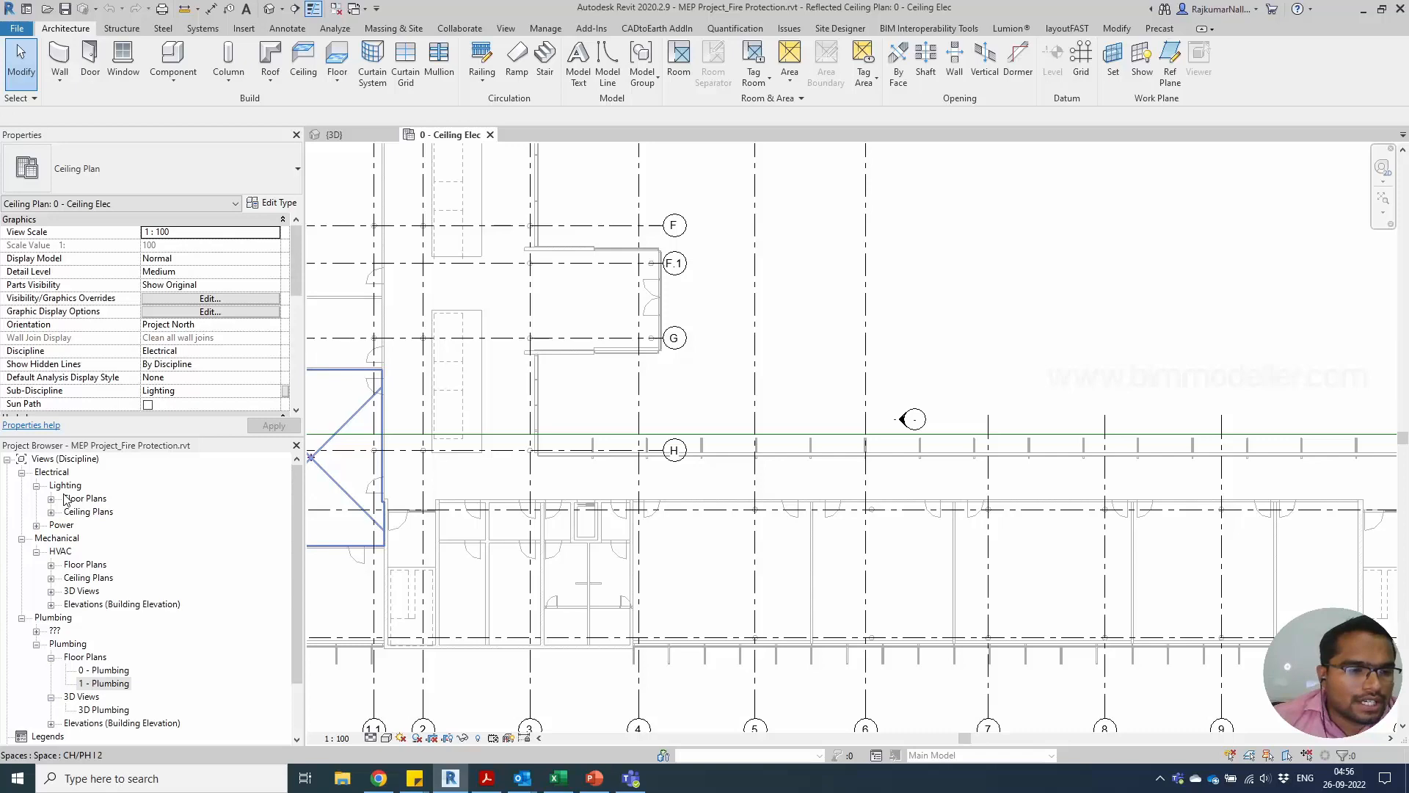
mouse_move(58, 621)
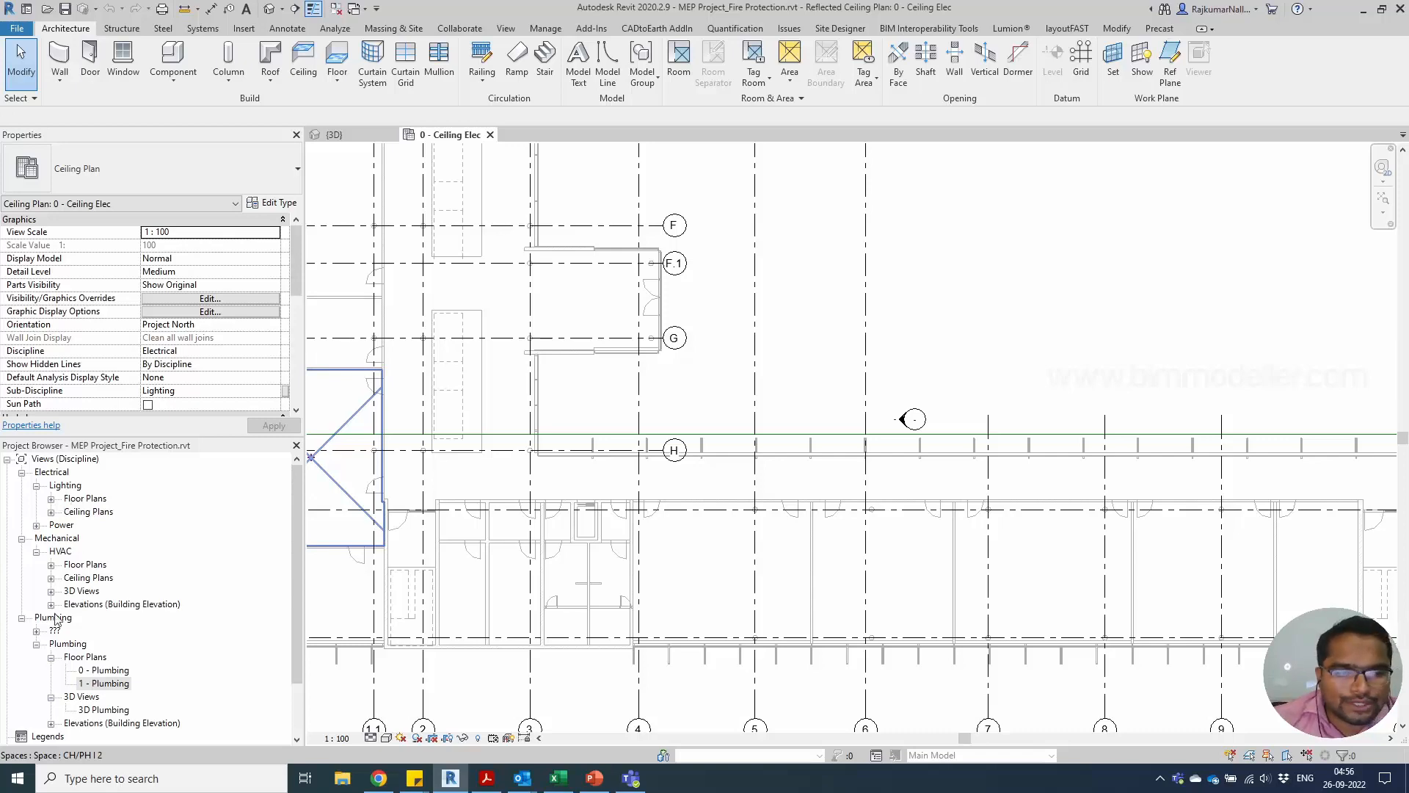
left_click(53, 616)
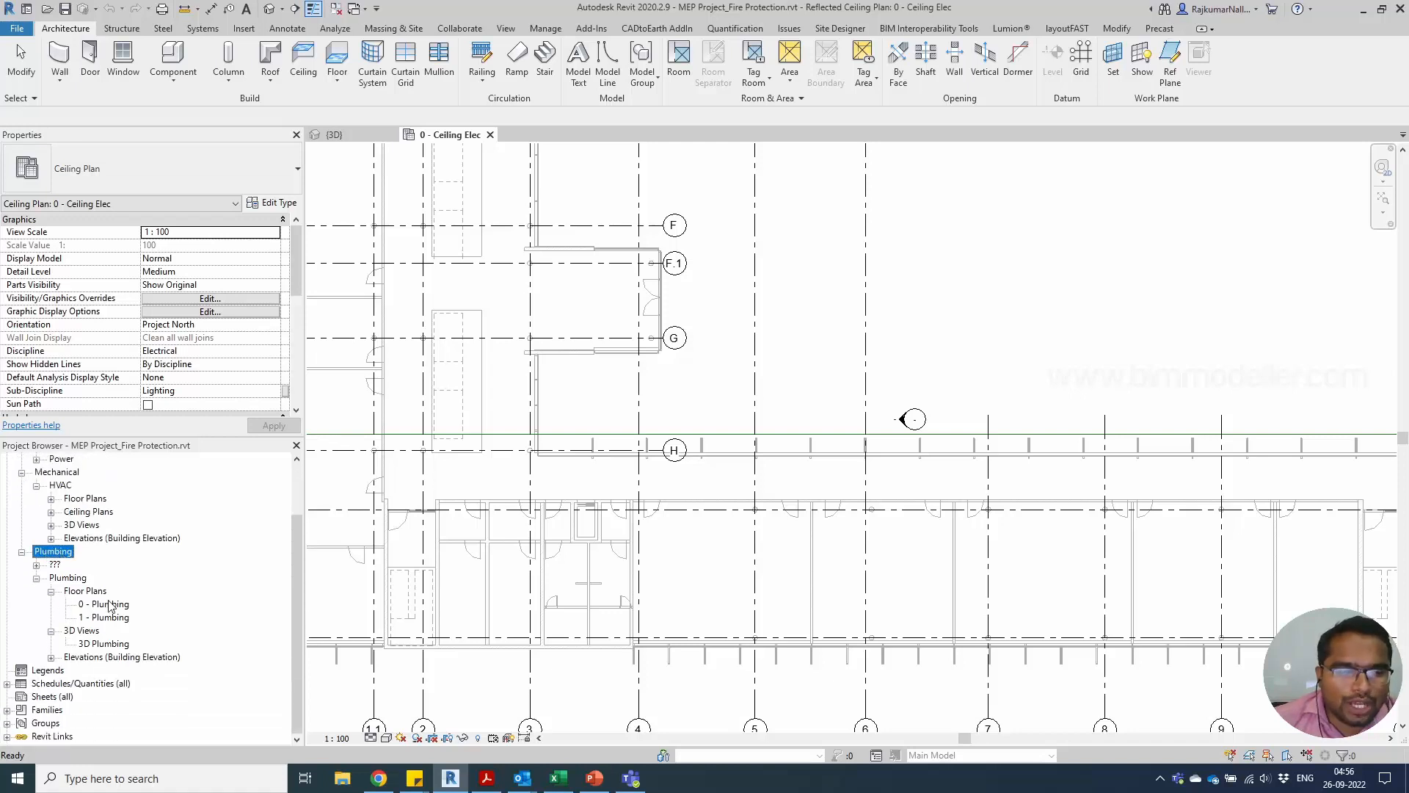
mouse_move(147, 604)
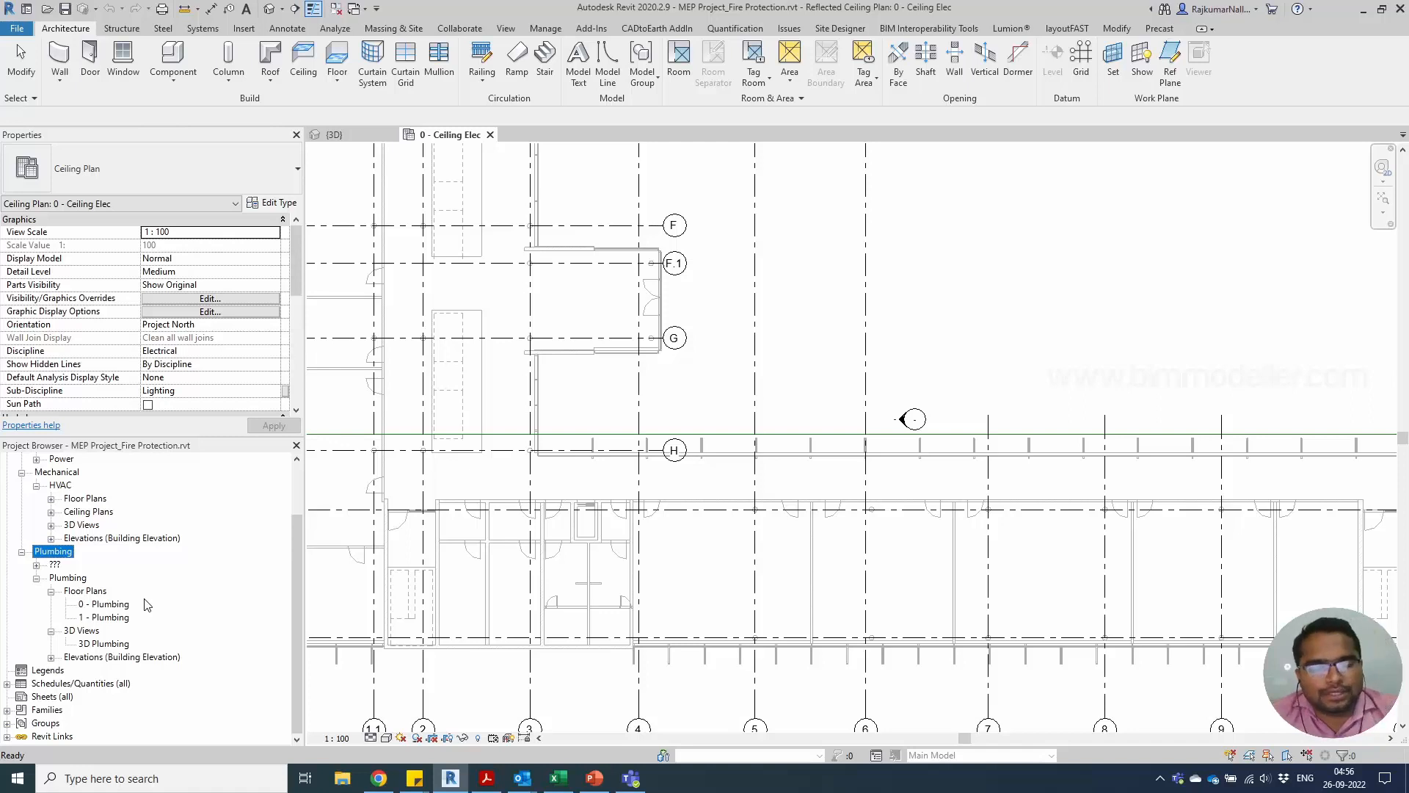
mouse_move(134, 612)
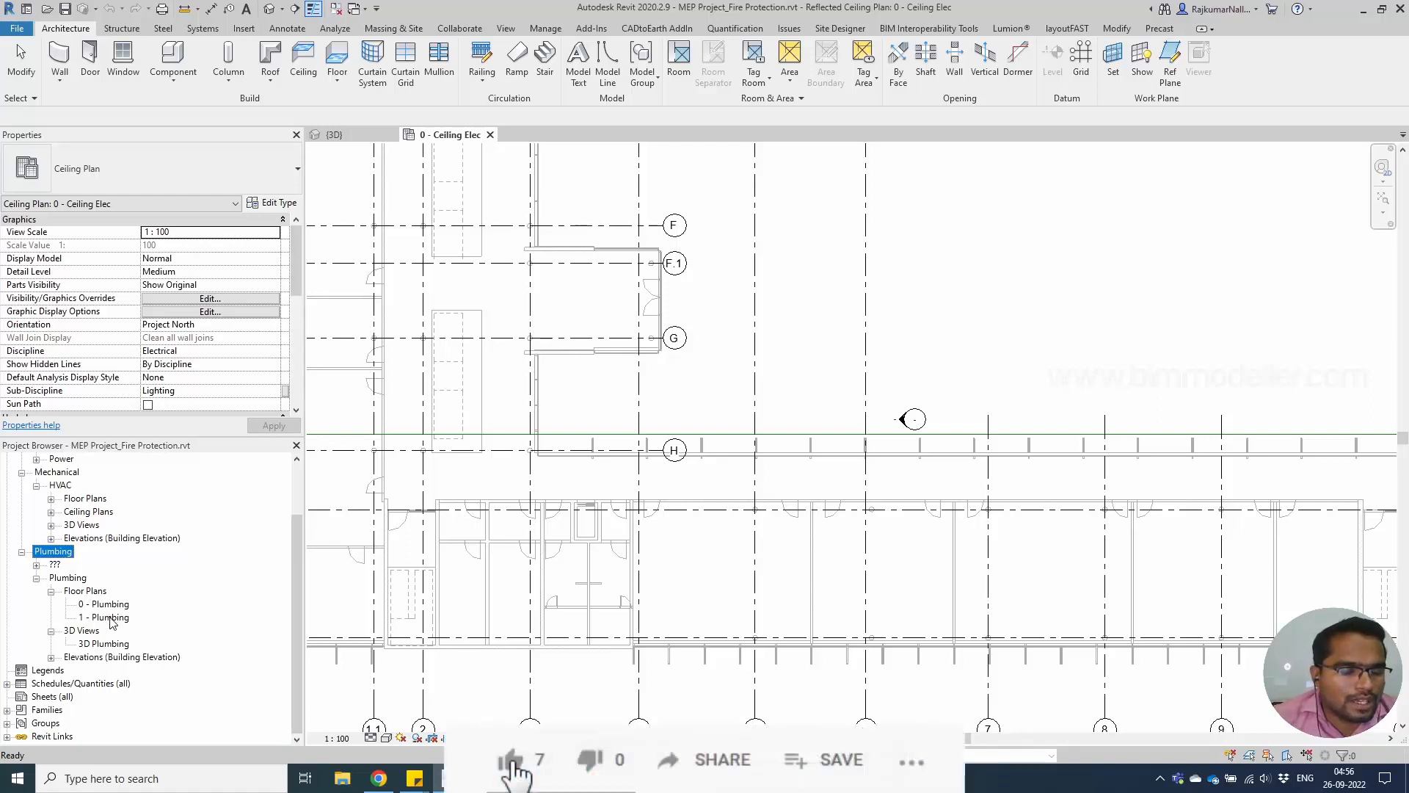
left_click(104, 617)
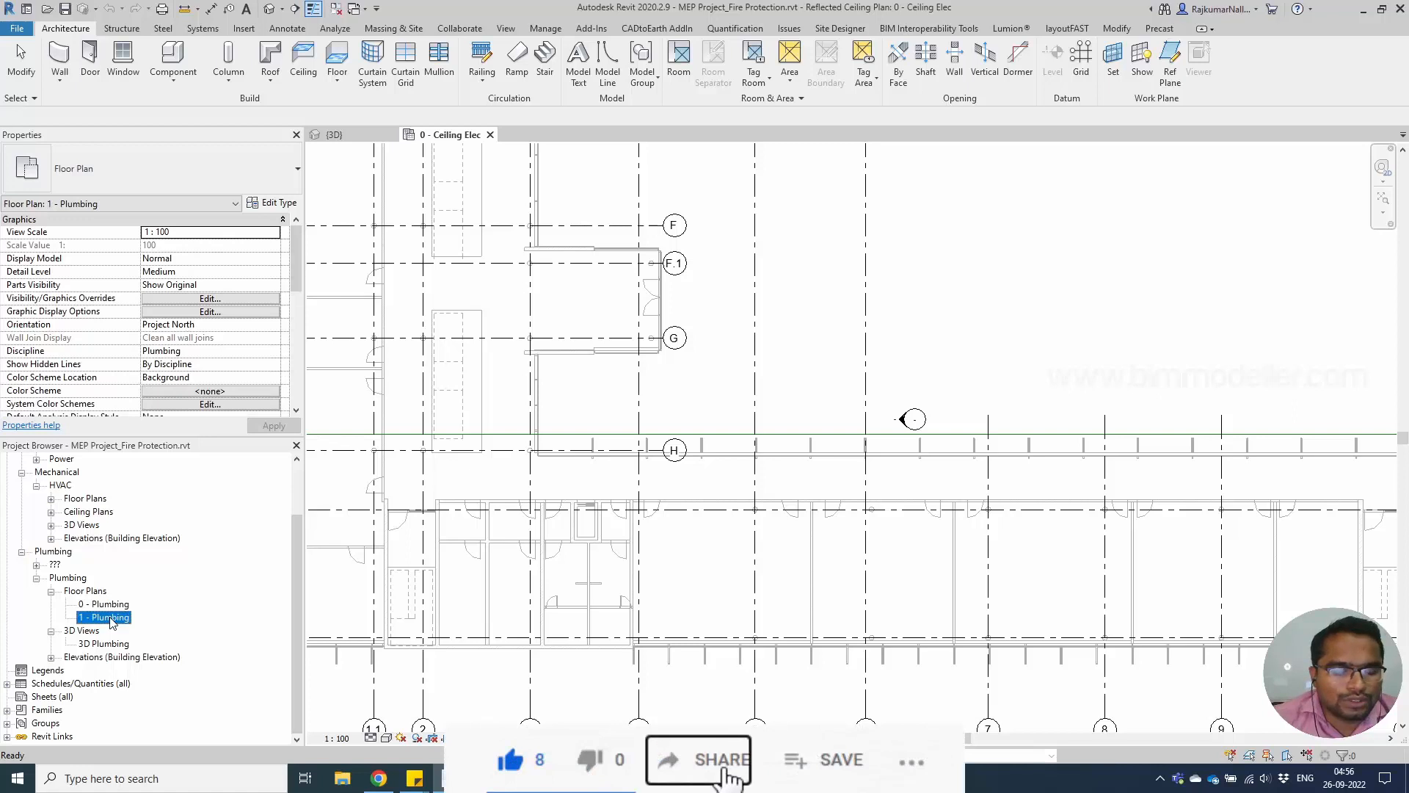
right_click(103, 618)
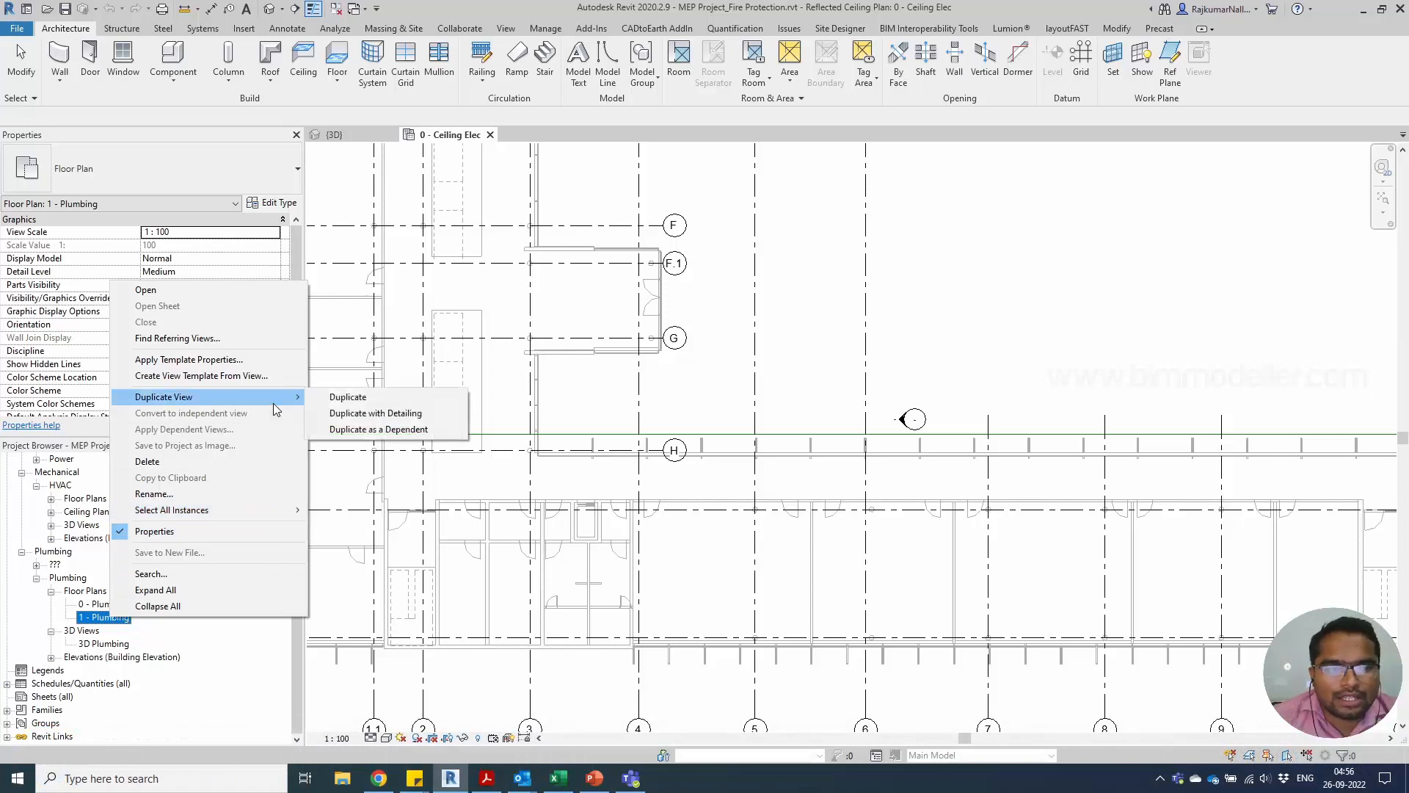
mouse_move(375, 413)
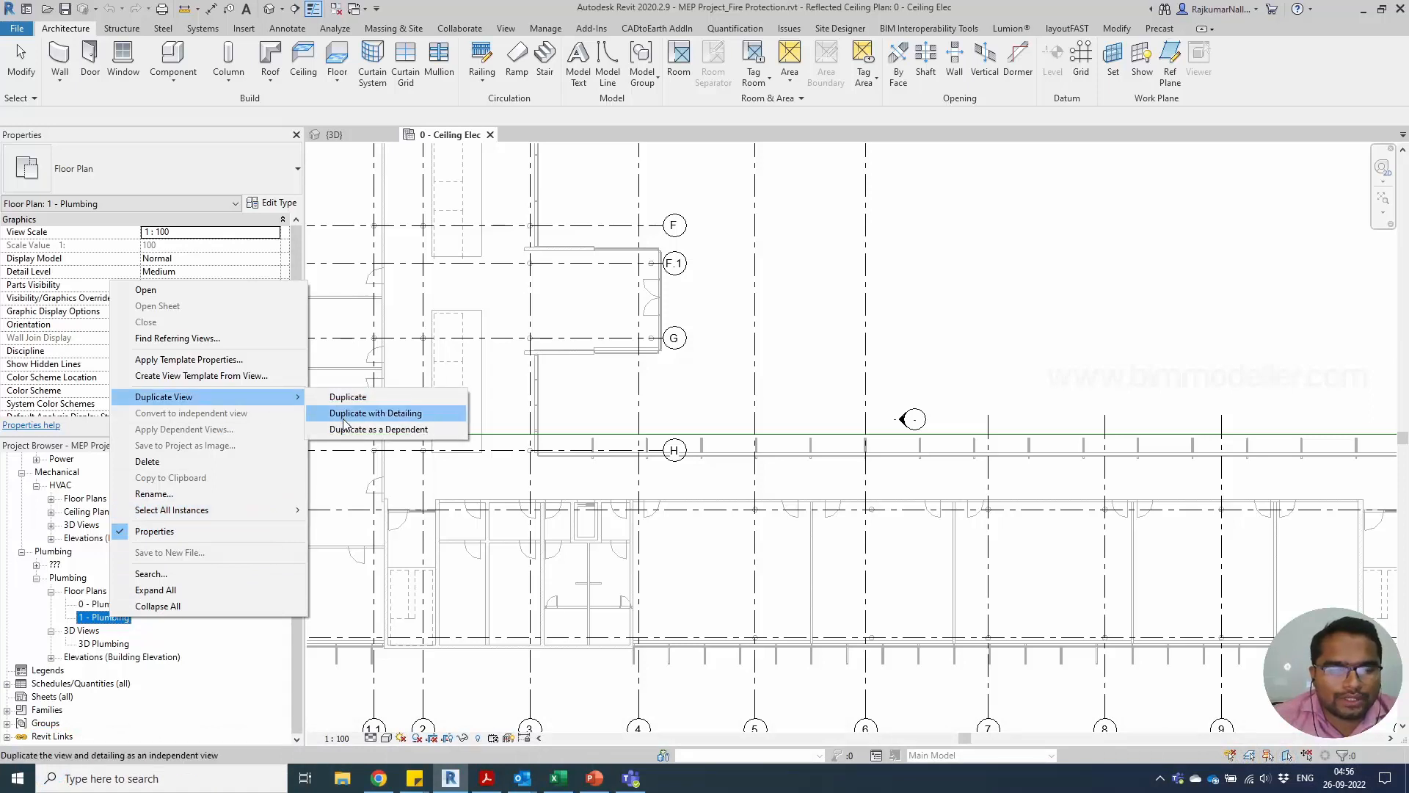
left_click(376, 412)
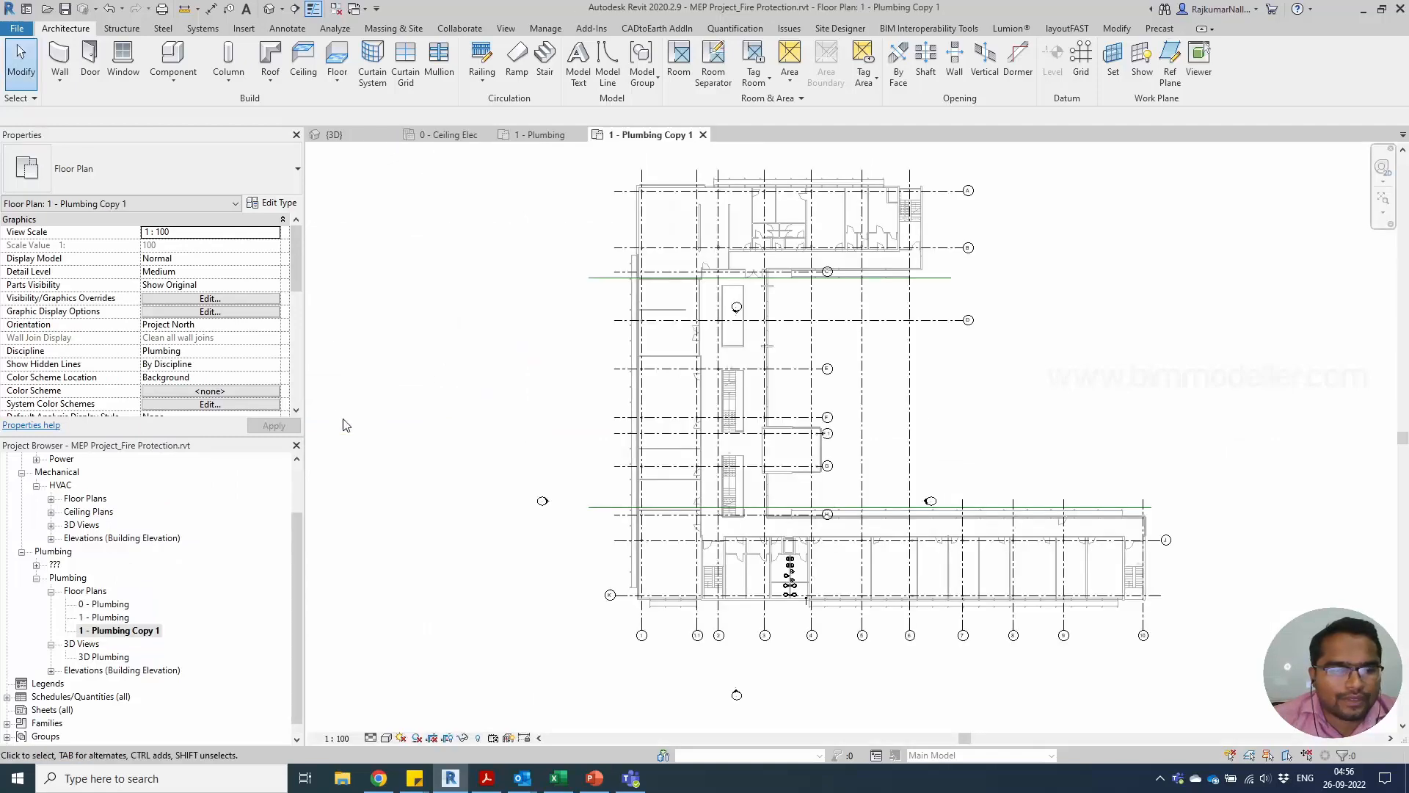
mouse_move(85, 607)
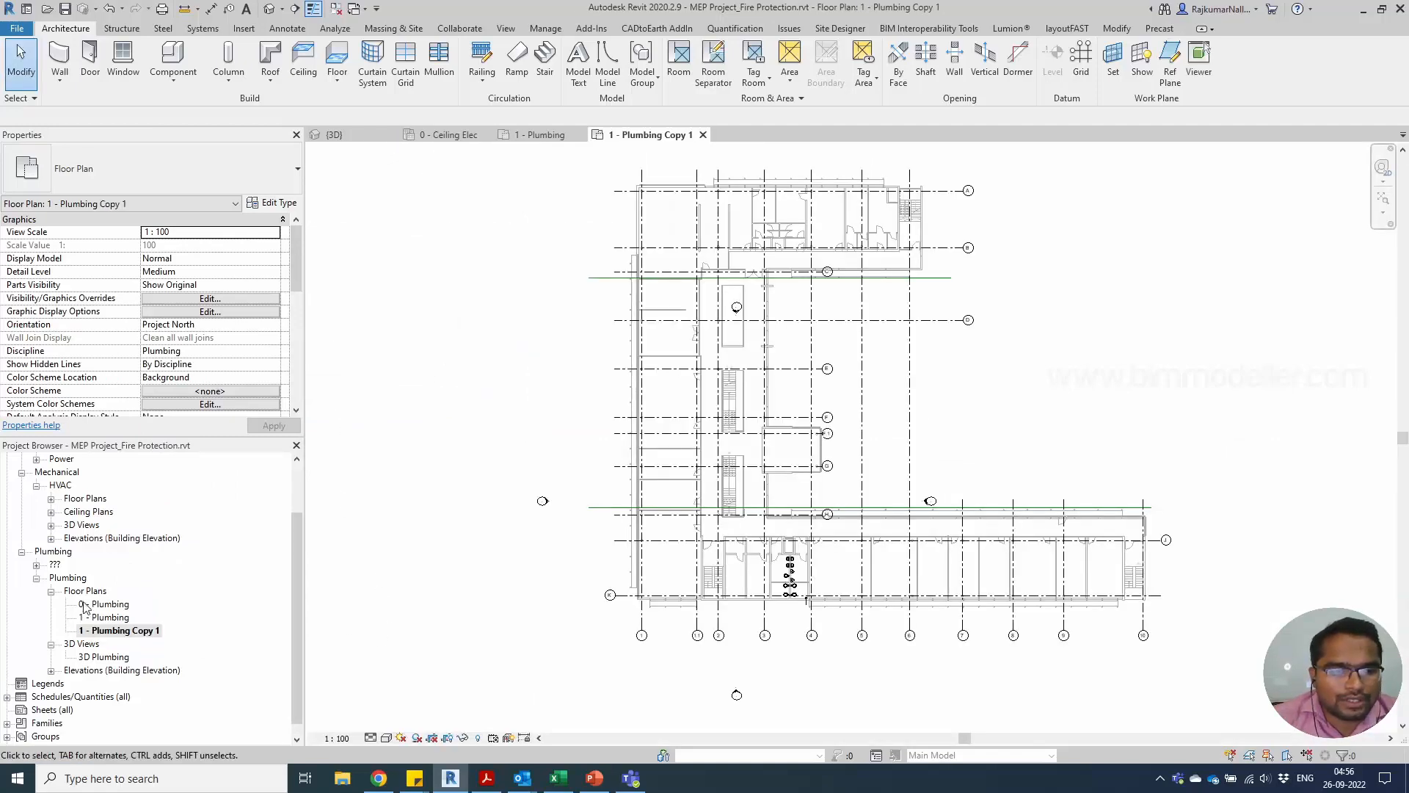
Step: Rename the copied plan to 1 - Fire and open it
right_click(121, 630)
type("1 - Fire")
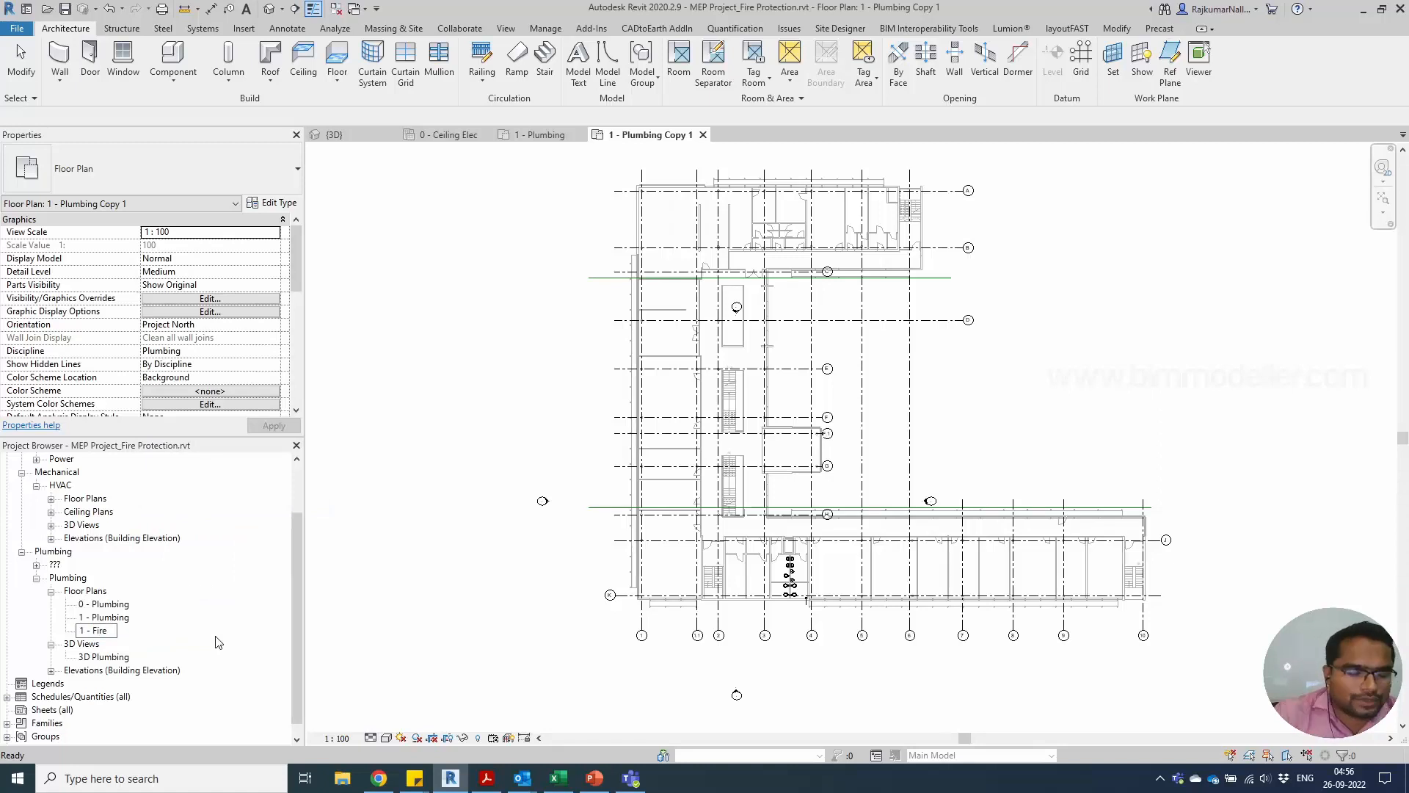
double_click(96, 630)
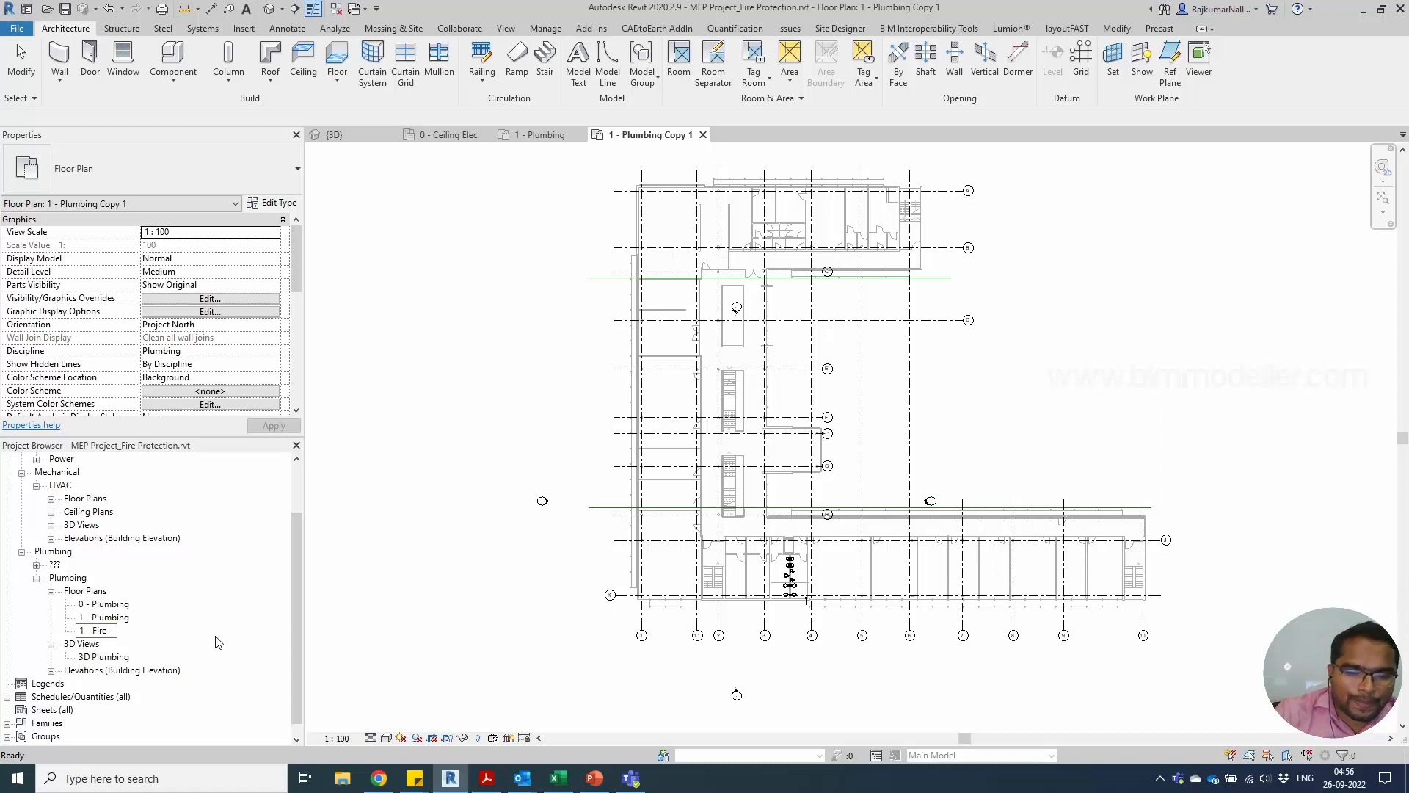
double_click(95, 617)
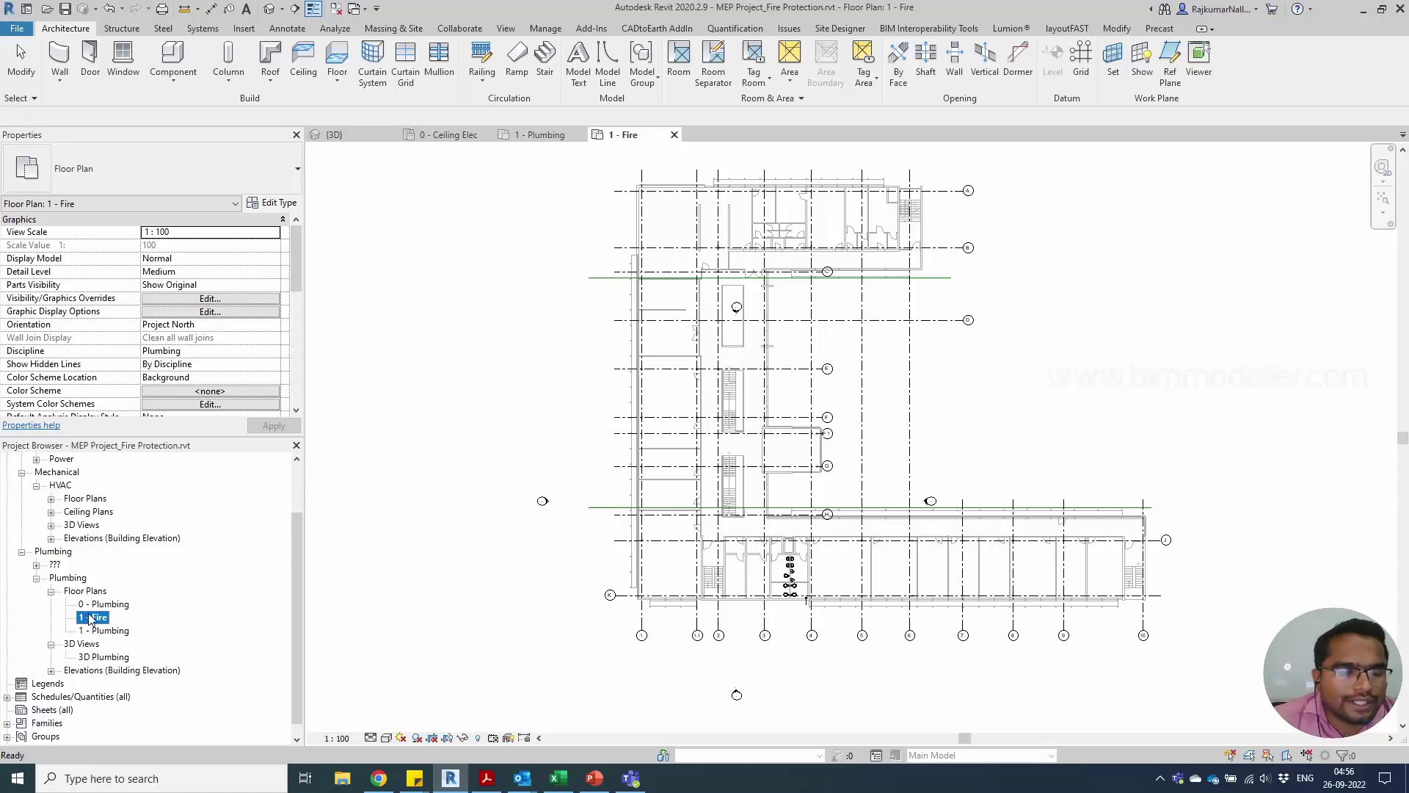
Step: Set the 1 - Fire plan's Sub-Discipline property to Fire Protection
scroll("down", 3)
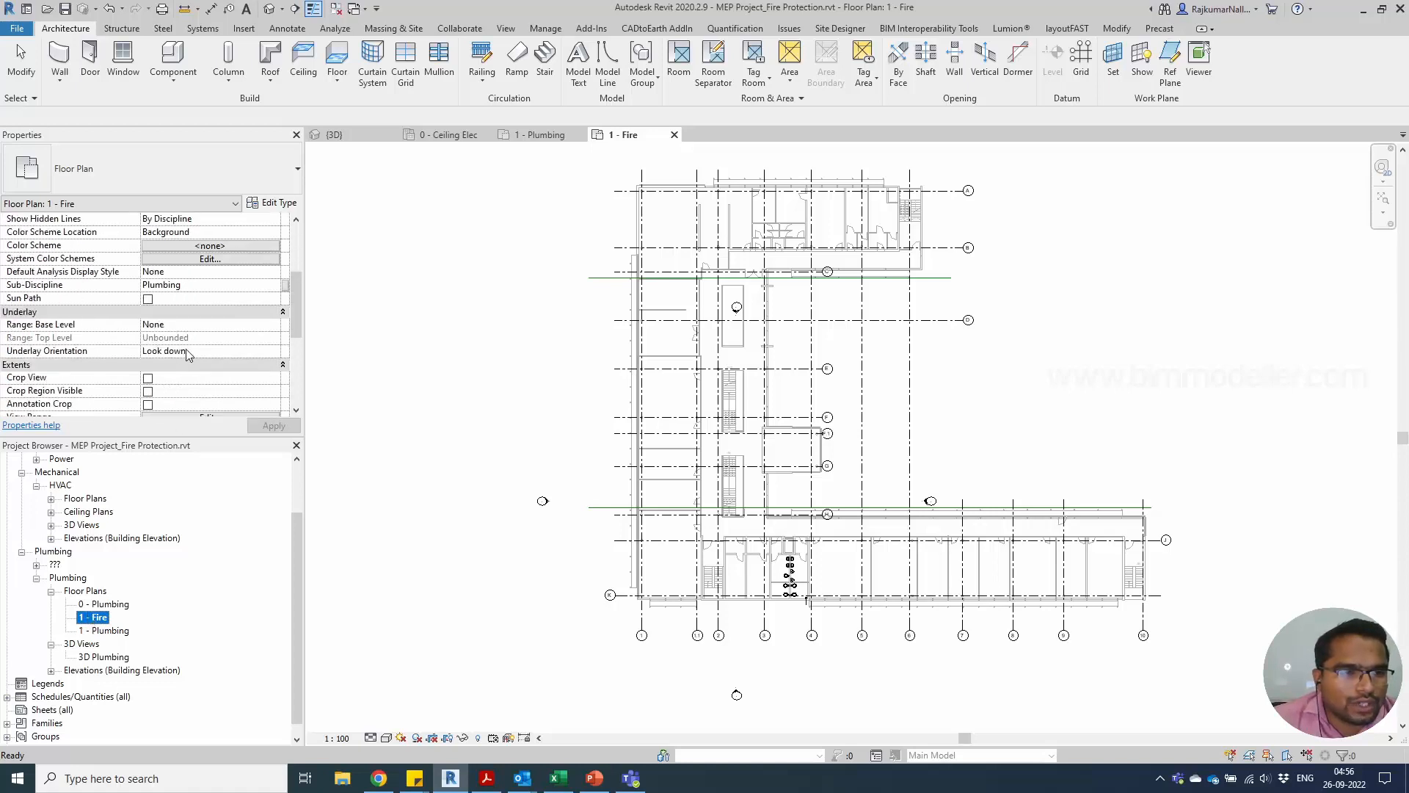
scroll("down", 3)
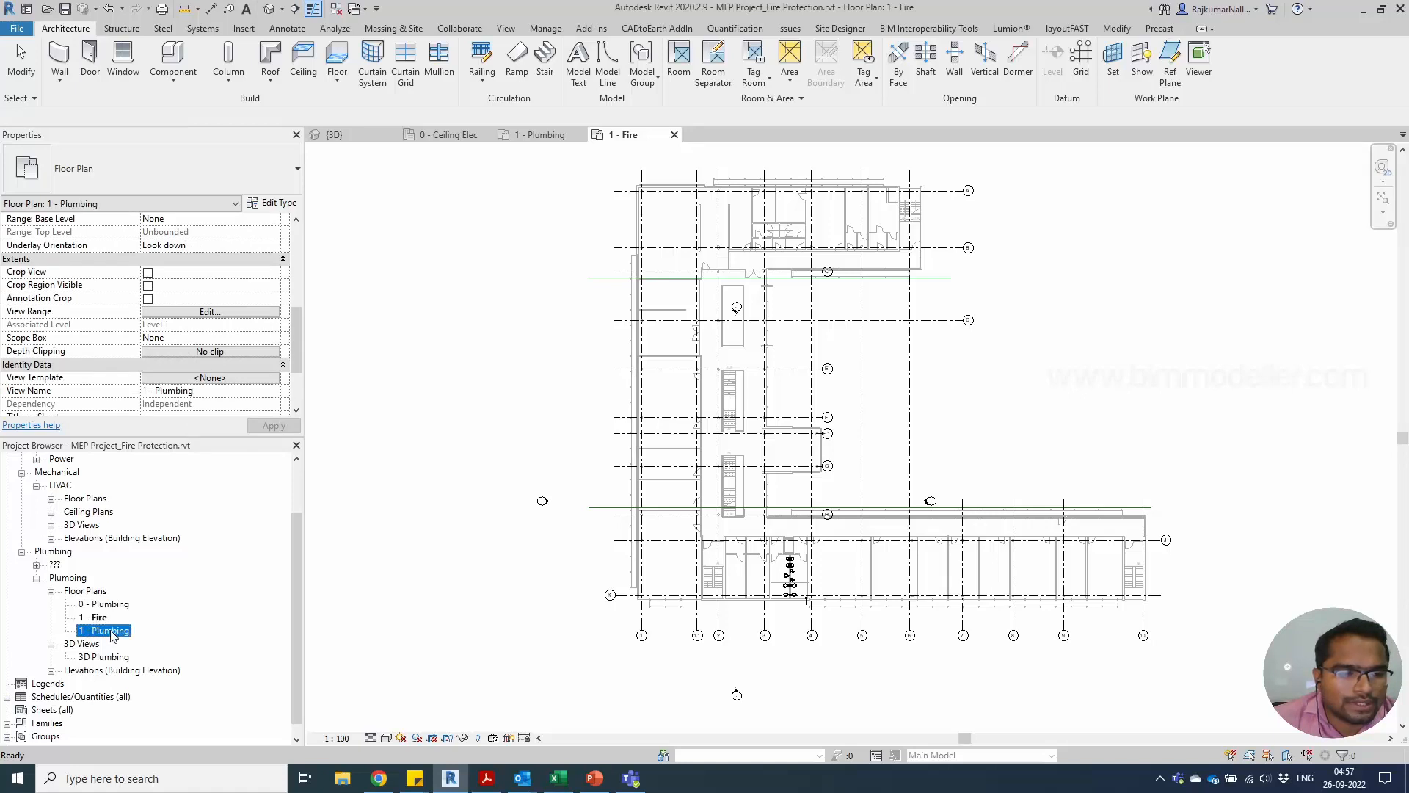
left_click(96, 617)
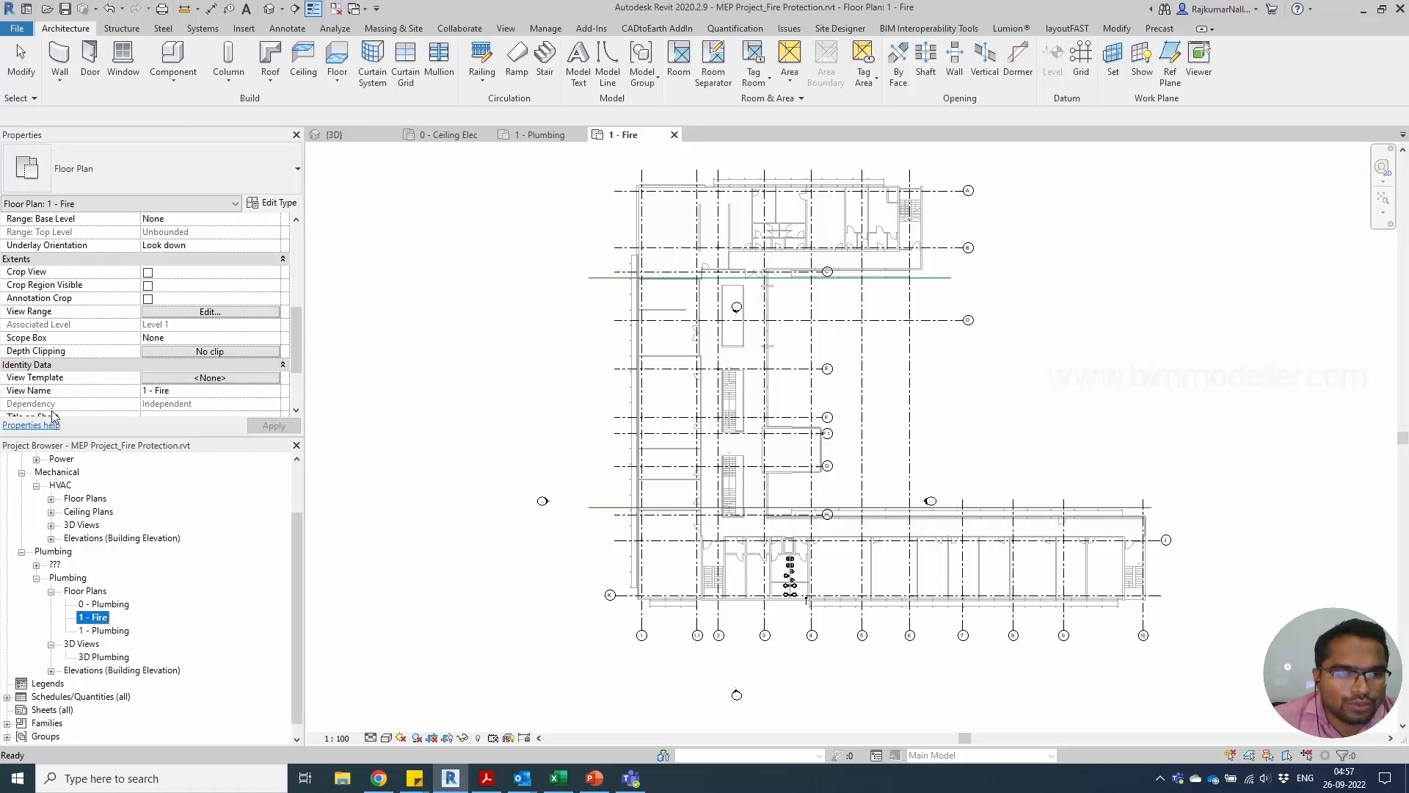
mouse_move(85, 390)
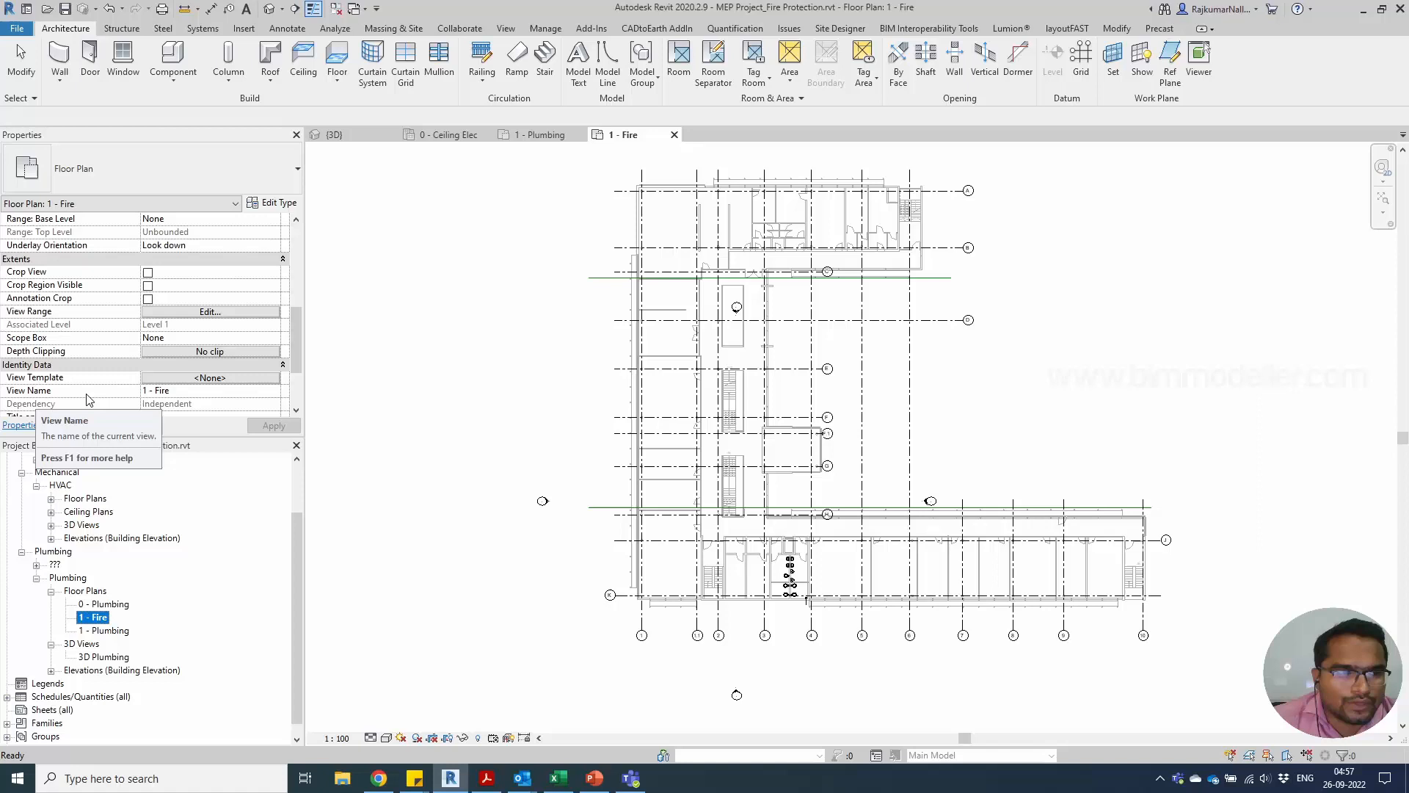
scroll("up", 3)
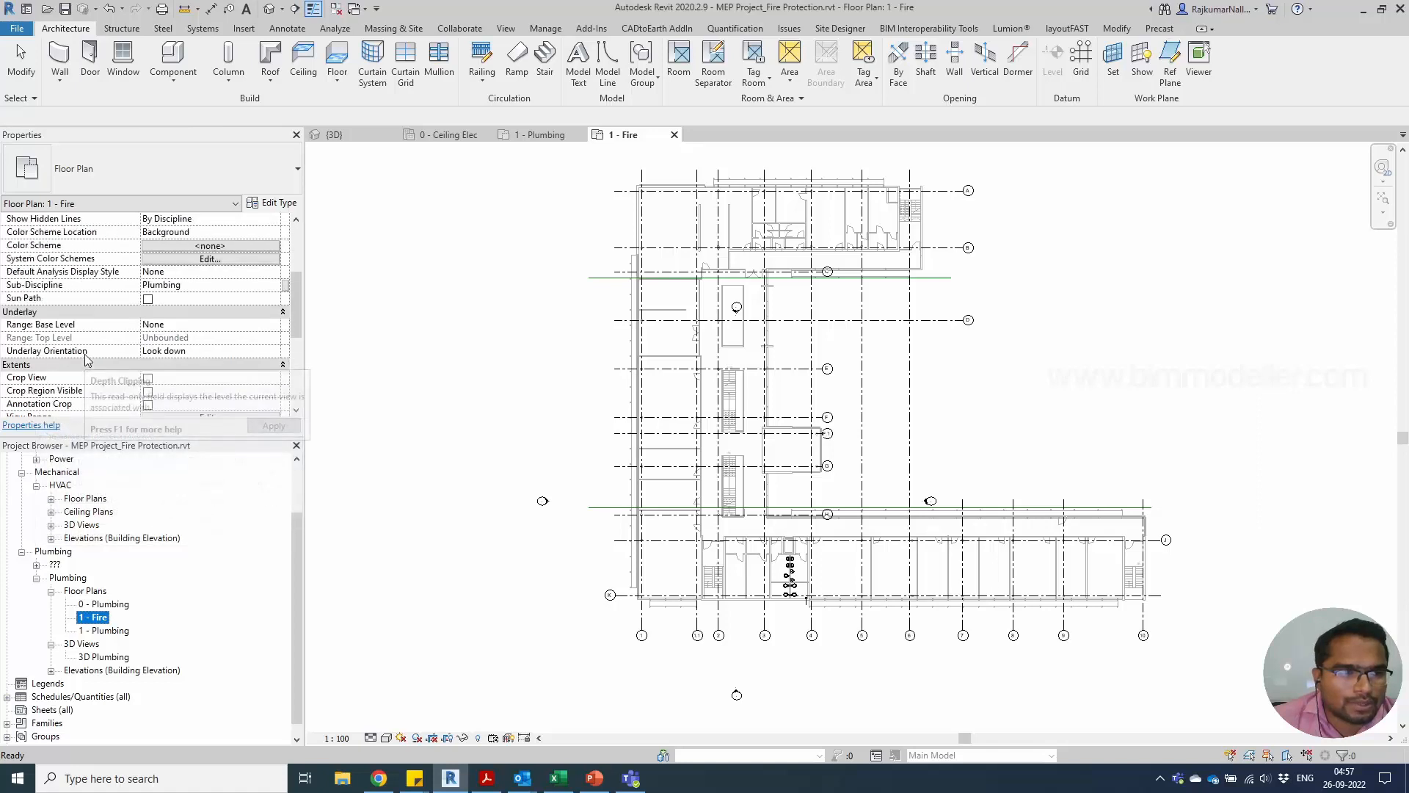
scroll("up", 3)
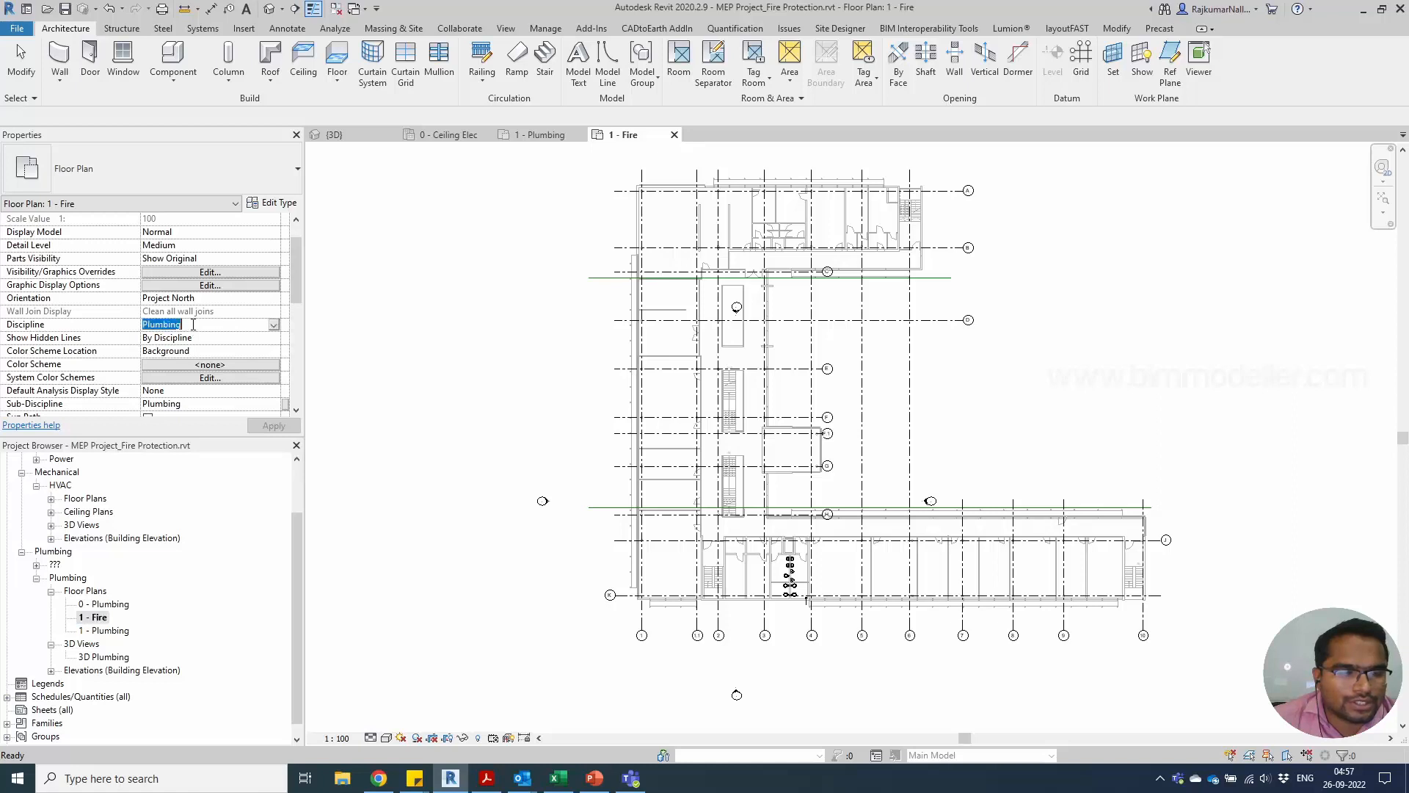
left_click(273, 325)
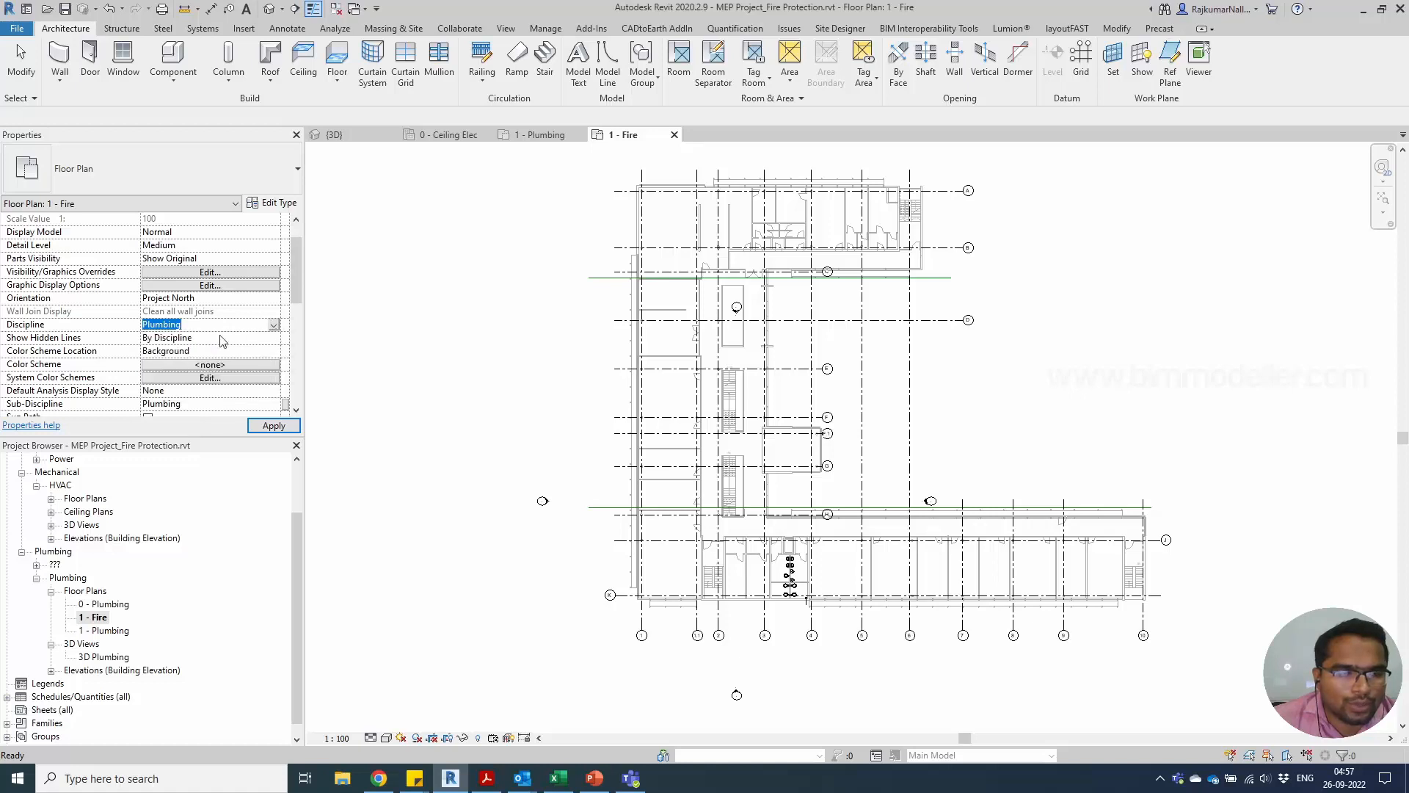
mouse_move(216, 418)
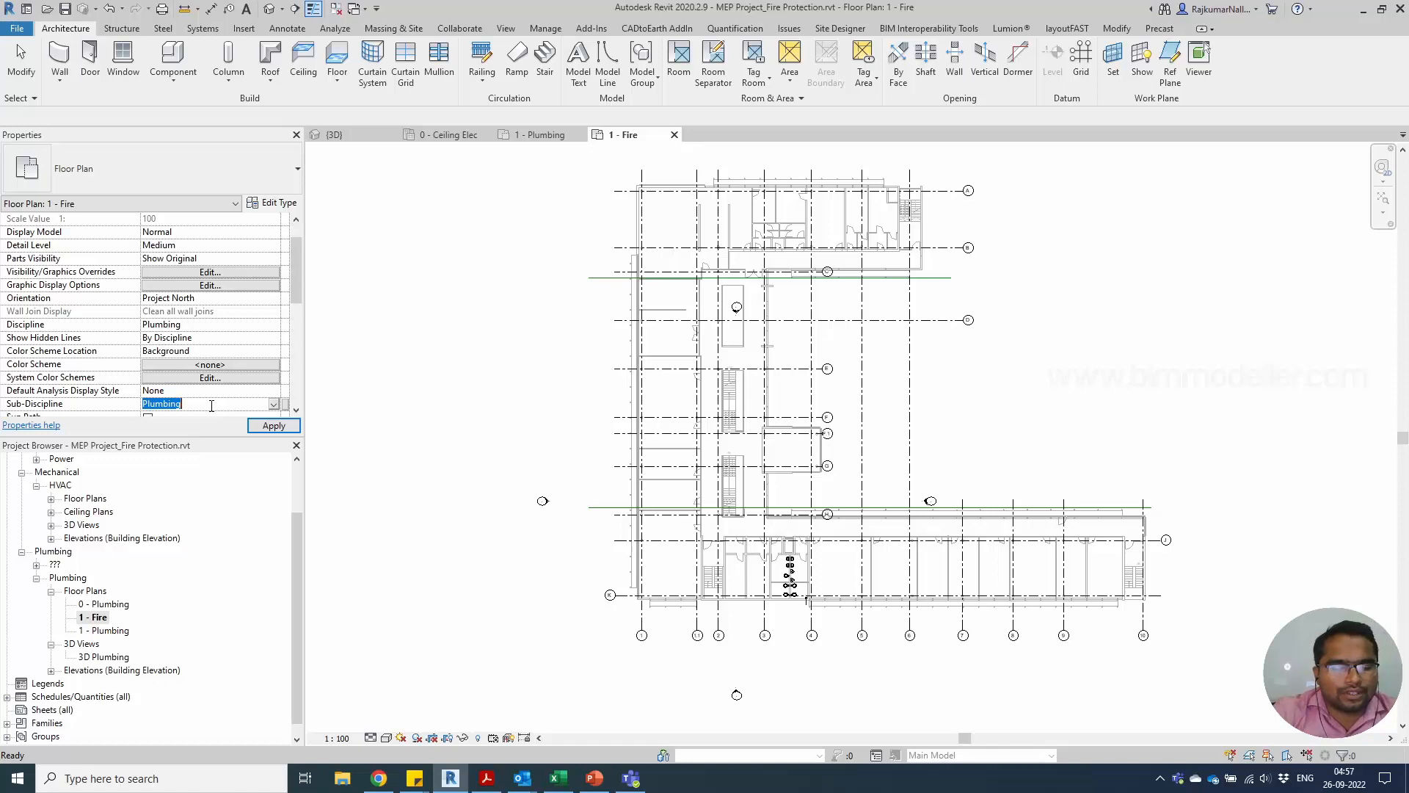
type("Fire PRo")
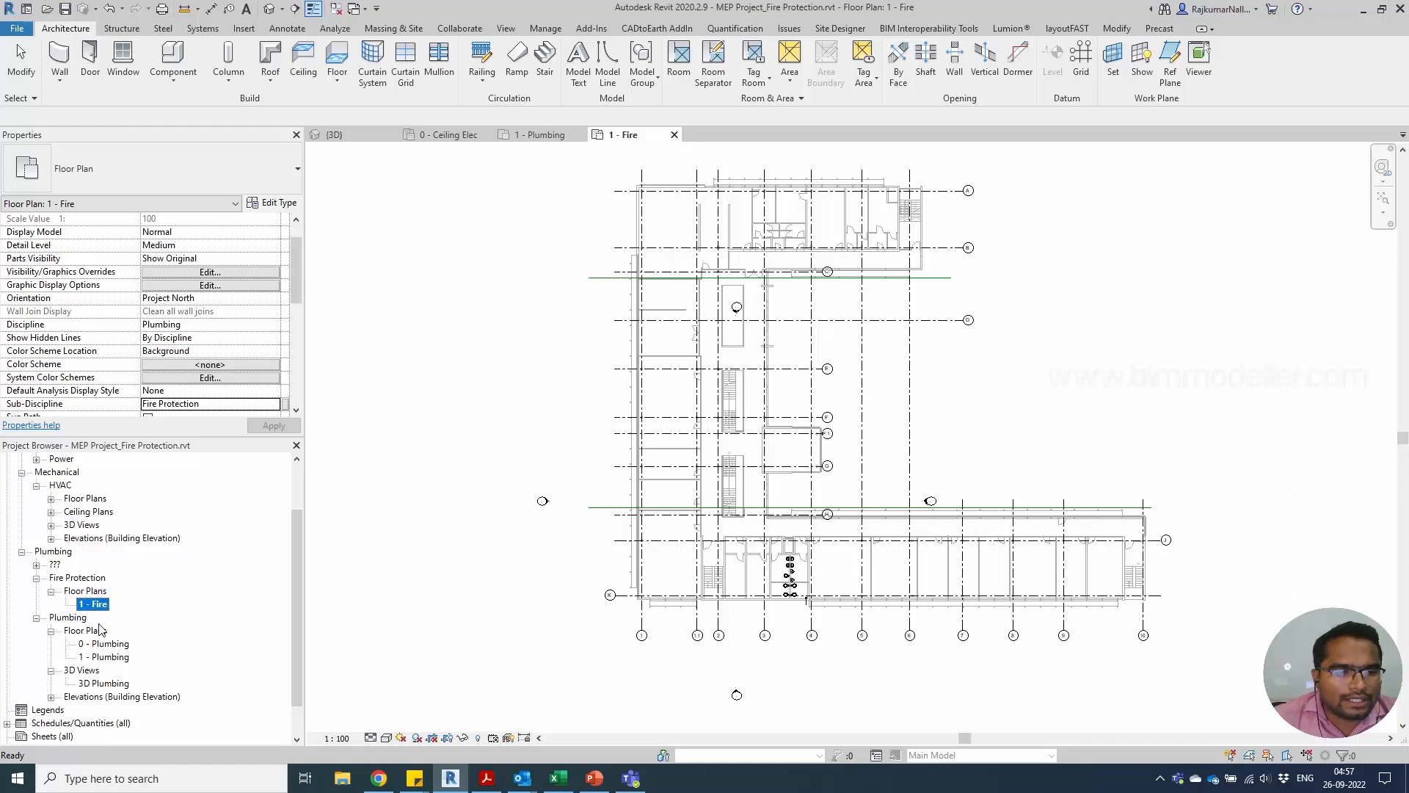
Step: Give the ceiling plan the Fire Protection sub-discipline and Plumbing discipline
scroll("up", 3)
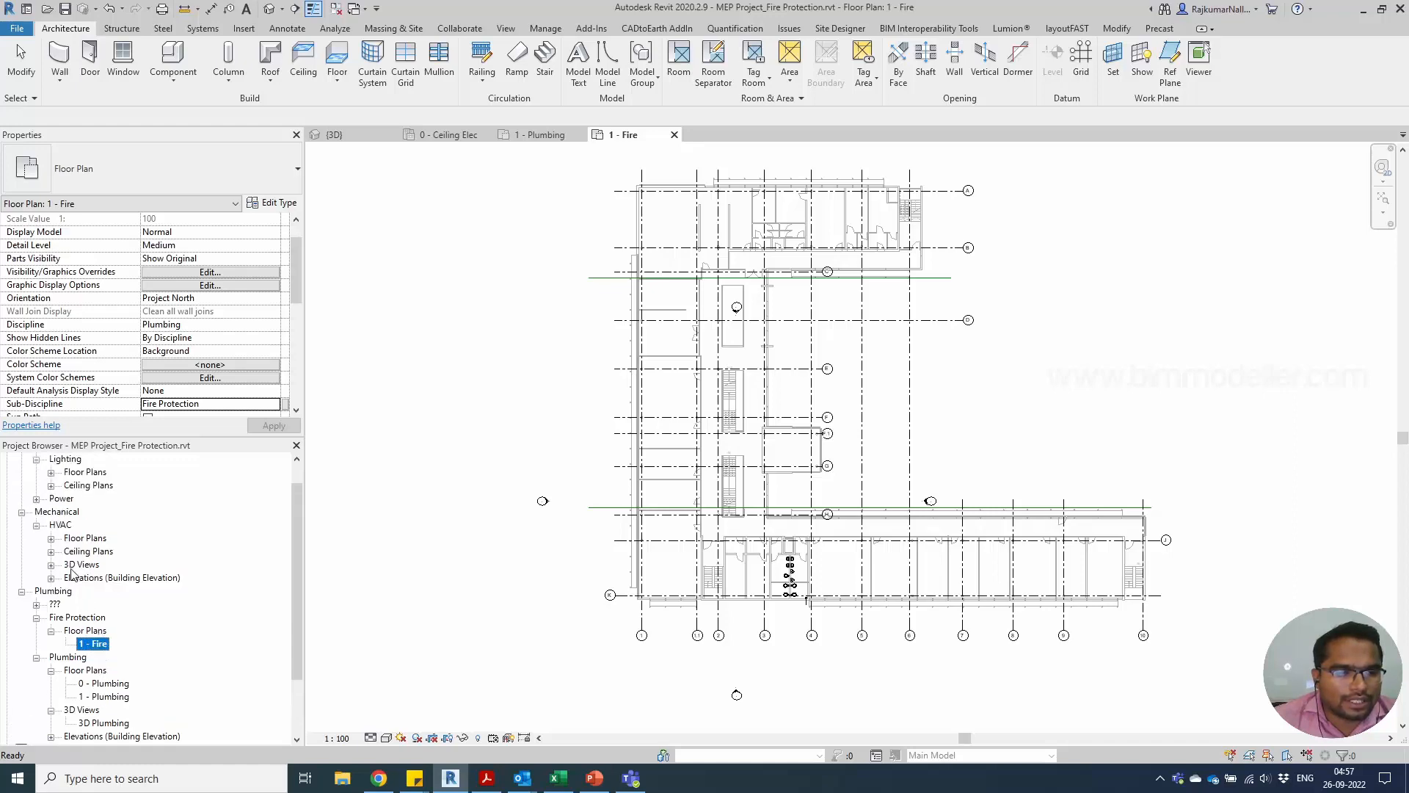
left_click(52, 551)
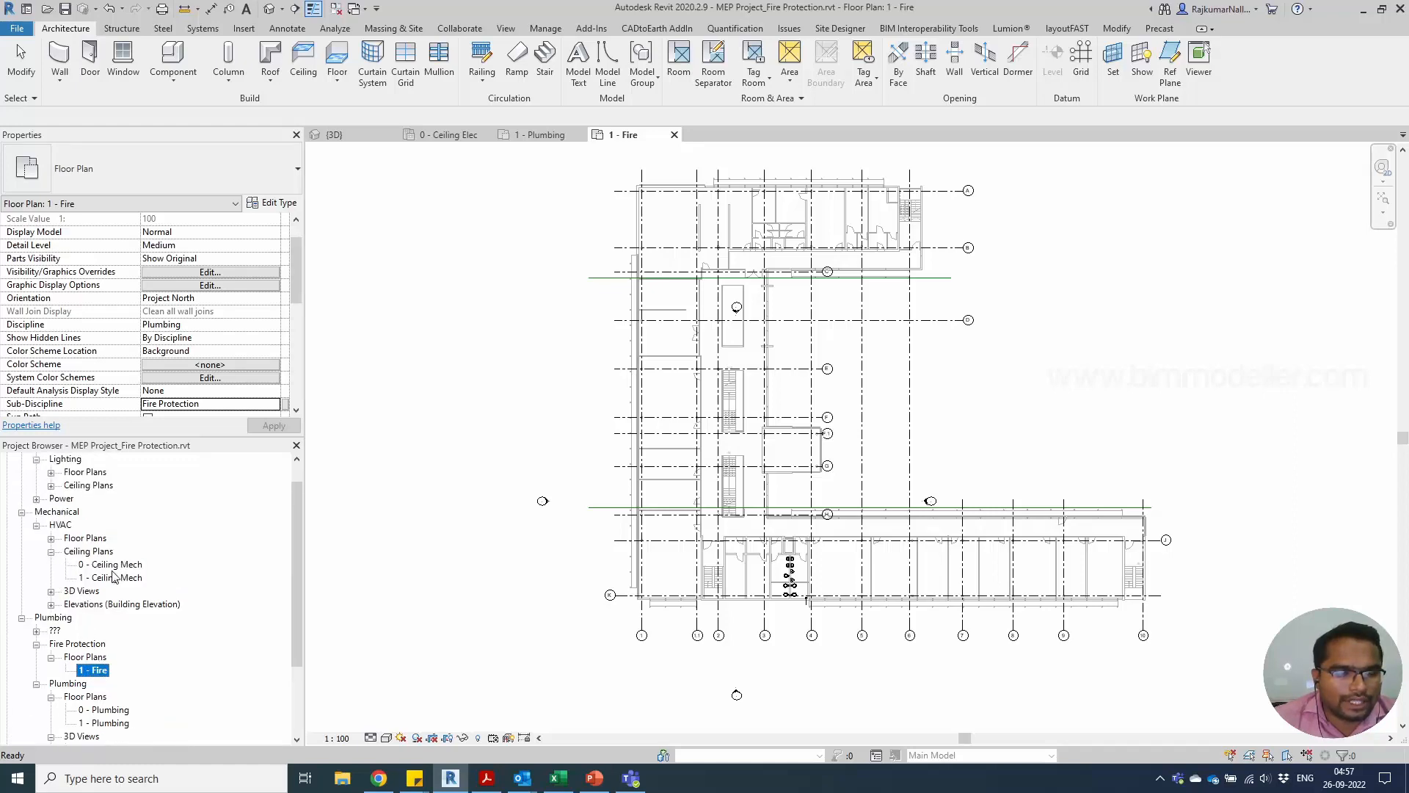
left_click(109, 564)
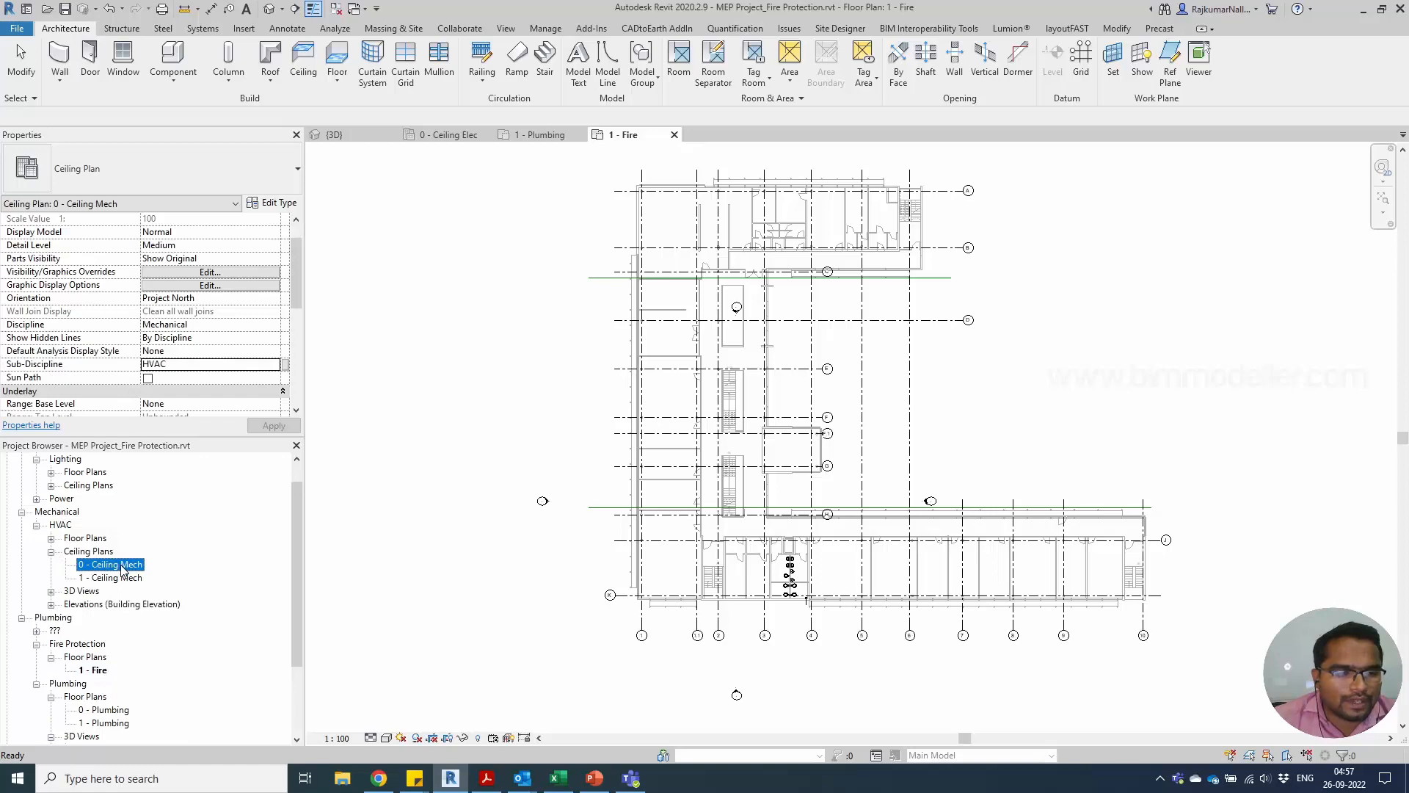
right_click(110, 577)
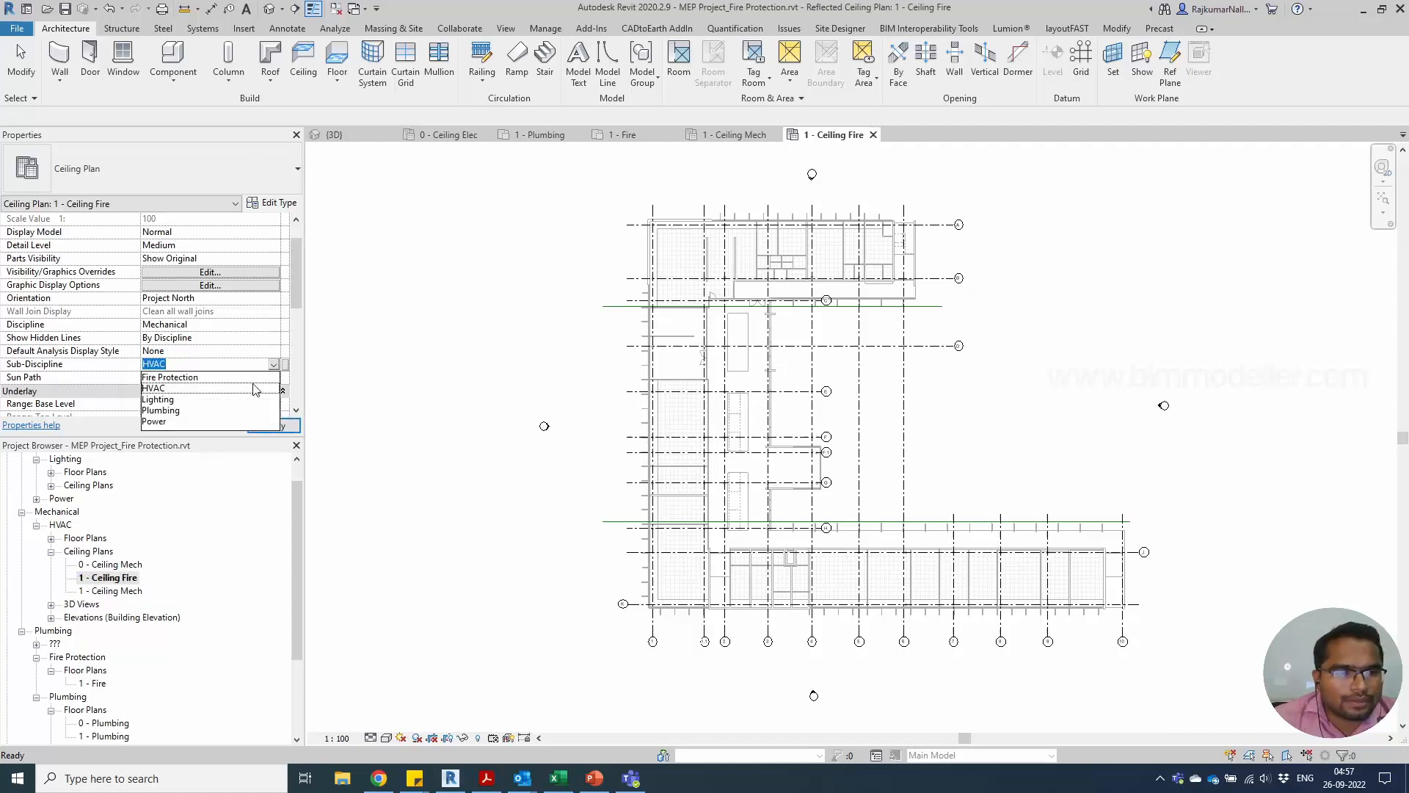
mouse_move(189, 388)
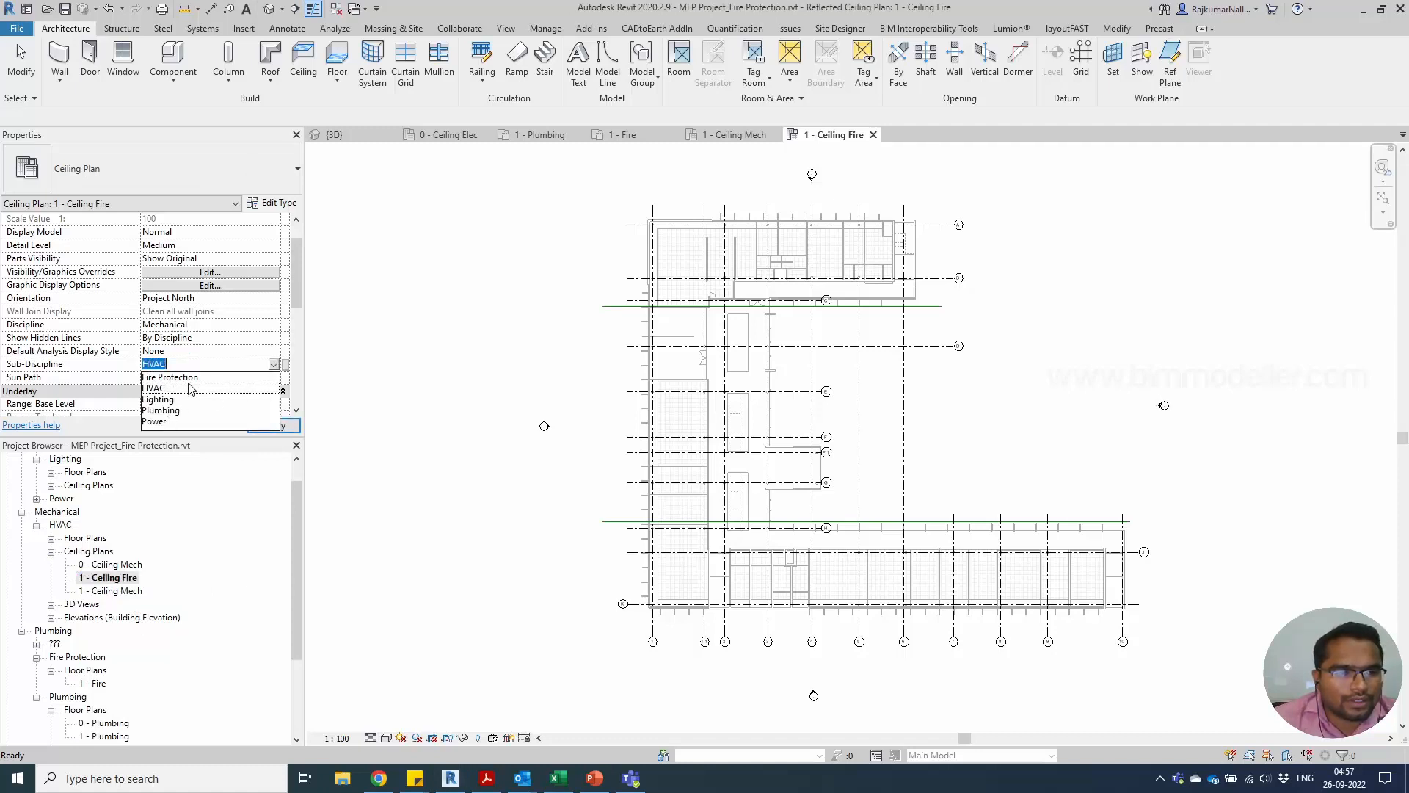
left_click(169, 376)
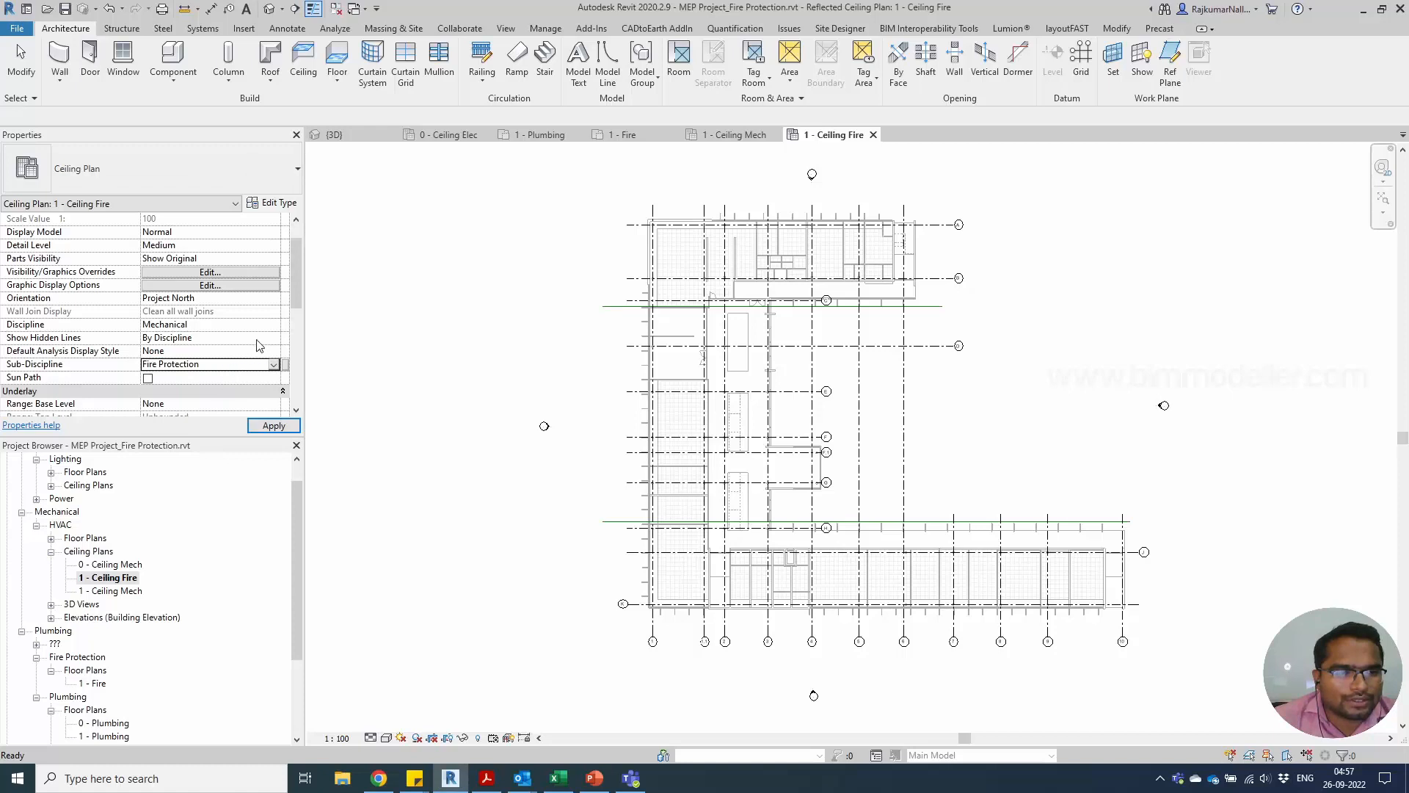
left_click(212, 324)
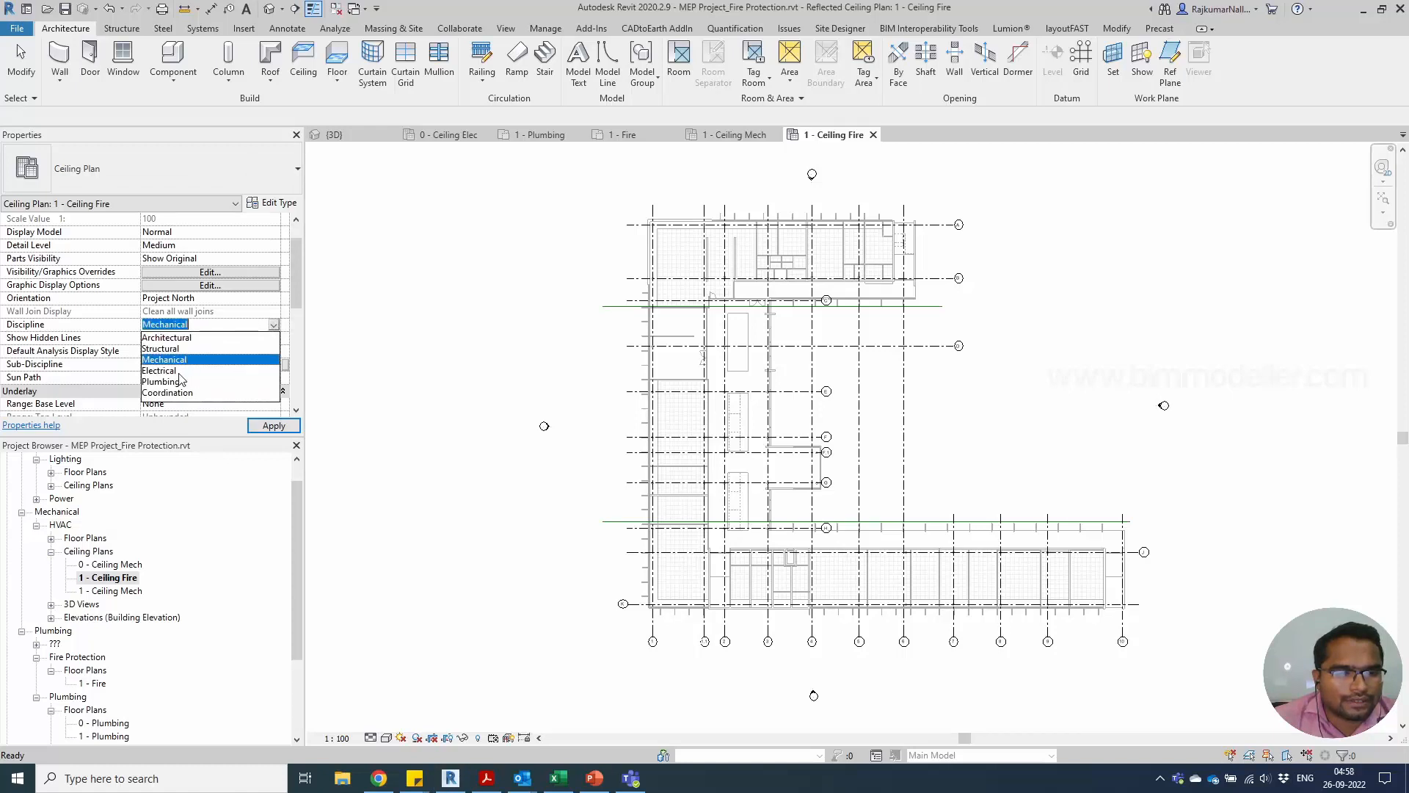
left_click(161, 381)
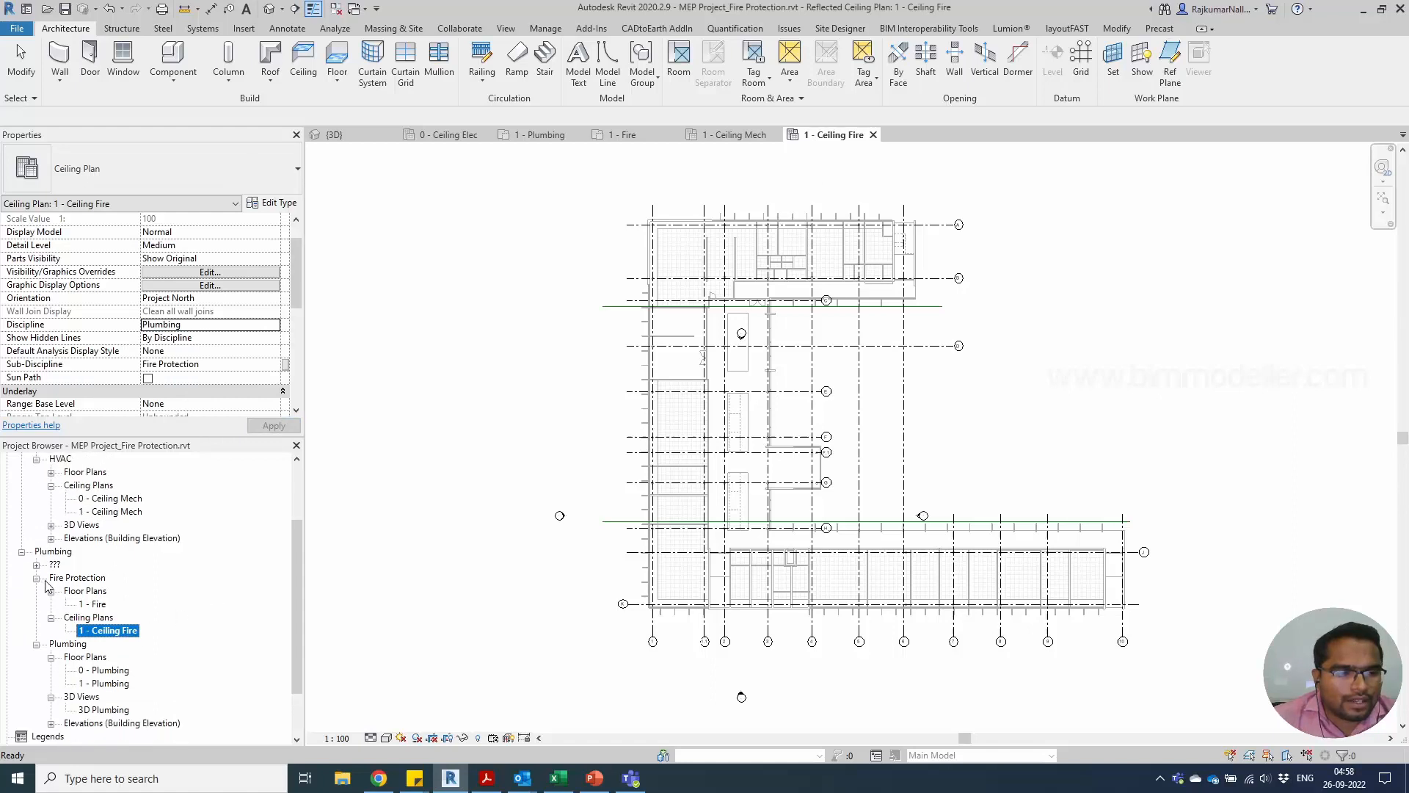
Step: Reopen the 1 - Fire floor plan from the Fire Protection group
left_click(77, 577)
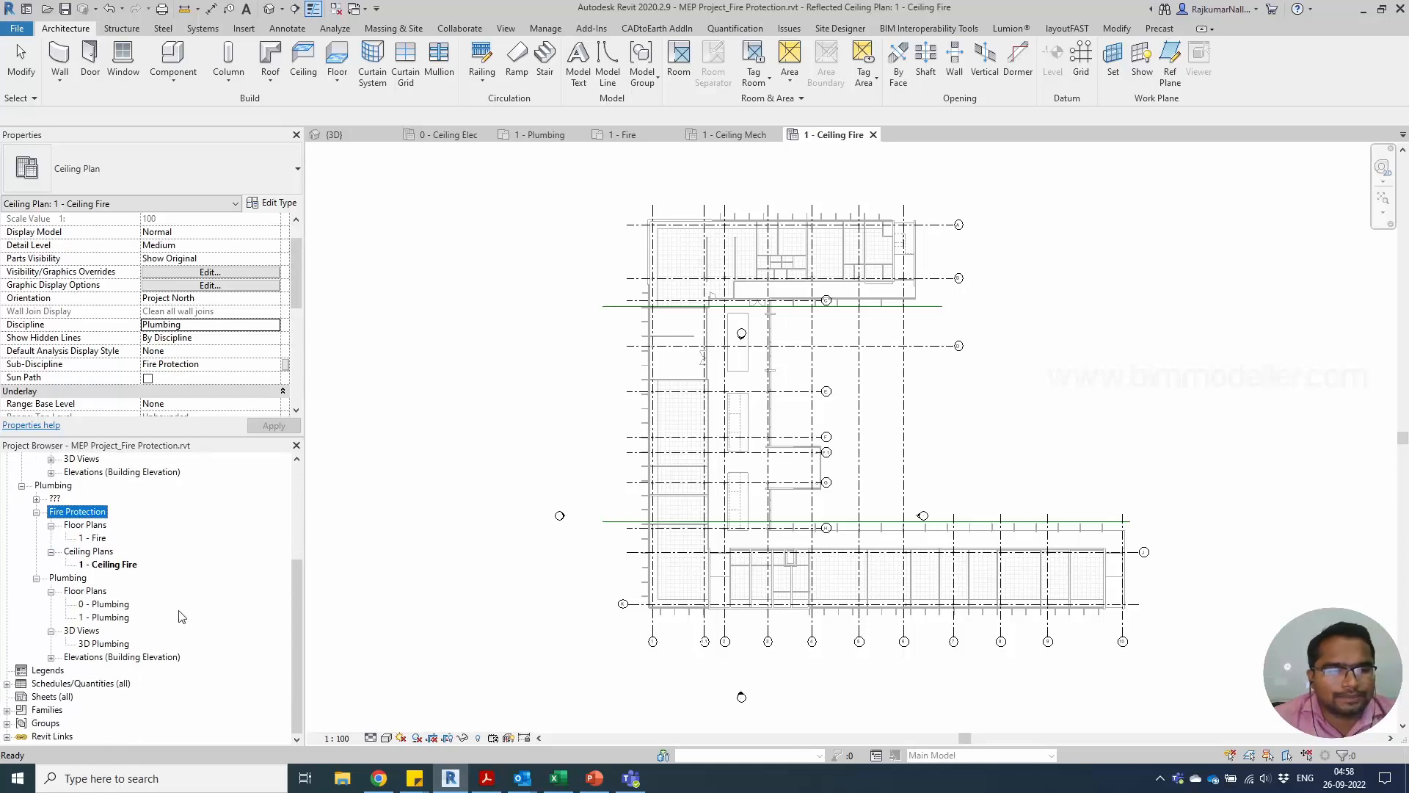
left_click(89, 538)
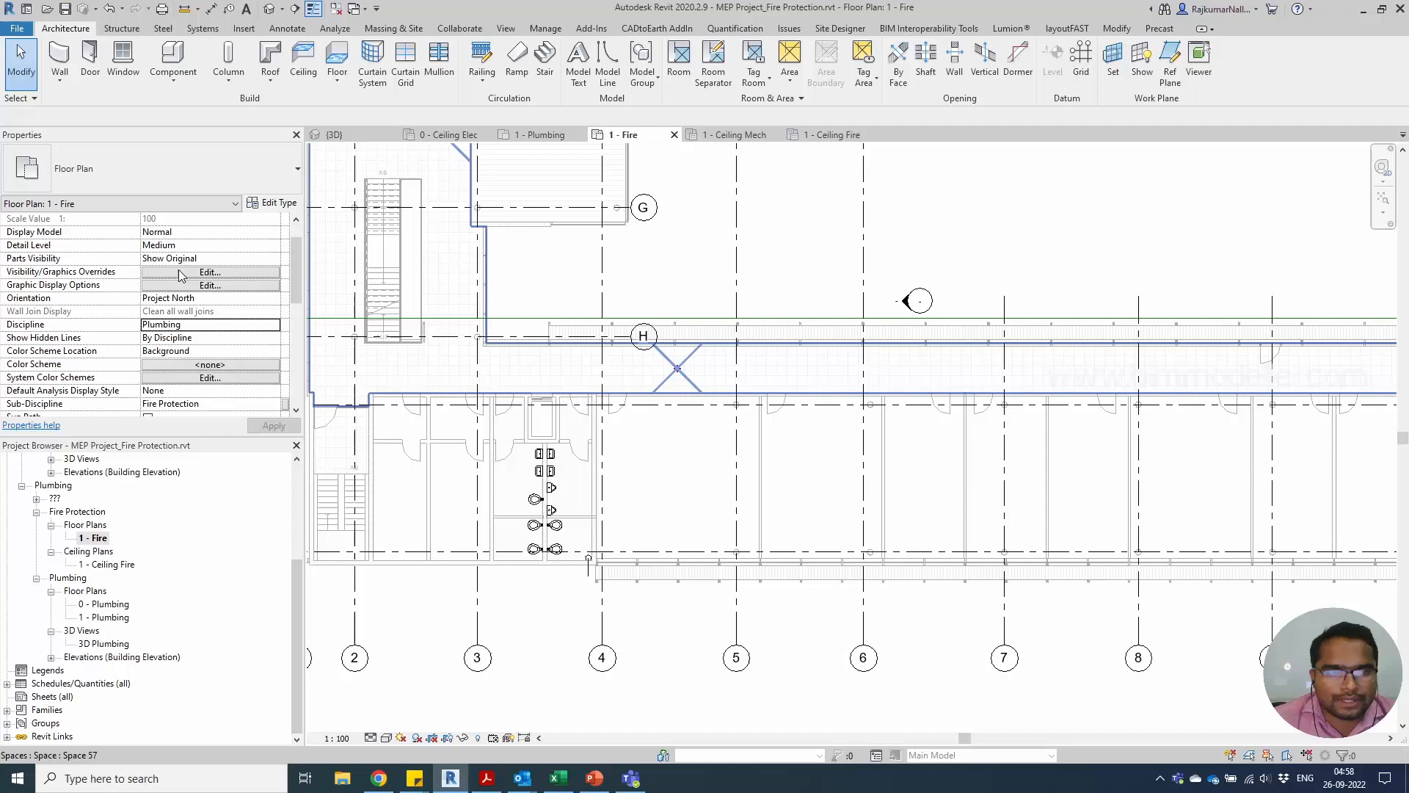
Step: Confirm Sprinklers are visible in Visibility/Graphics, then view the Filters list with Hydronic
left_click(209, 272)
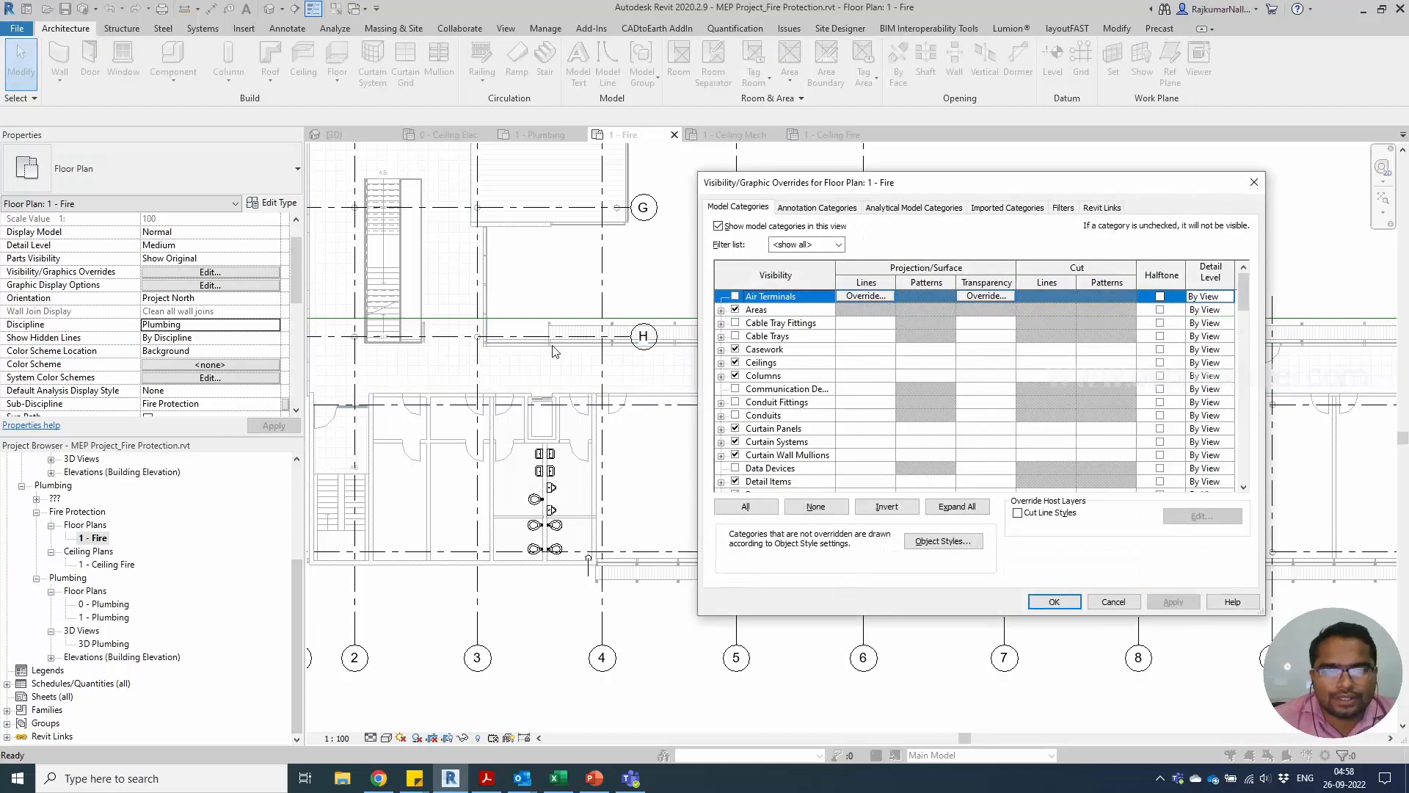
left_click(786, 388)
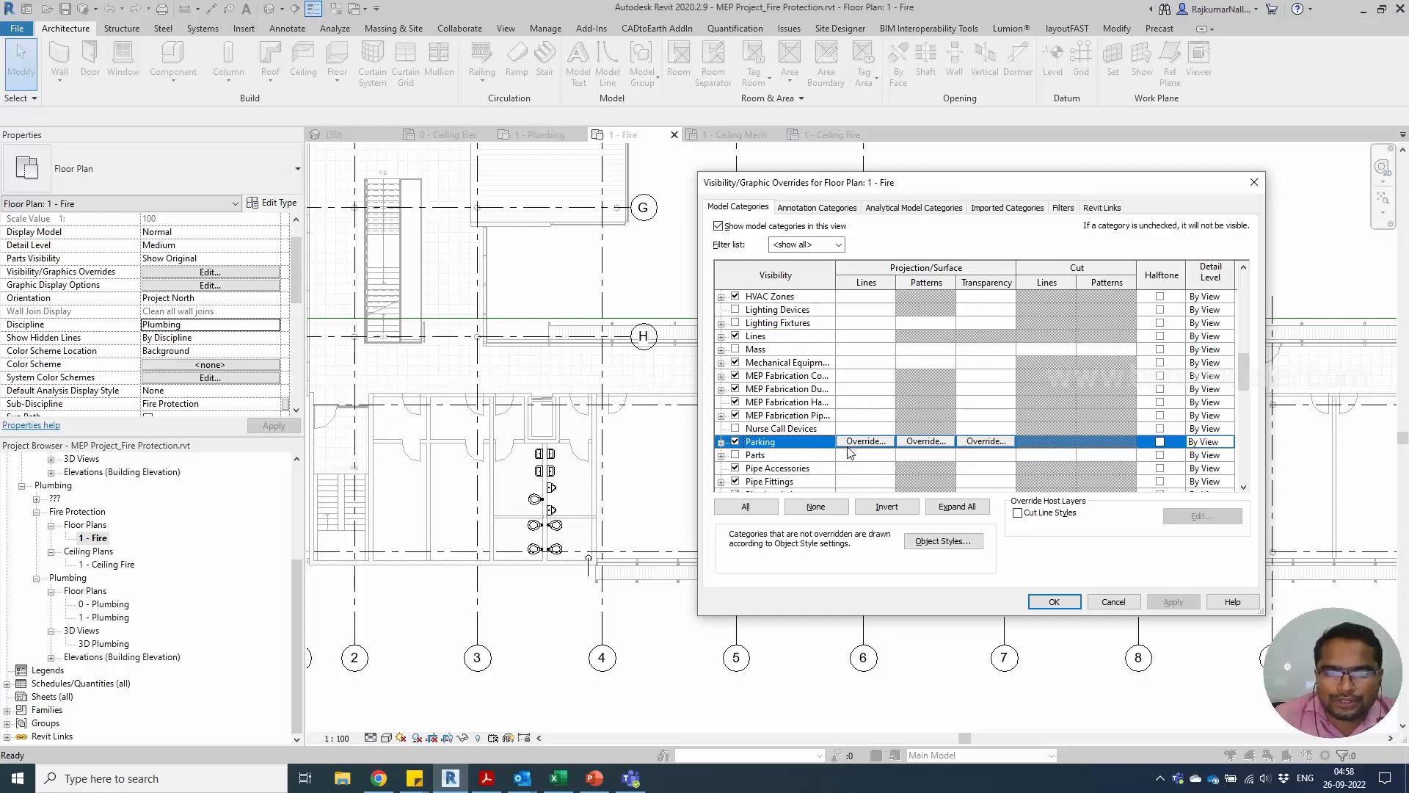
scroll("down", 3)
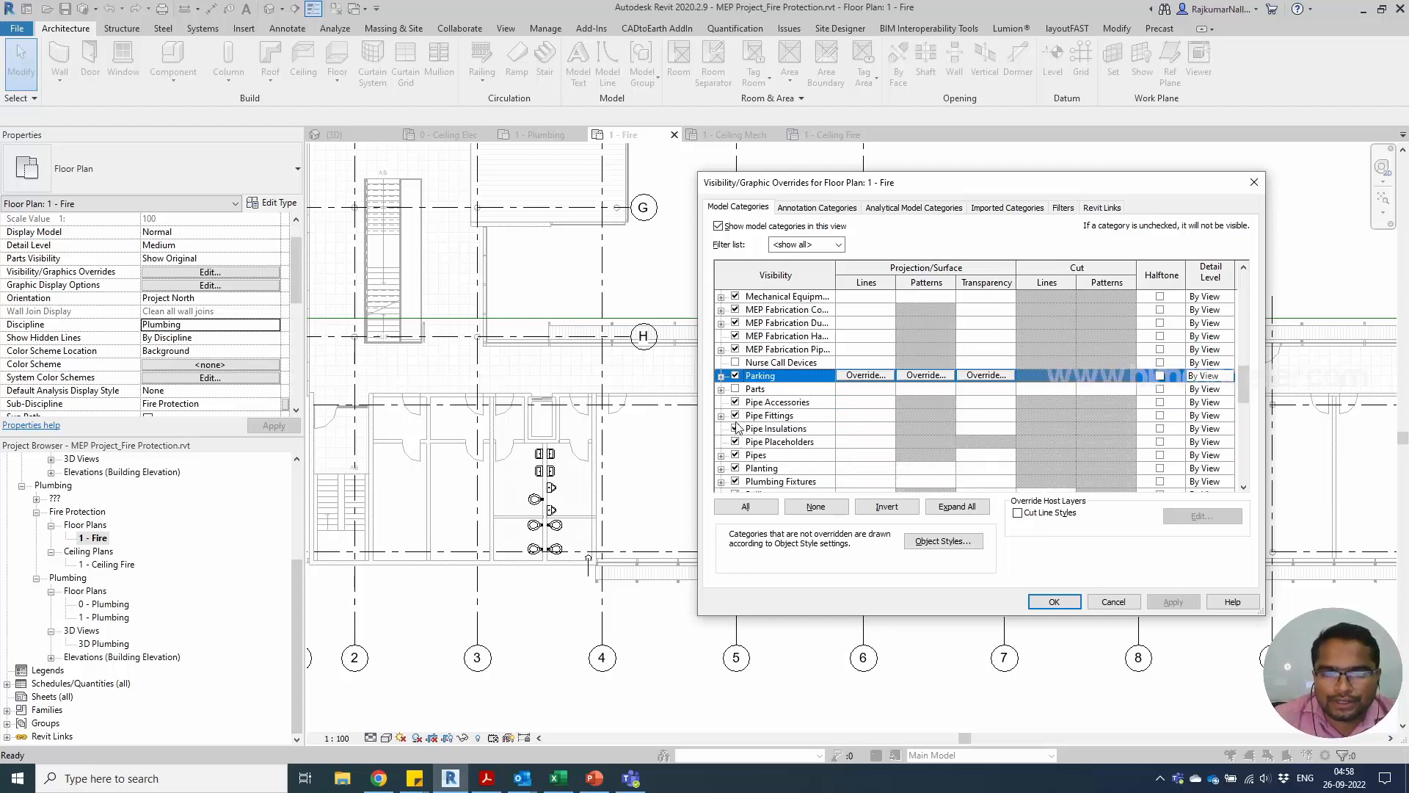
scroll("down", 3)
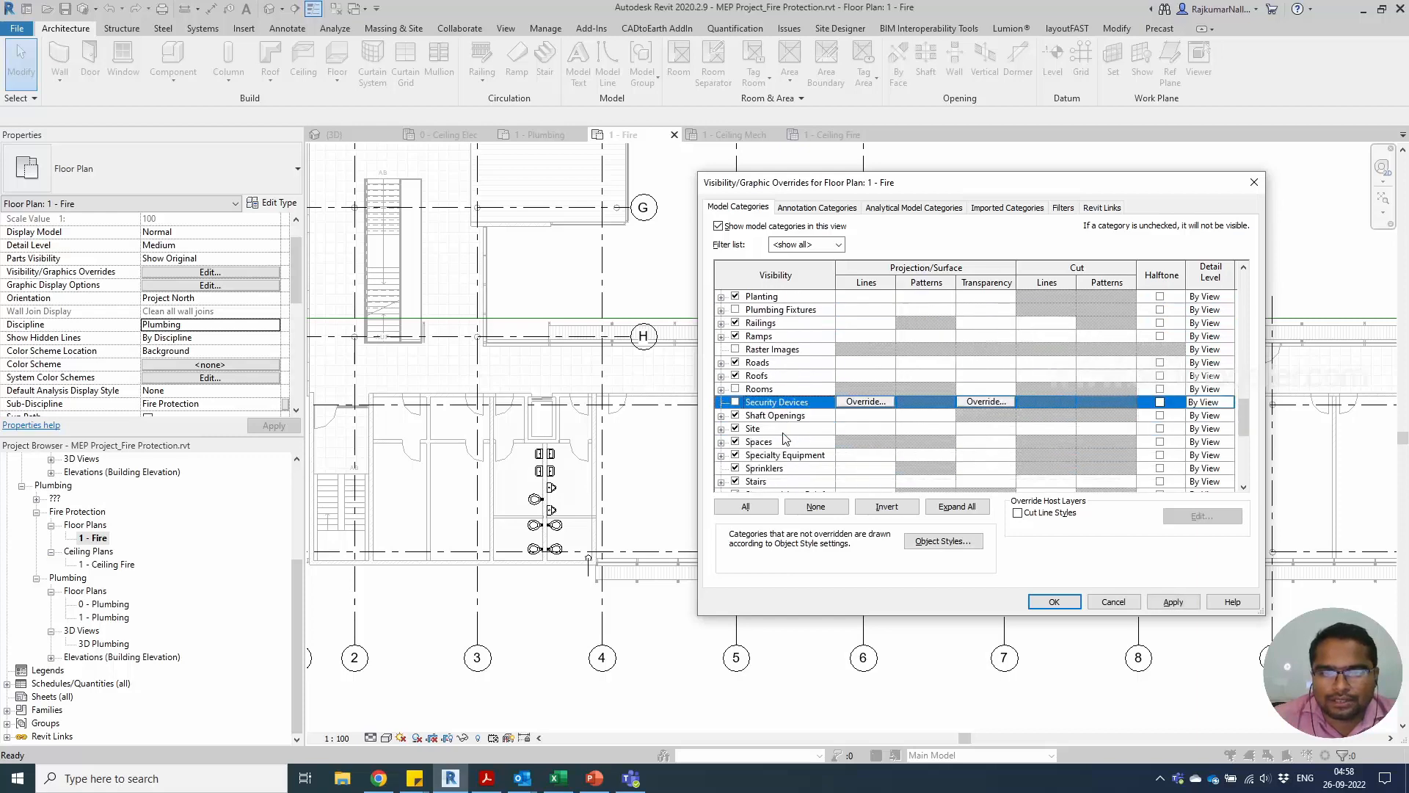
scroll("down", 3)
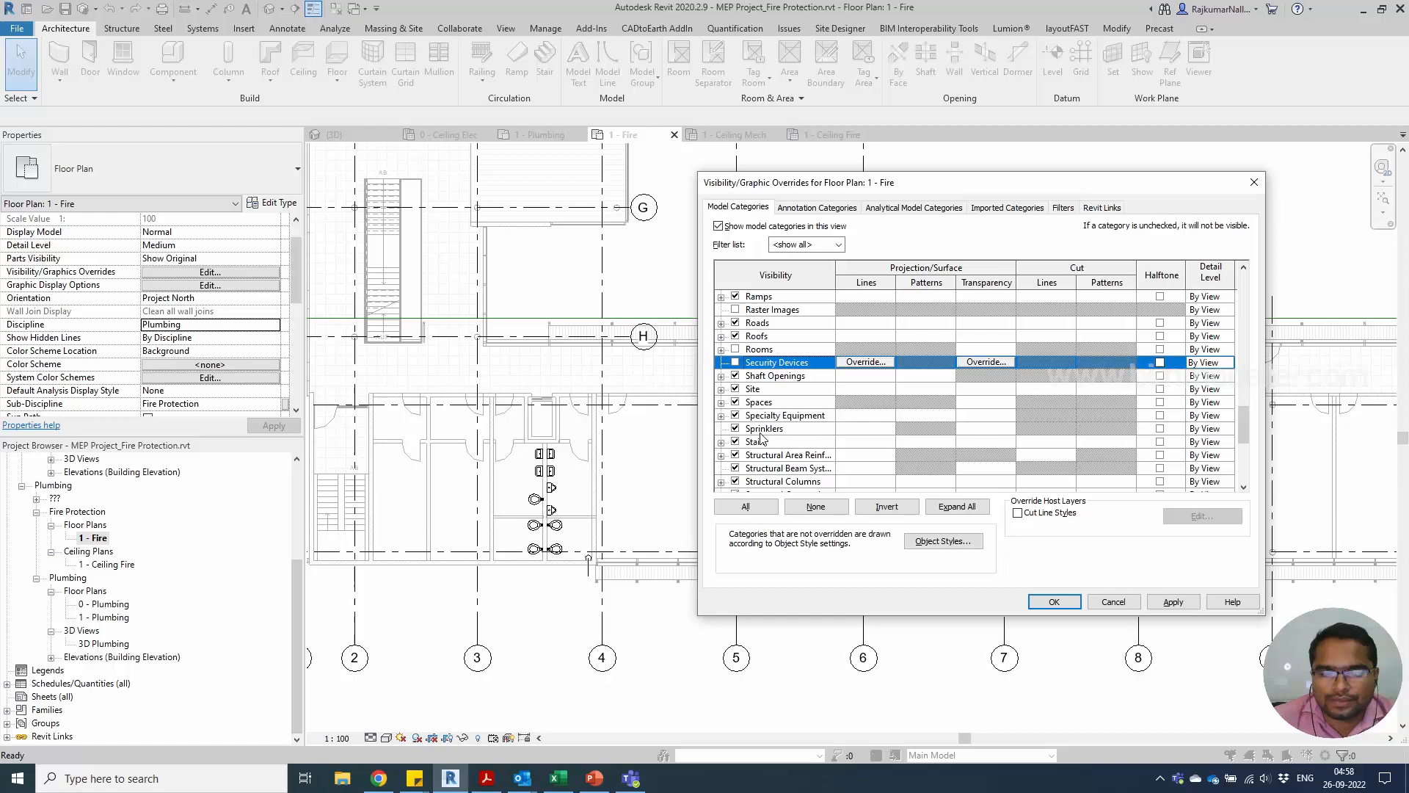
left_click(764, 428)
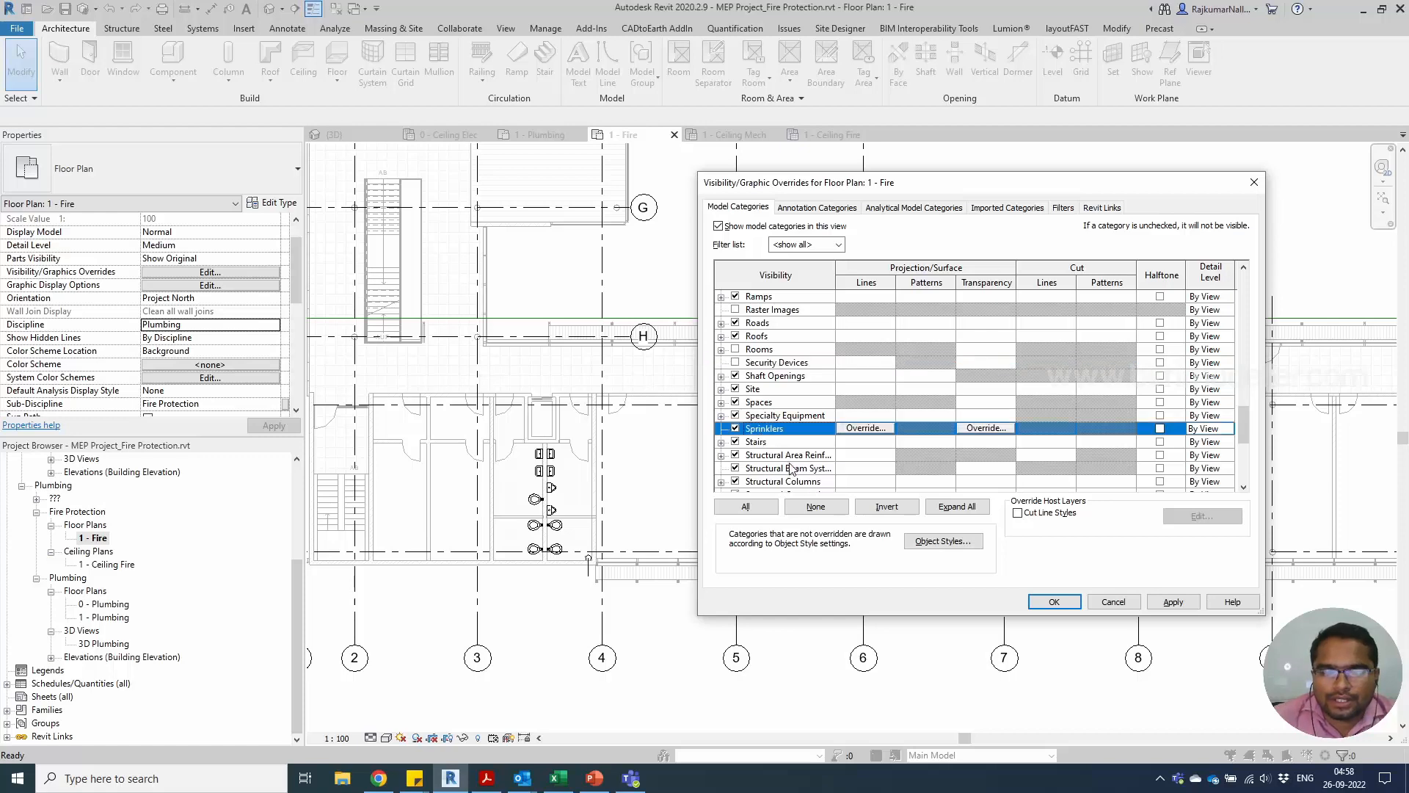
left_click(1062, 208)
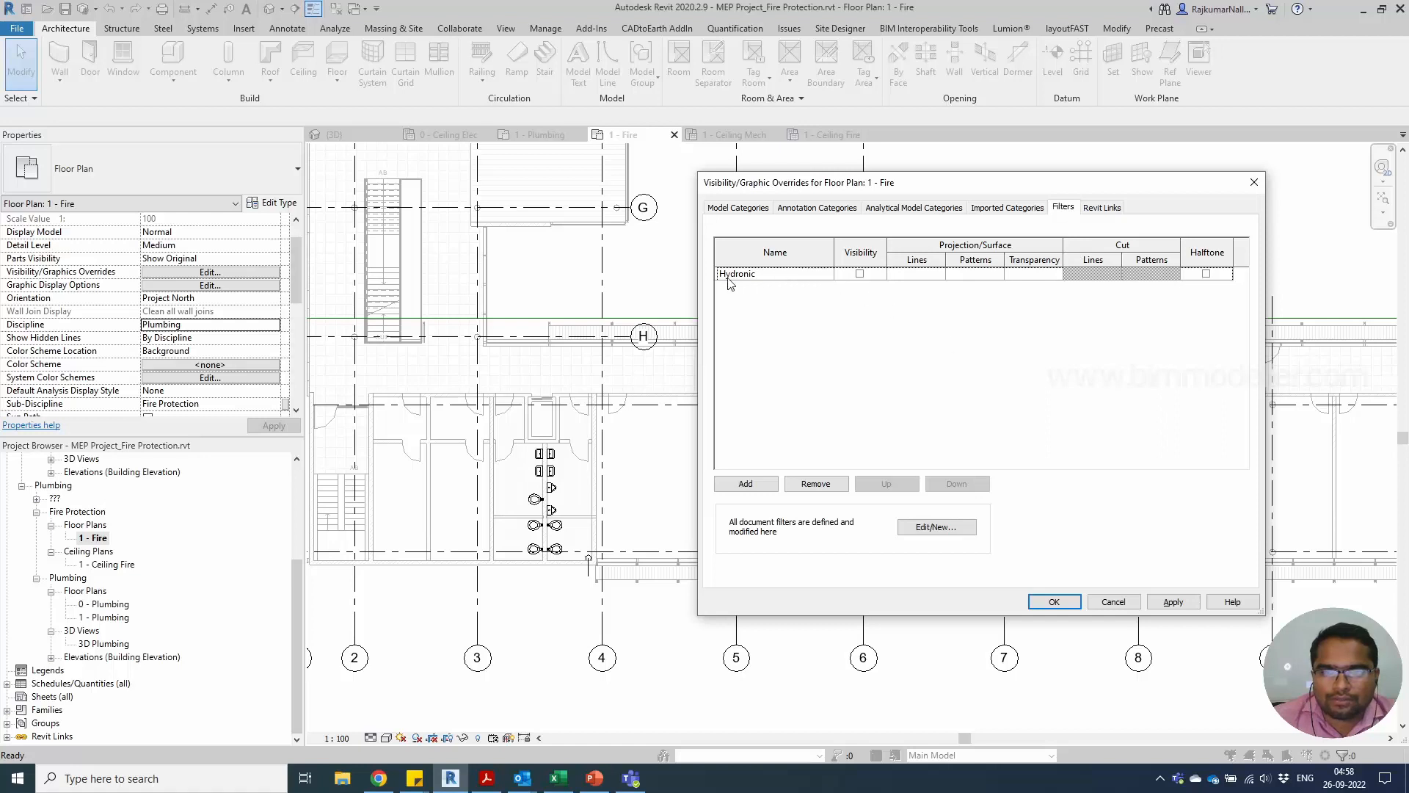
mouse_move(861, 273)
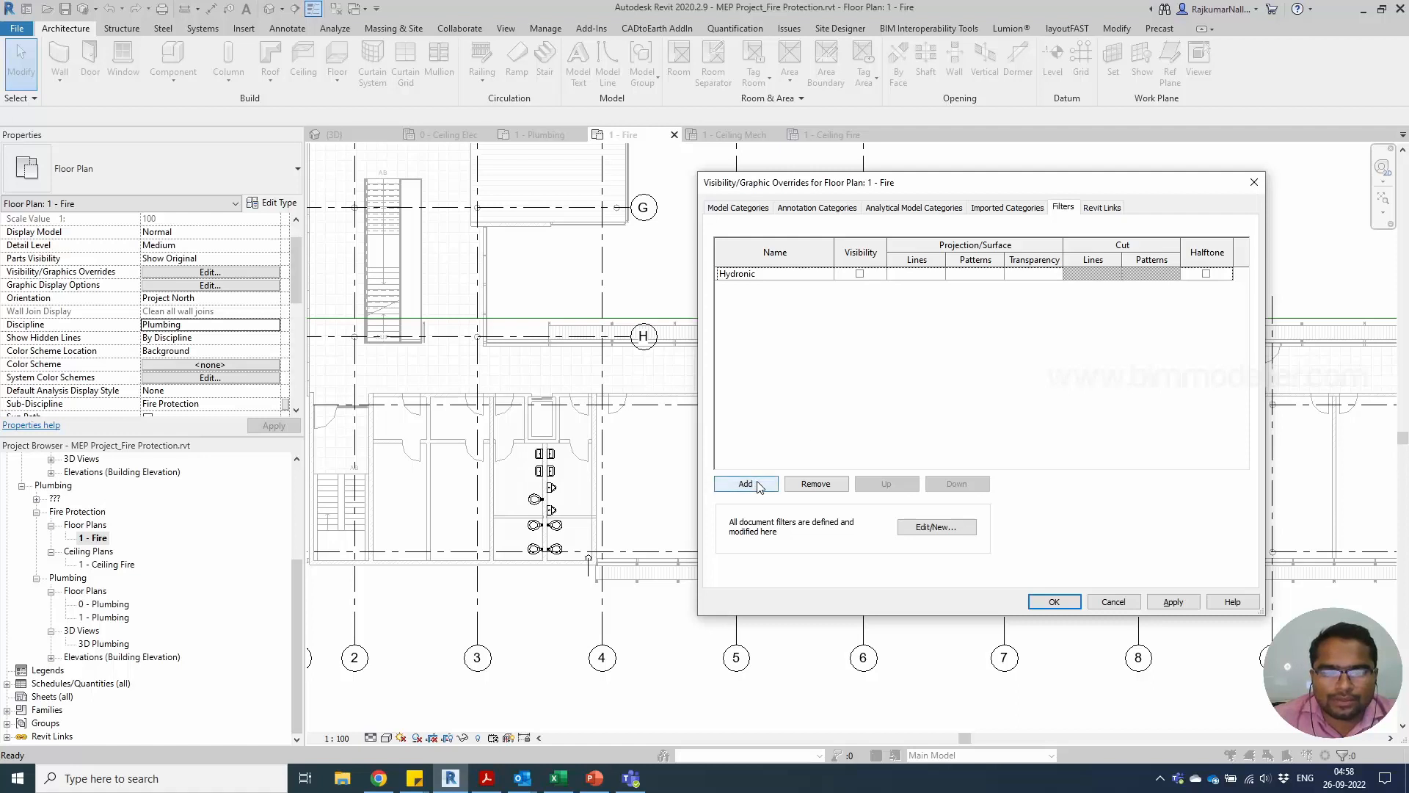
Step: Add Domestic, Sanitary and Vent filters to the view with visibility turned off
left_click(745, 484)
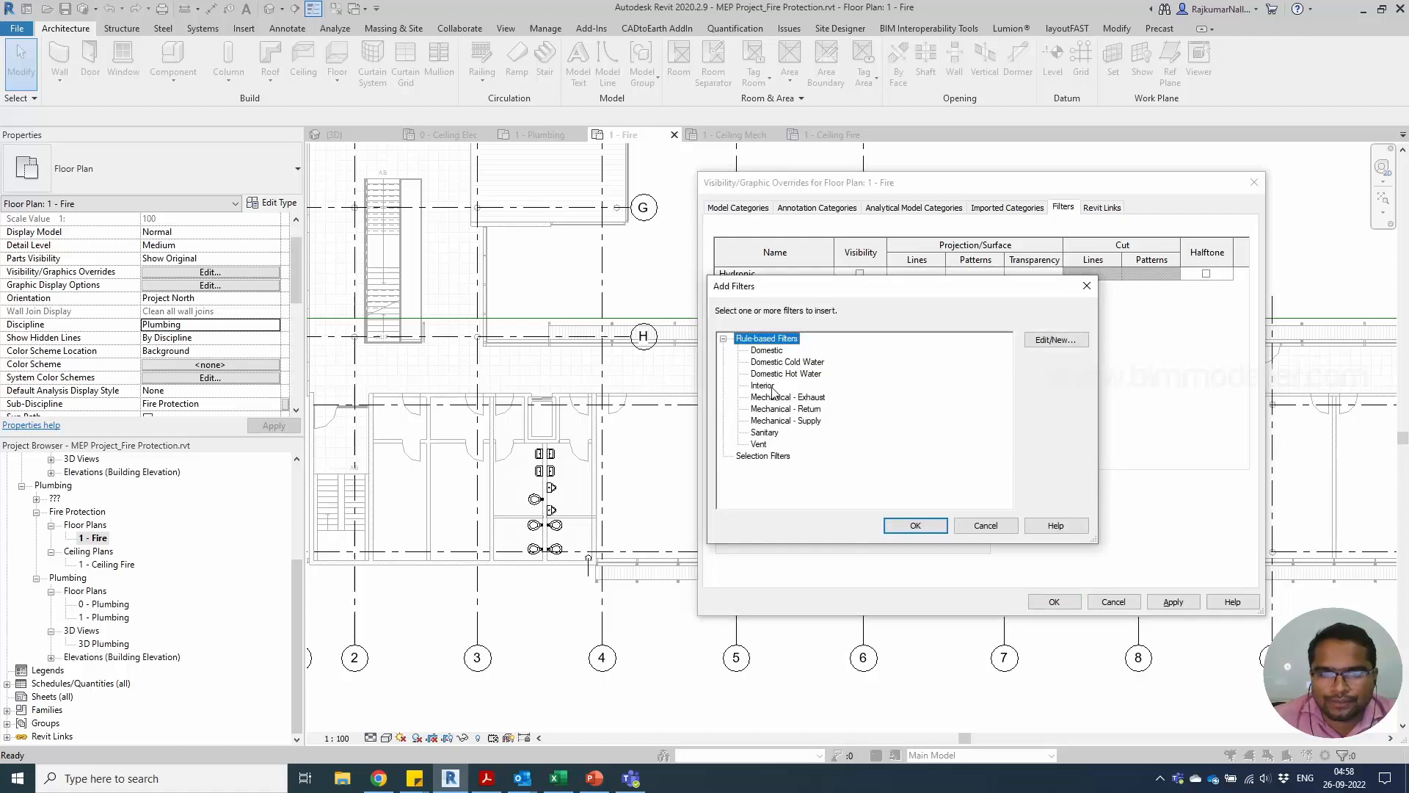
left_click(786, 367)
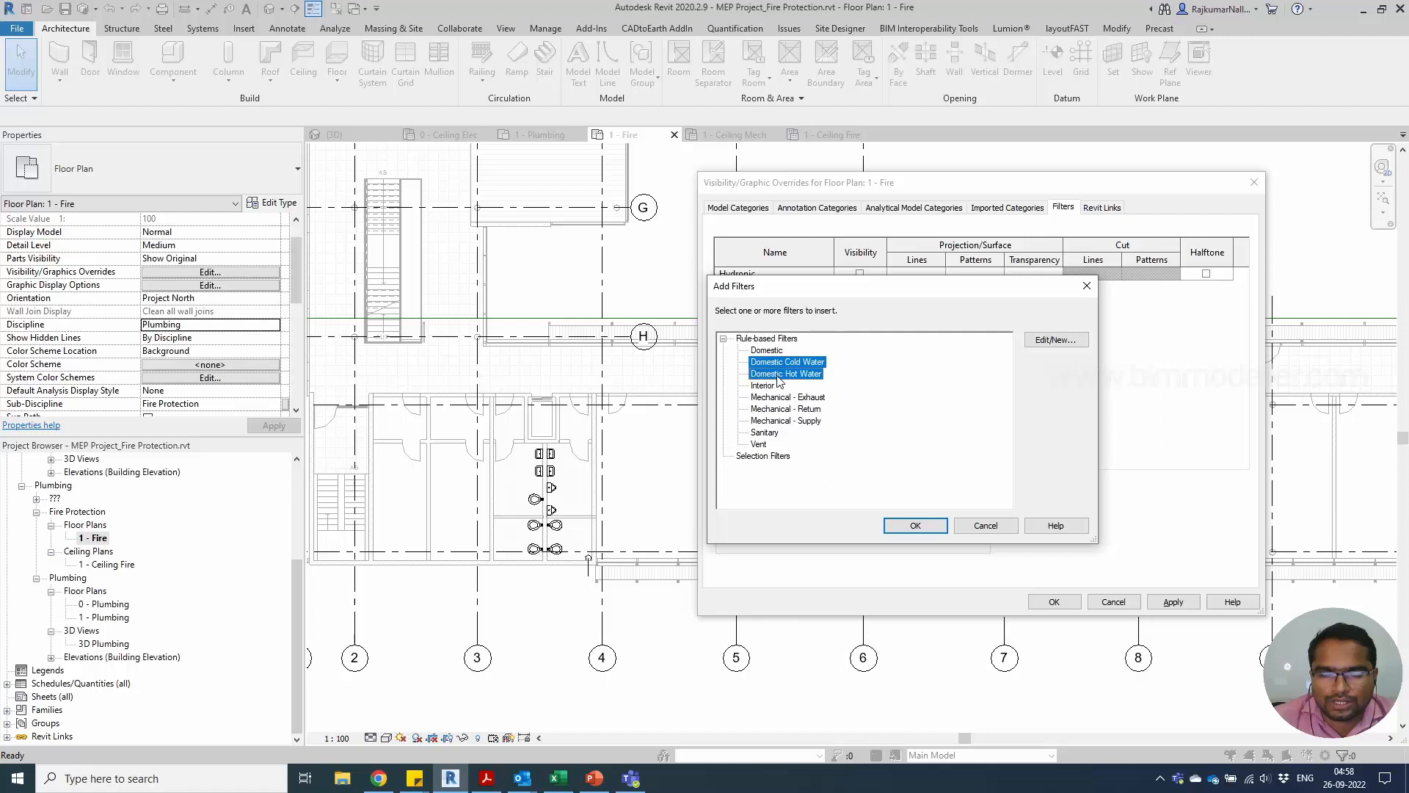
left_click(765, 349)
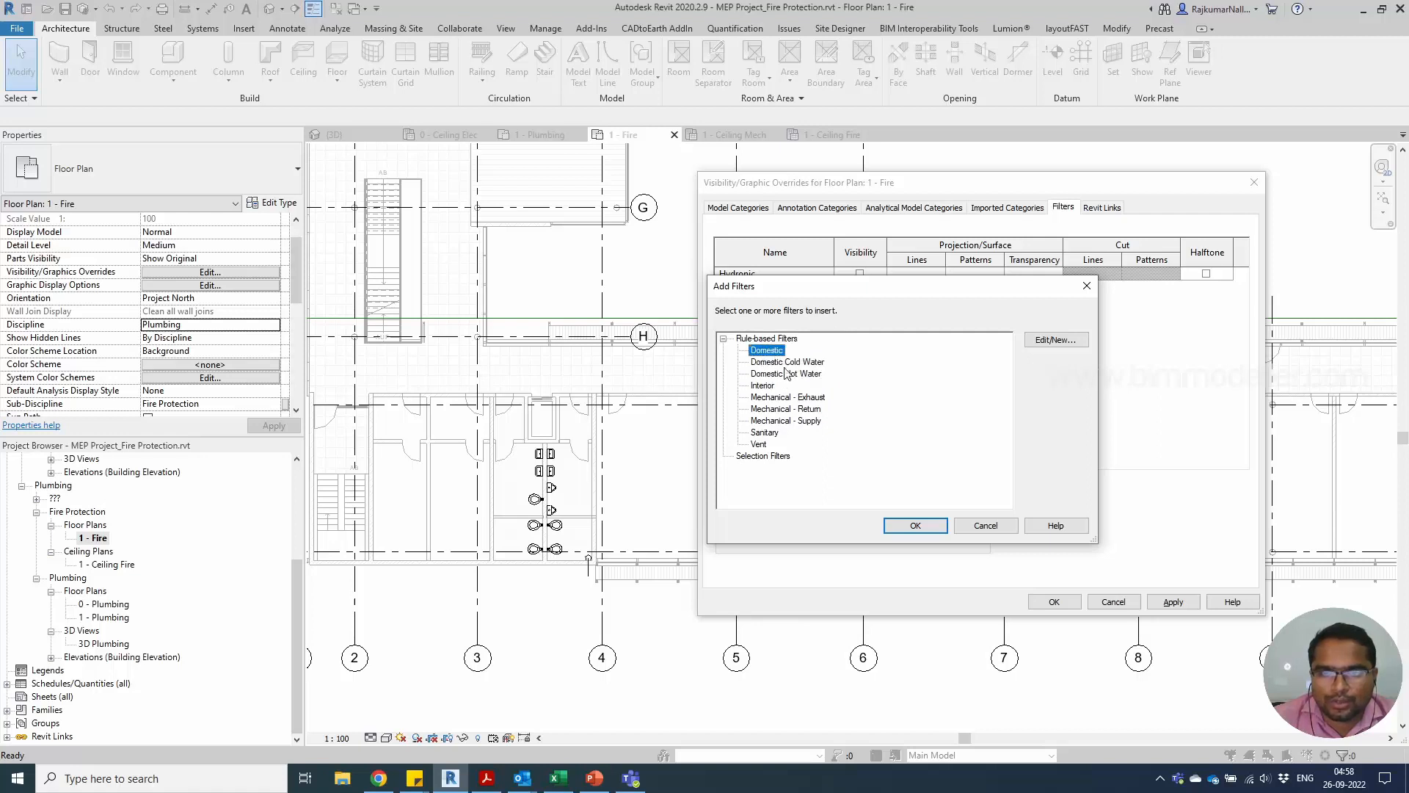
left_click(765, 432)
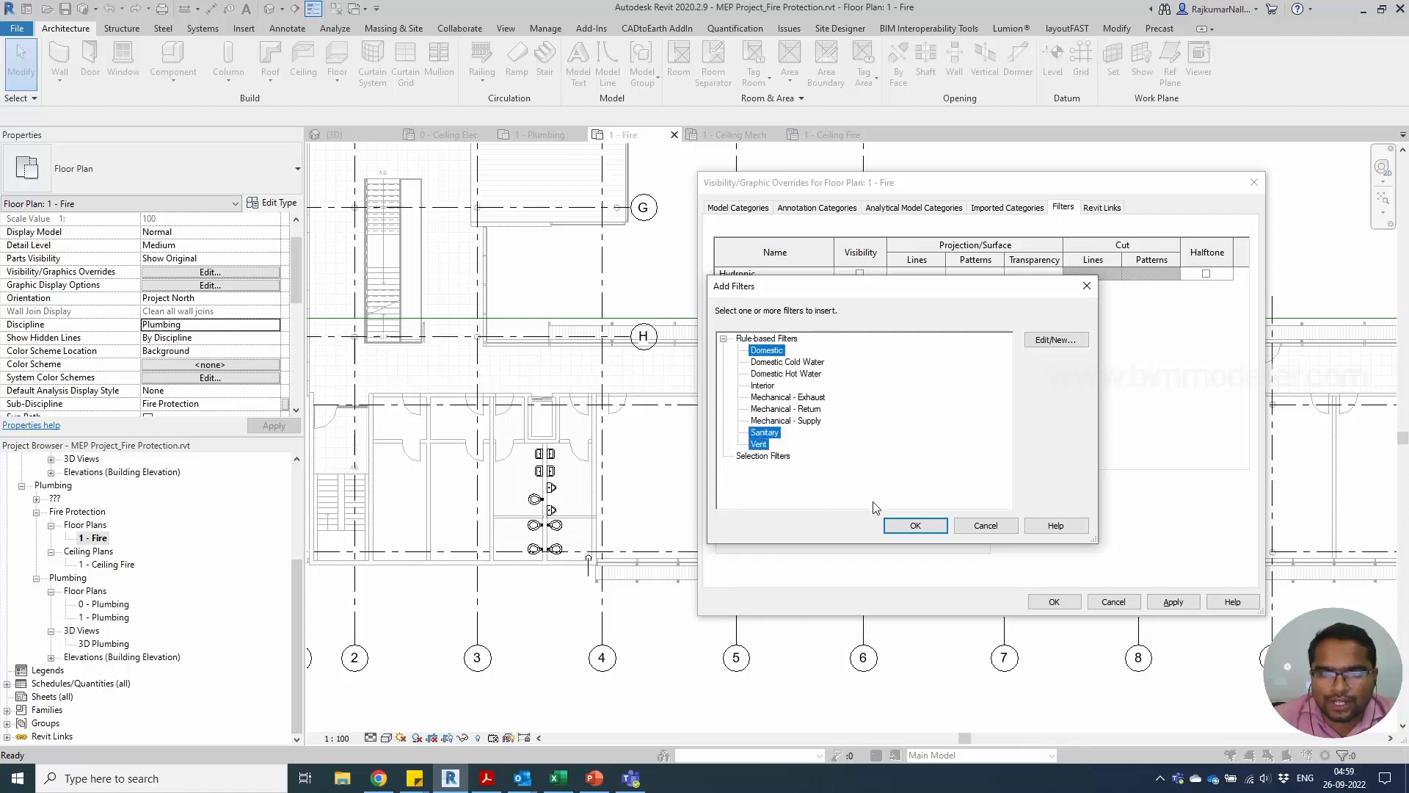
left_click(914, 525)
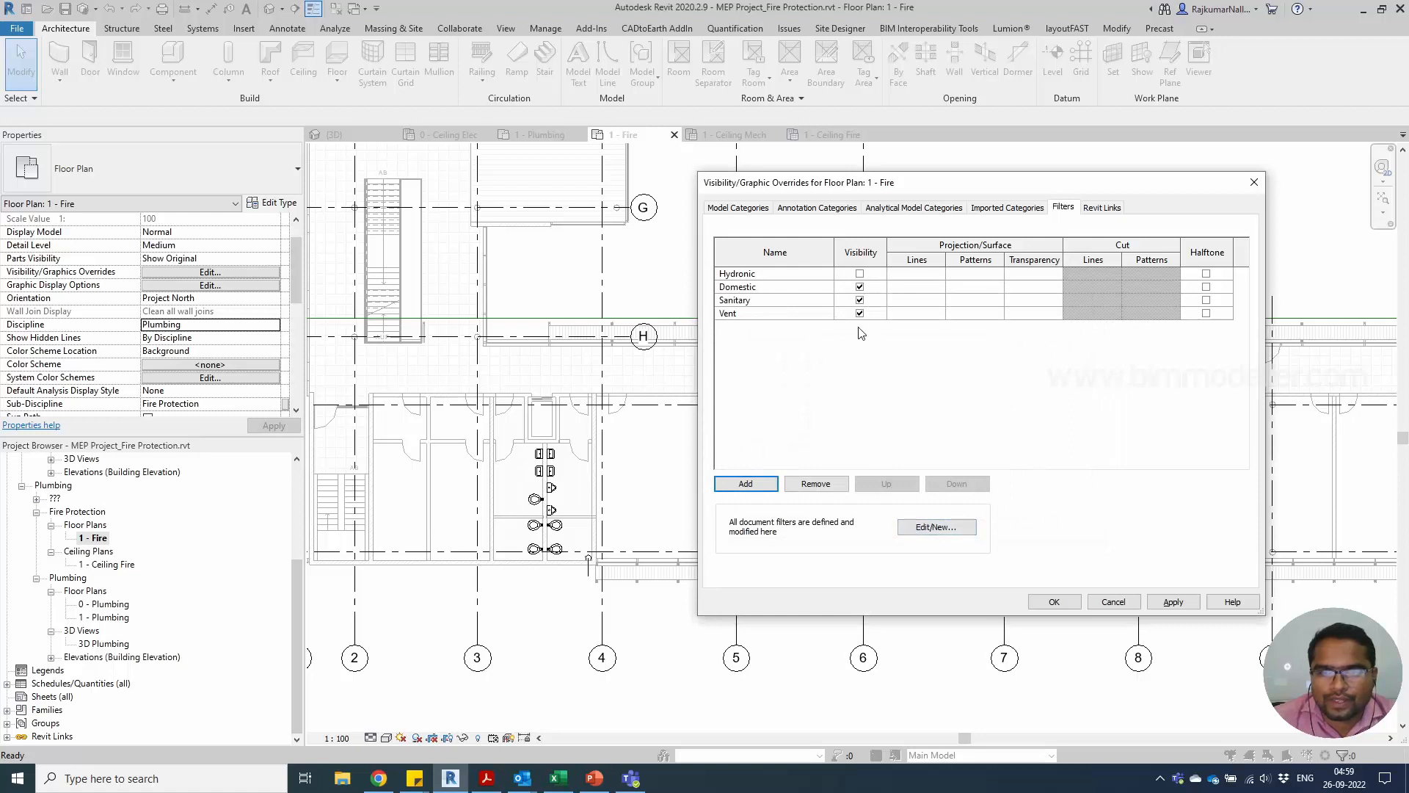
left_click(737, 286)
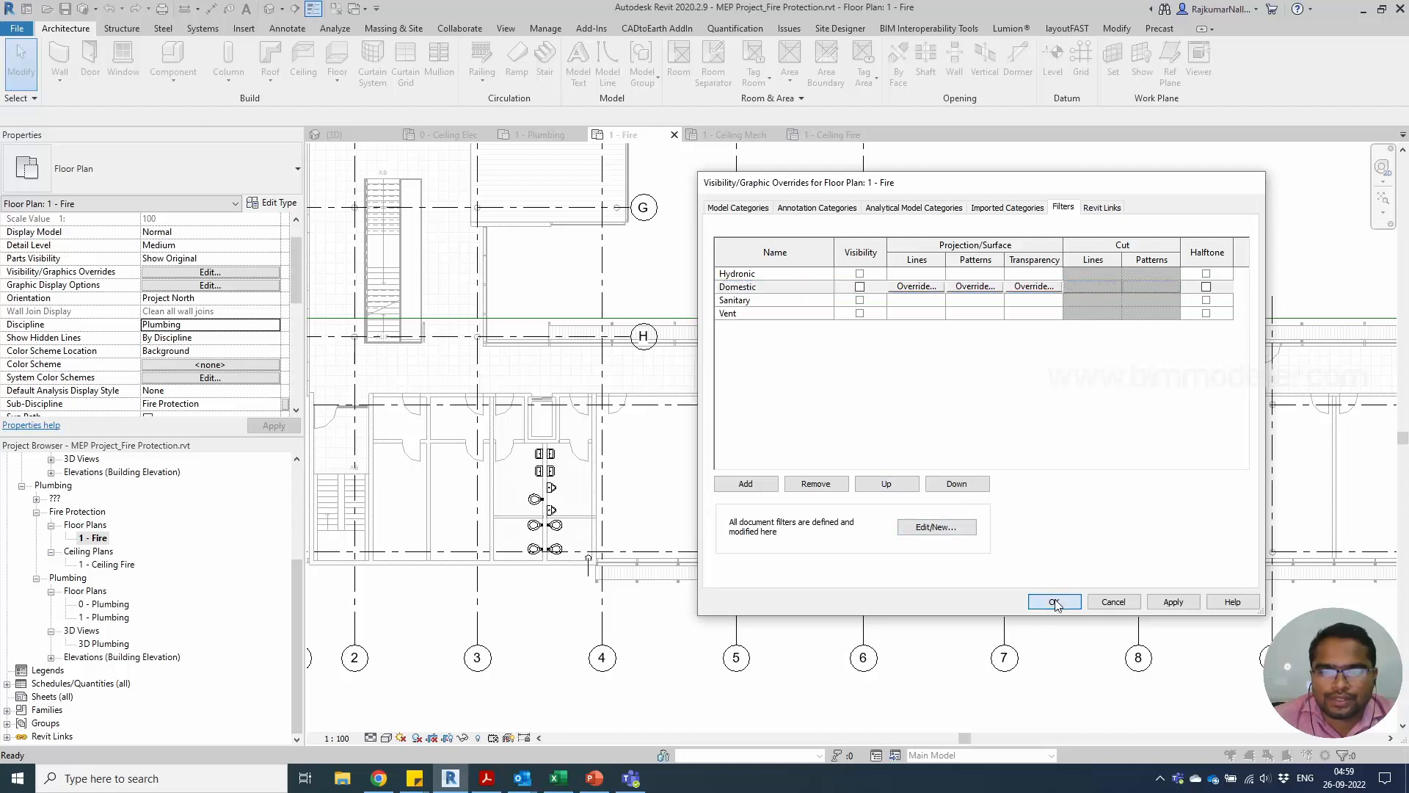
left_click(1054, 601)
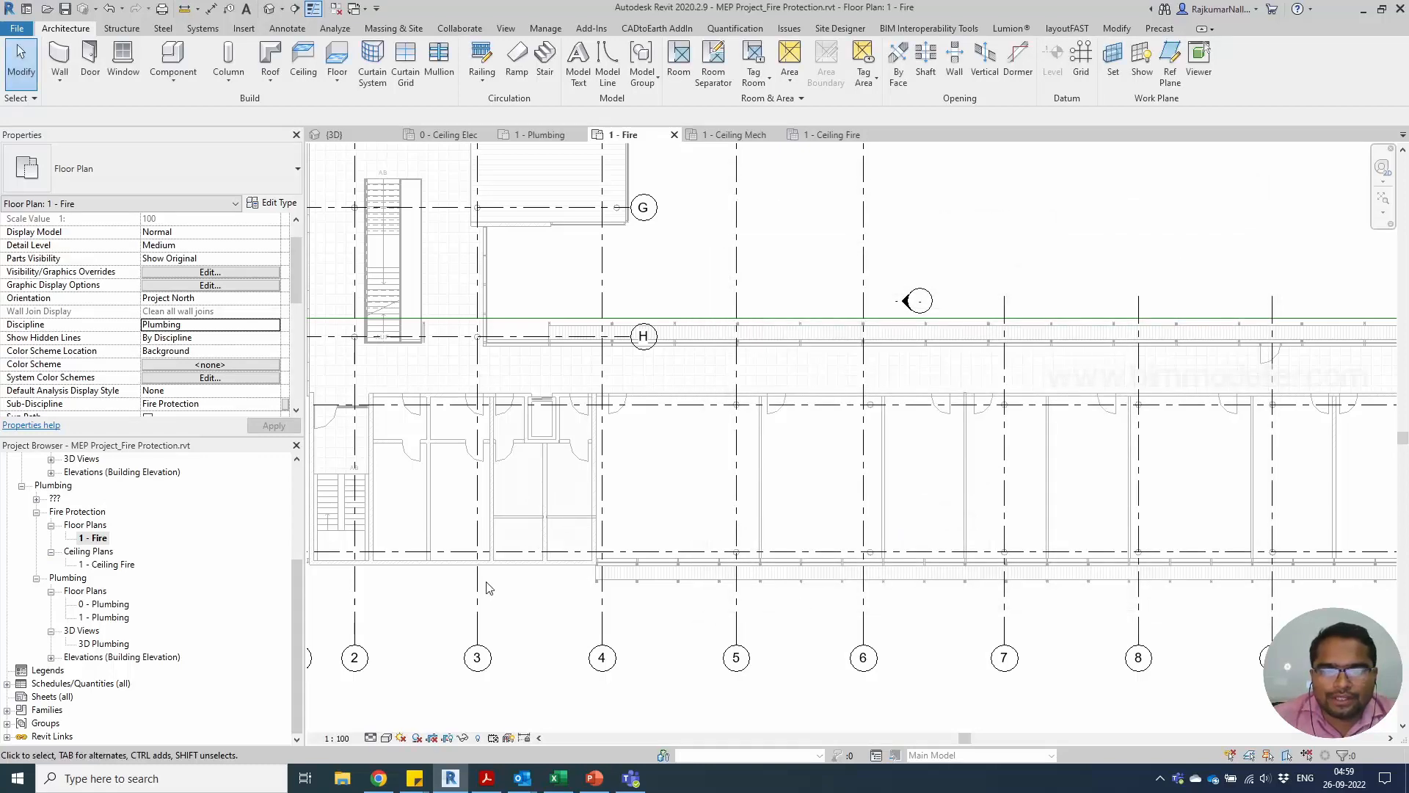
mouse_move(557, 588)
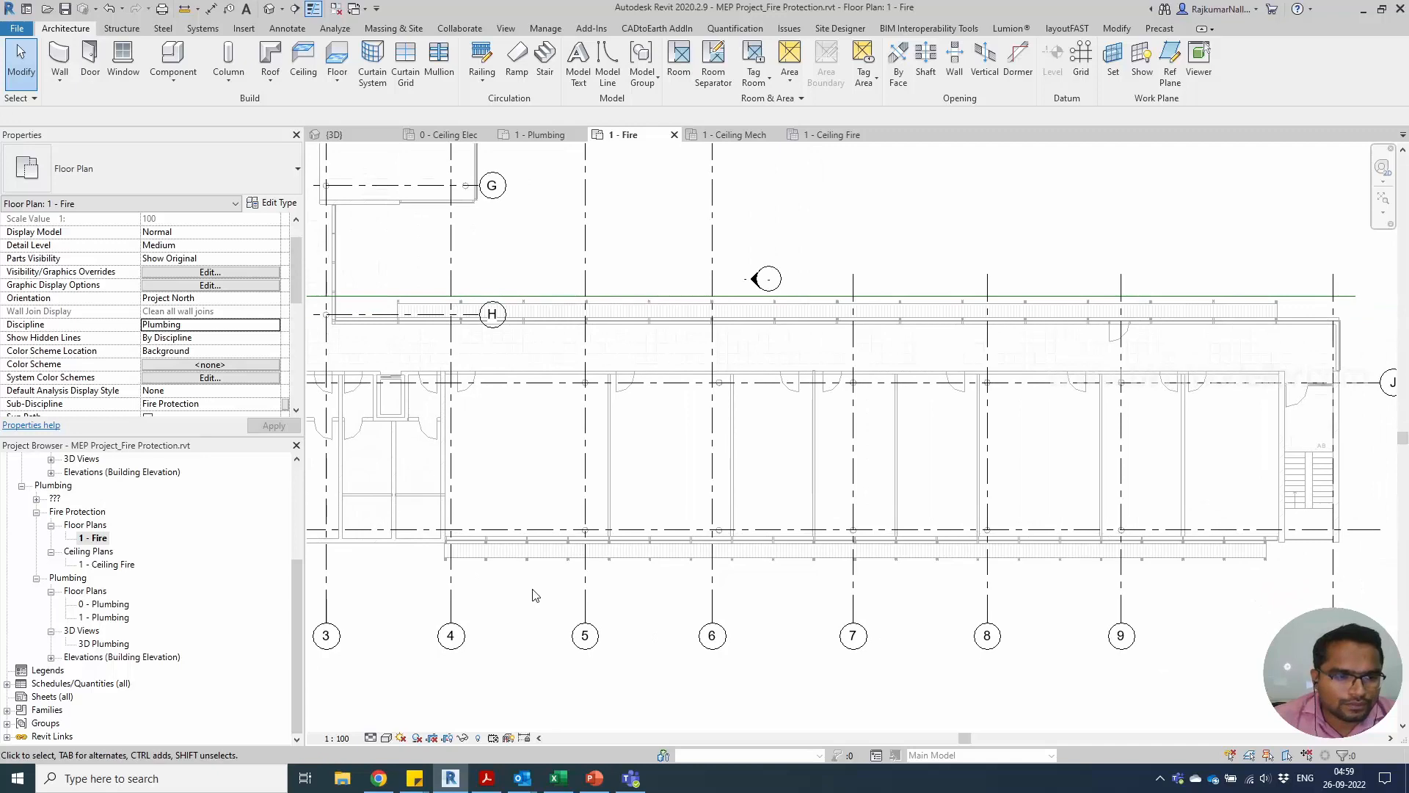
Step: Open the 1 - Ceiling Fire reflected ceiling plan
double_click(109, 564)
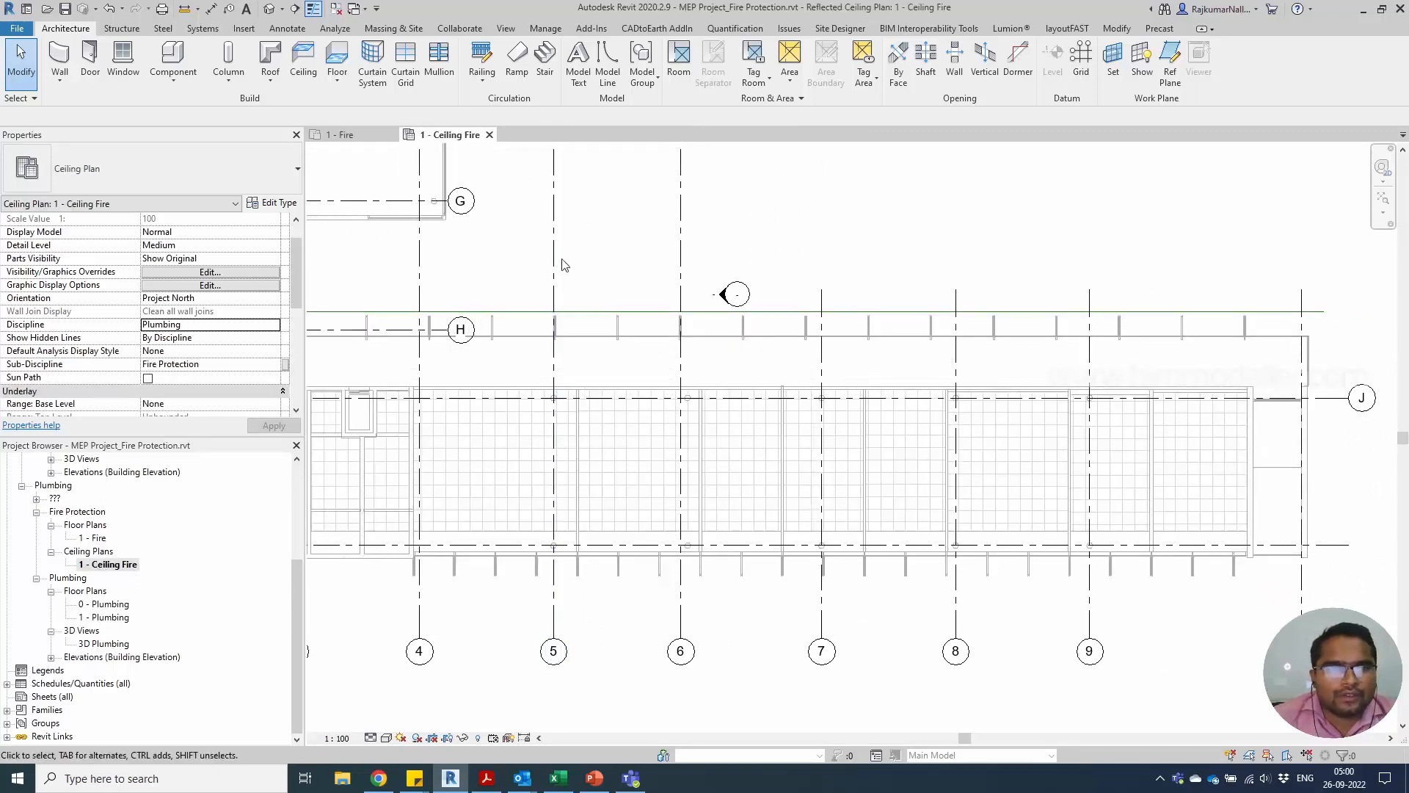
Step: Start the Sprinkler tool with 15 mm Pendant hosted type and Place on Face
left_click(202, 28)
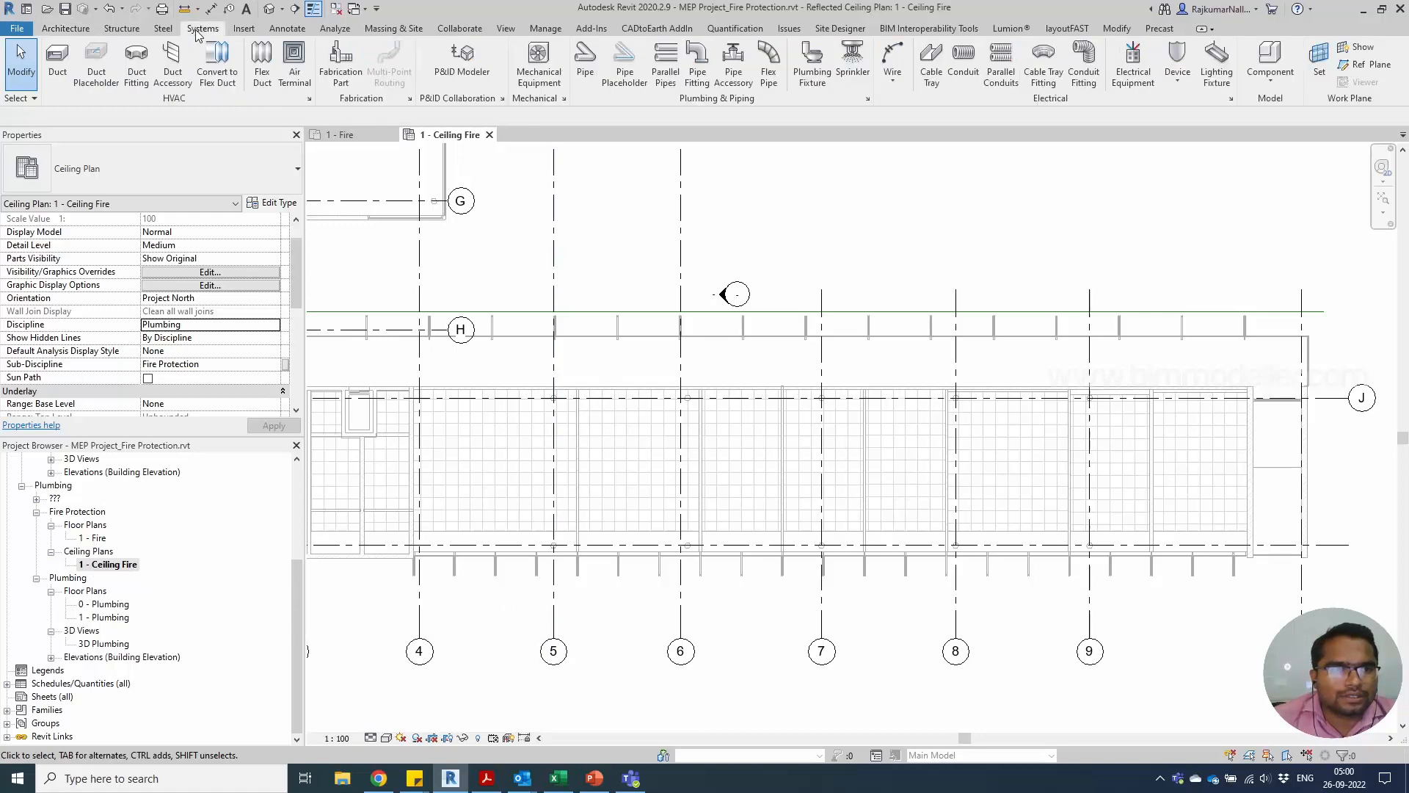
mouse_move(719, 103)
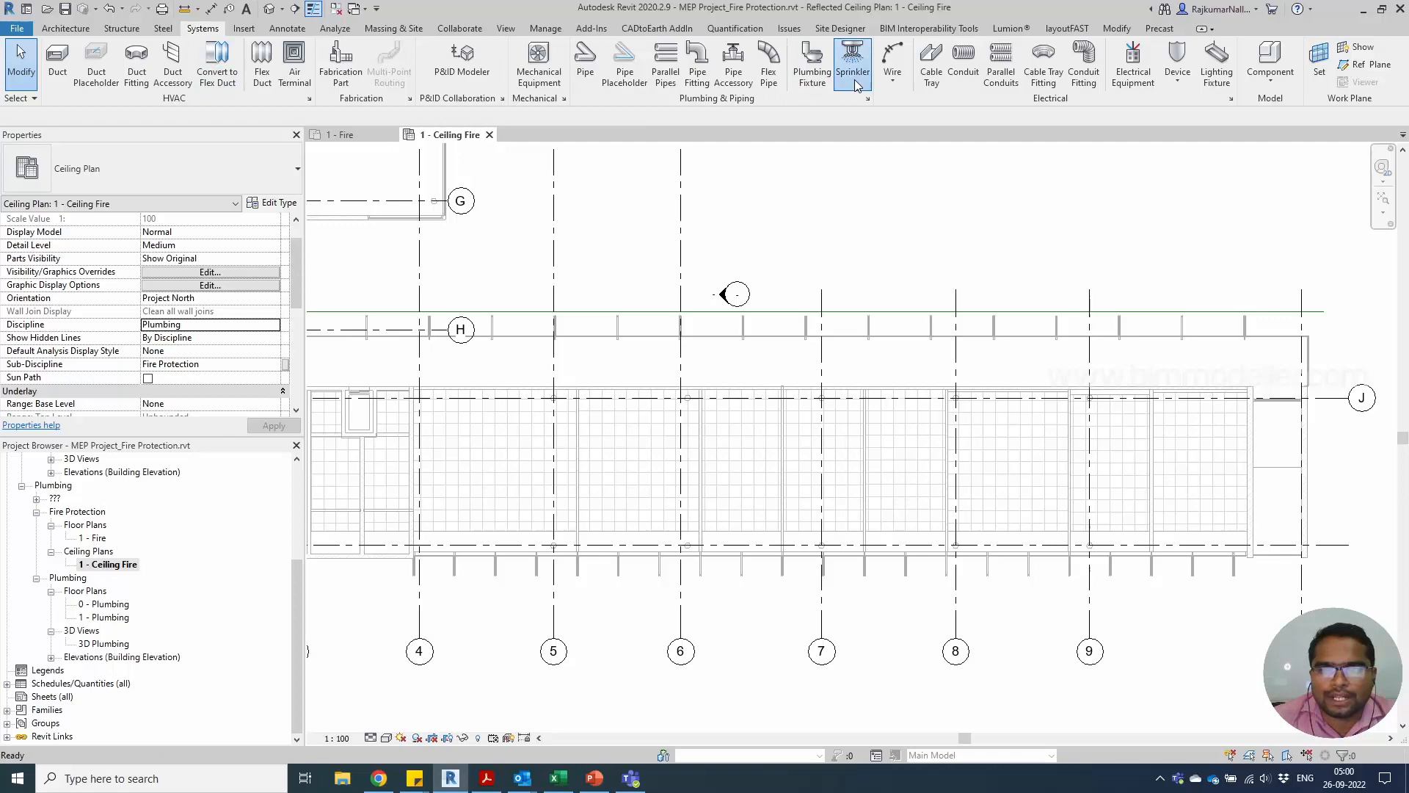
left_click(852, 63)
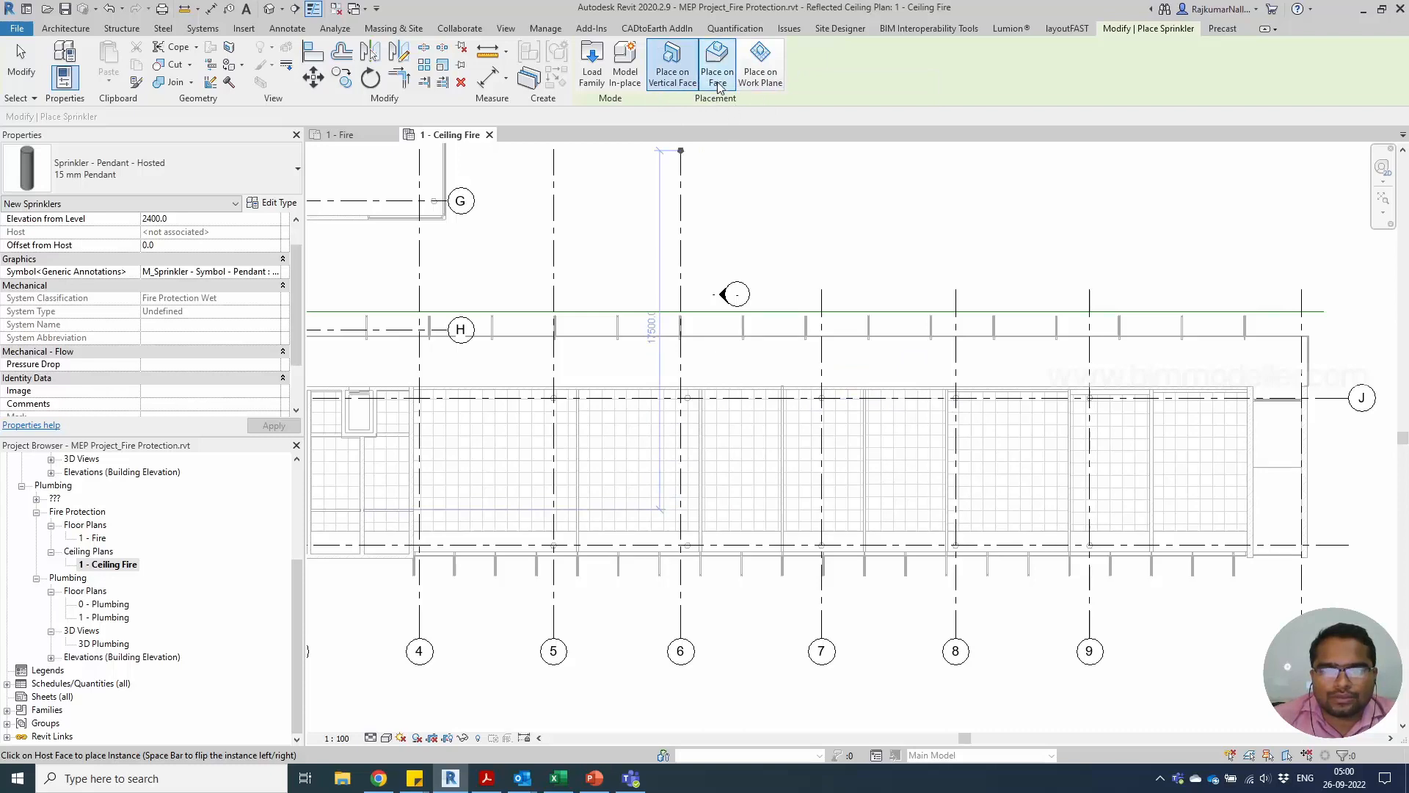
mouse_move(698, 120)
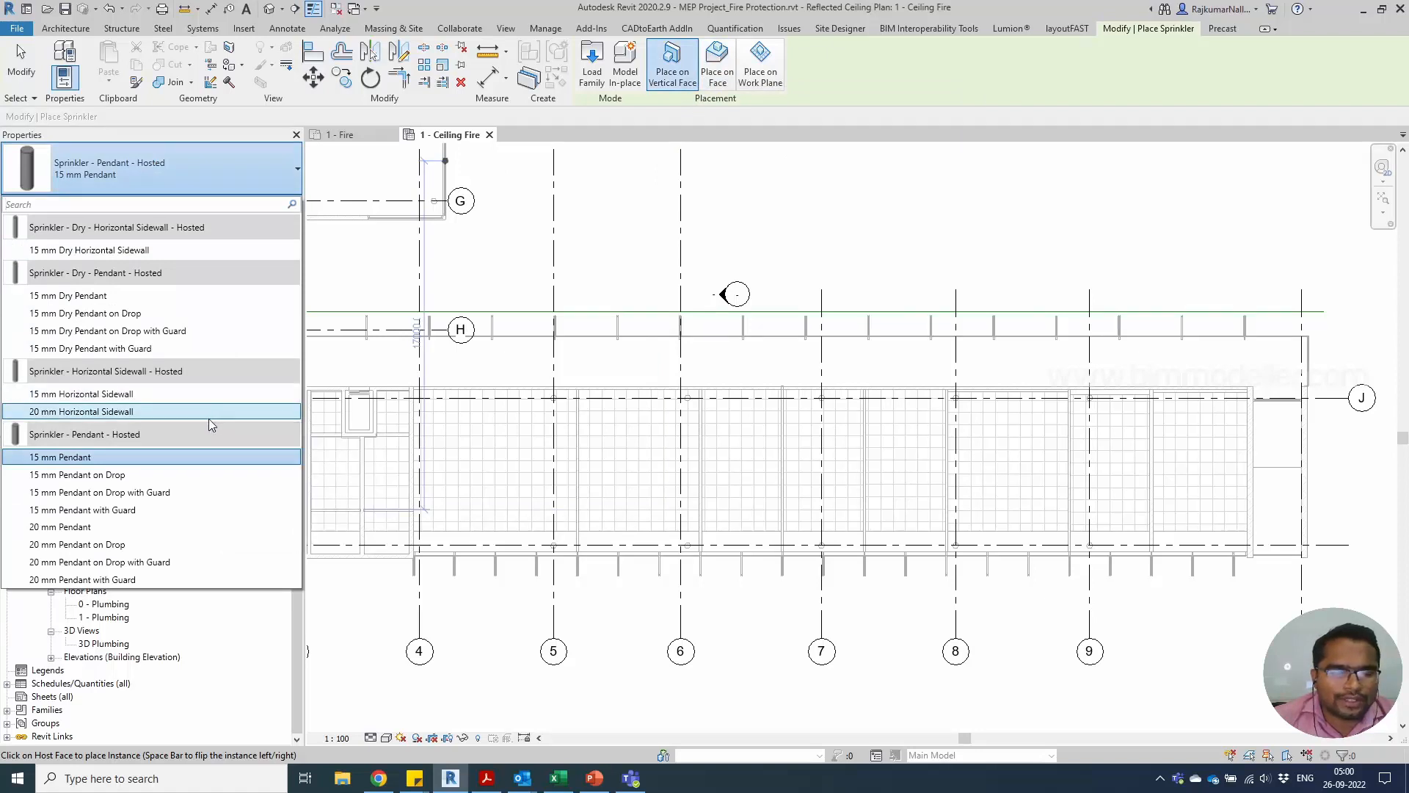
mouse_move(203, 419)
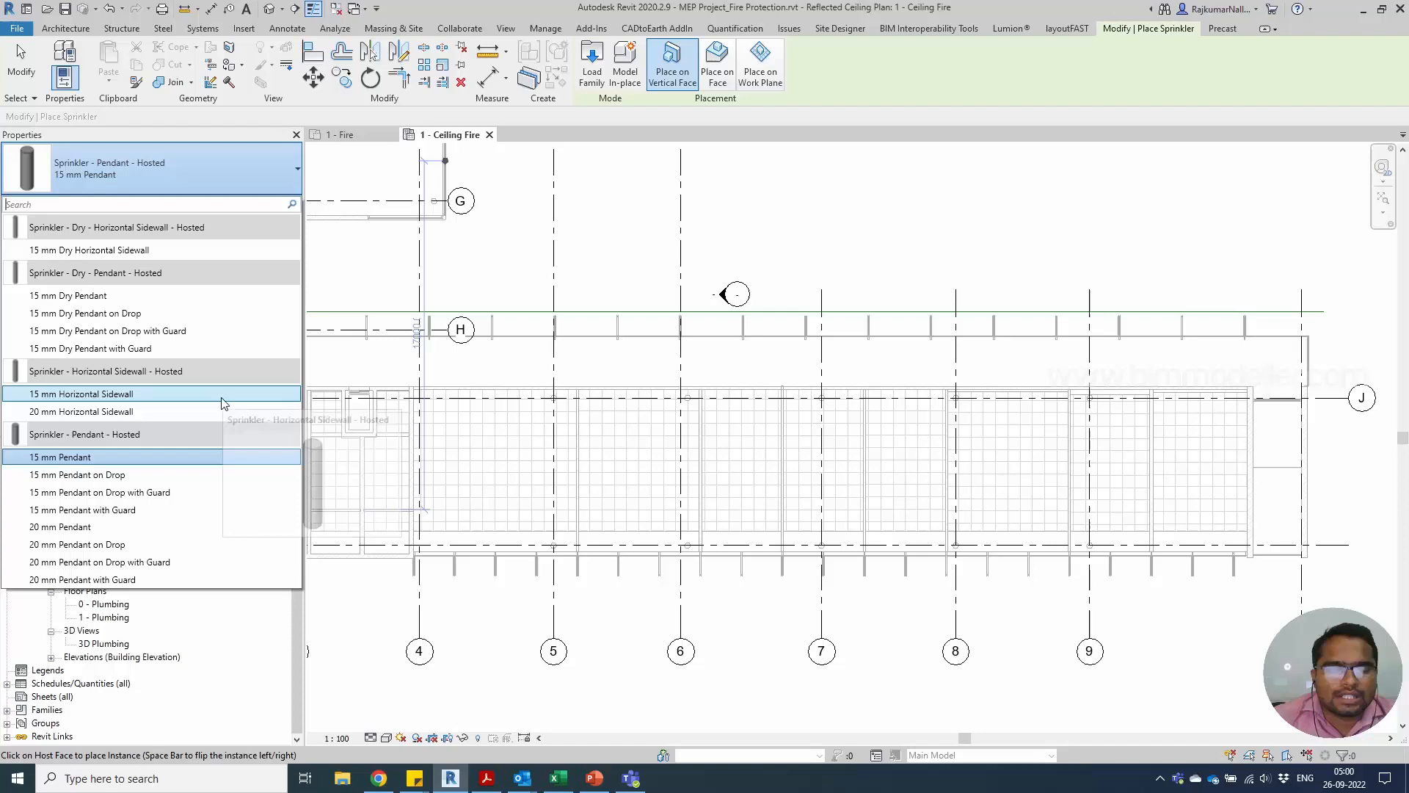
left_click(60, 457)
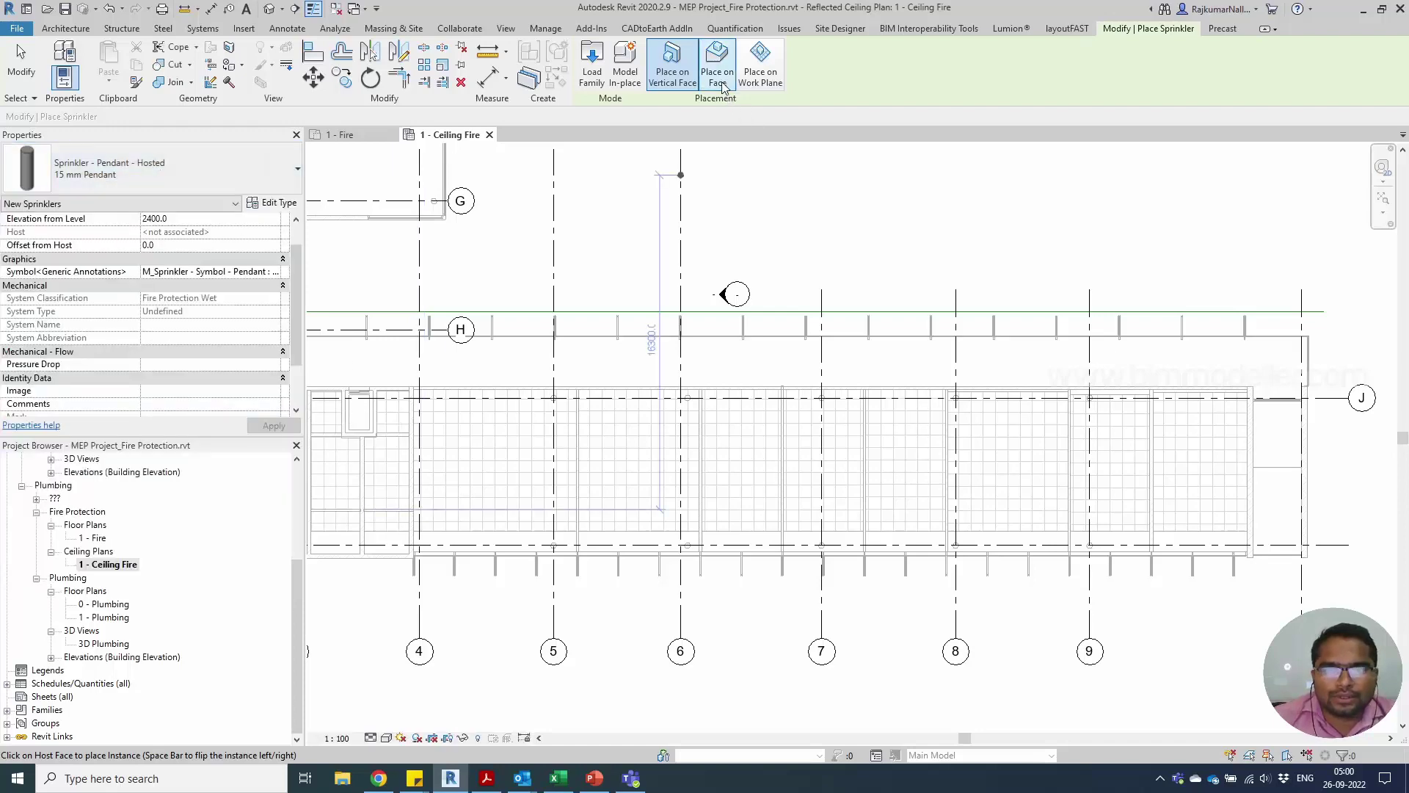
left_click(716, 63)
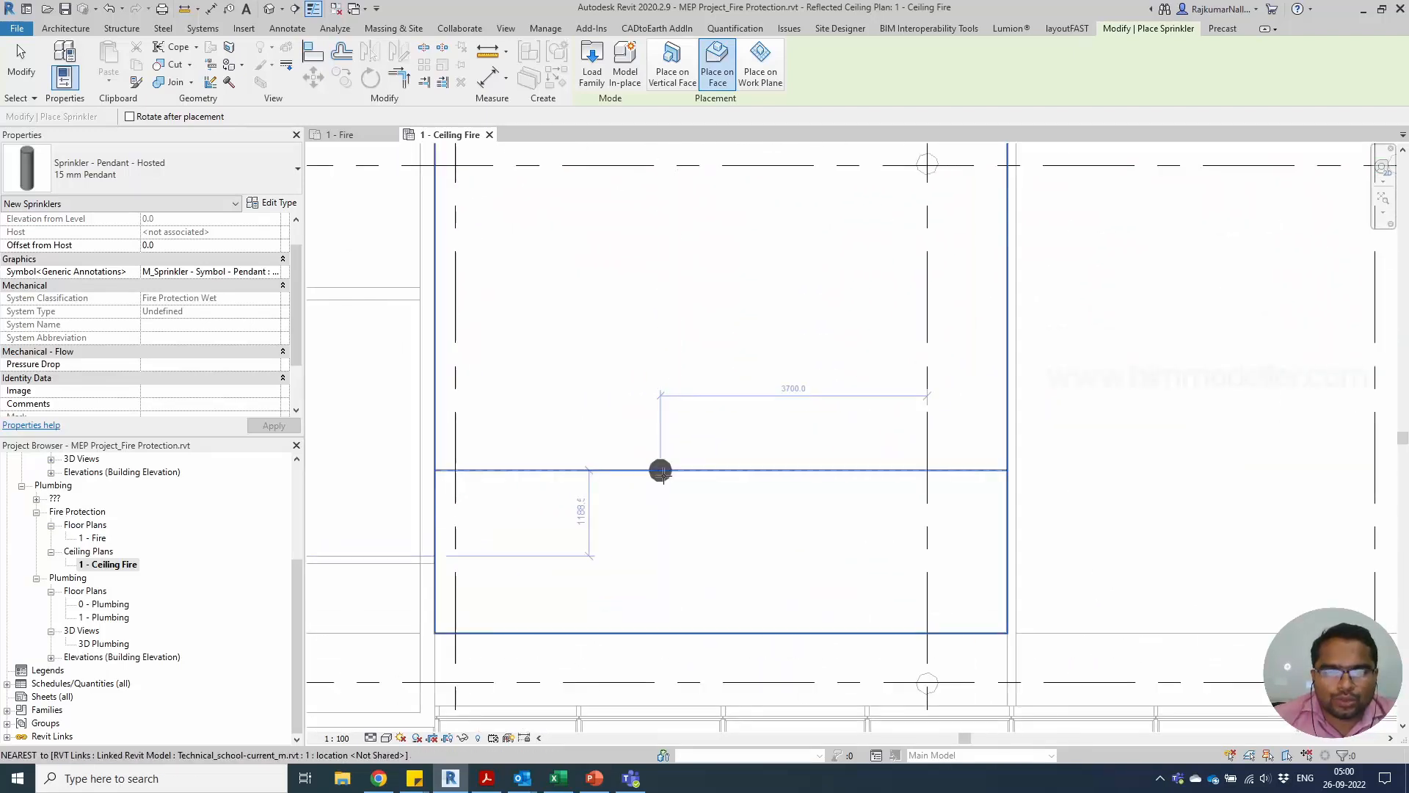
mouse_move(566, 274)
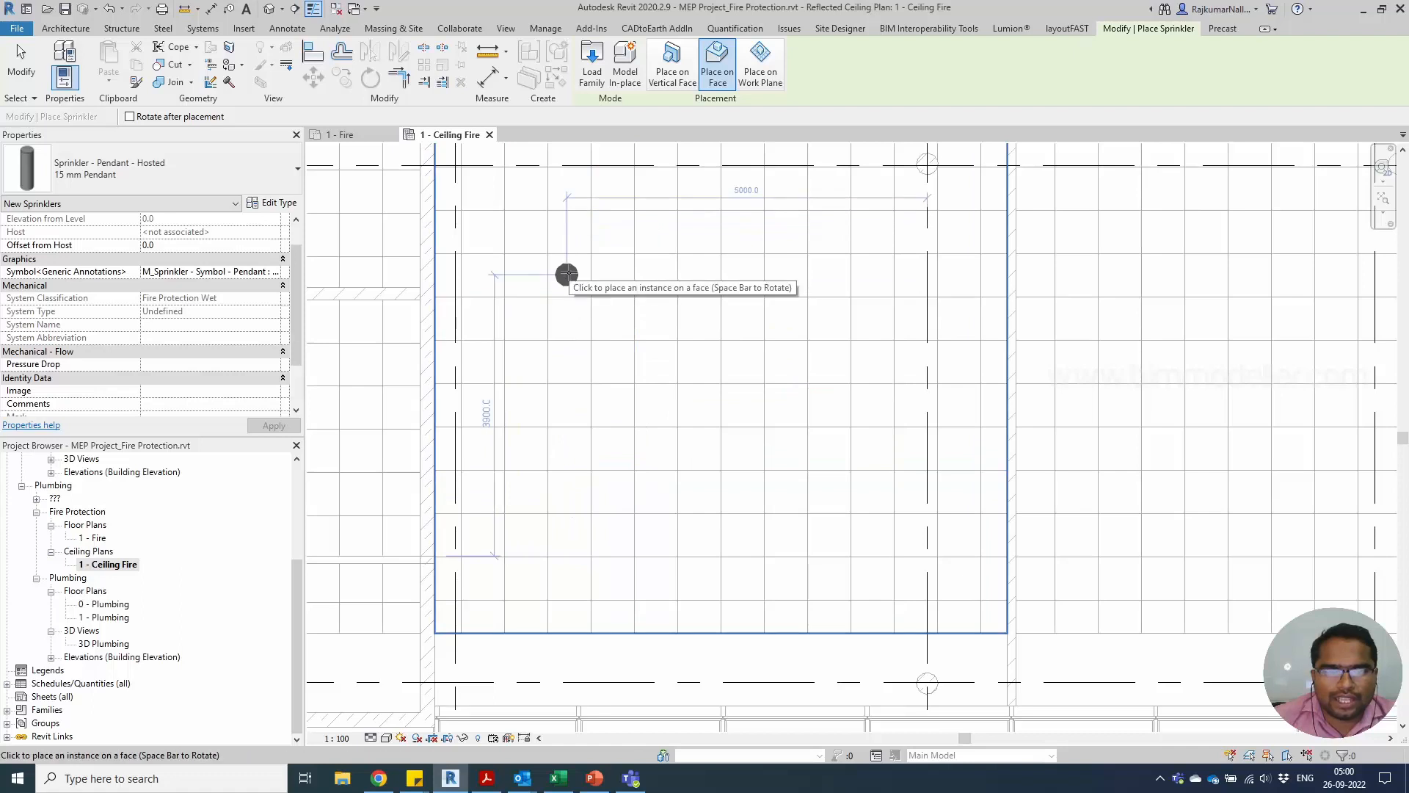
Step: Place pendant sprinklers at aligned corner positions on the ceiling grid
left_click(574, 274)
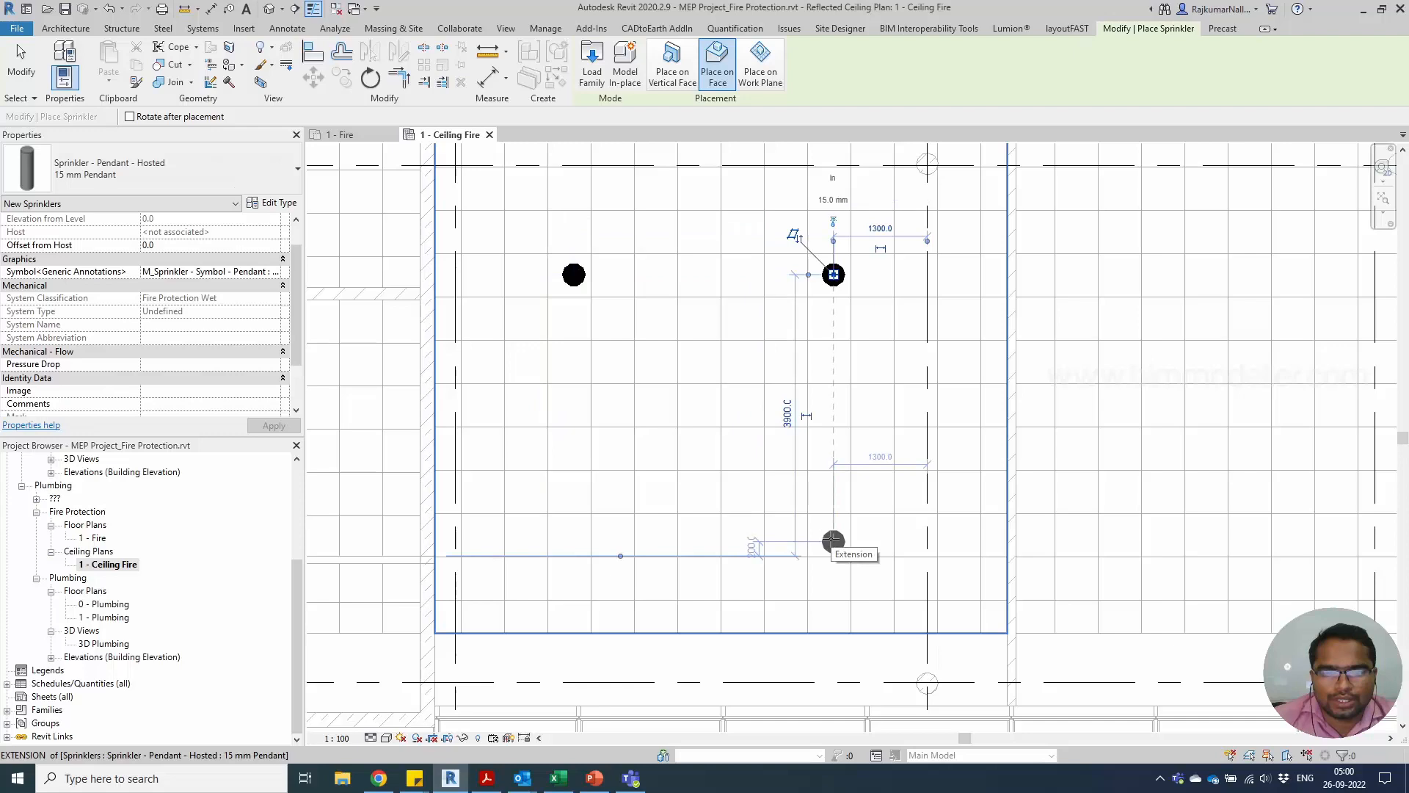
left_click(833, 542)
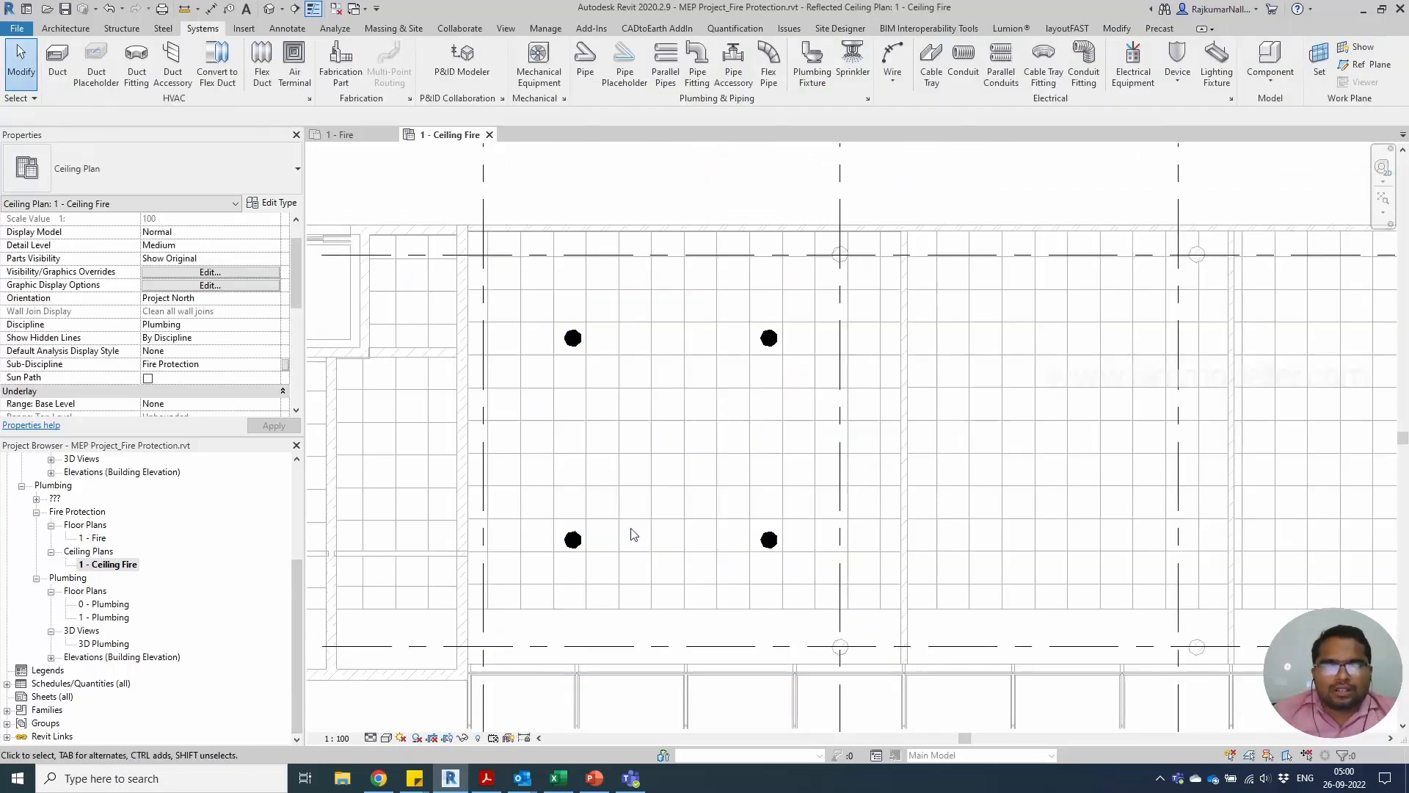
mouse_move(723, 377)
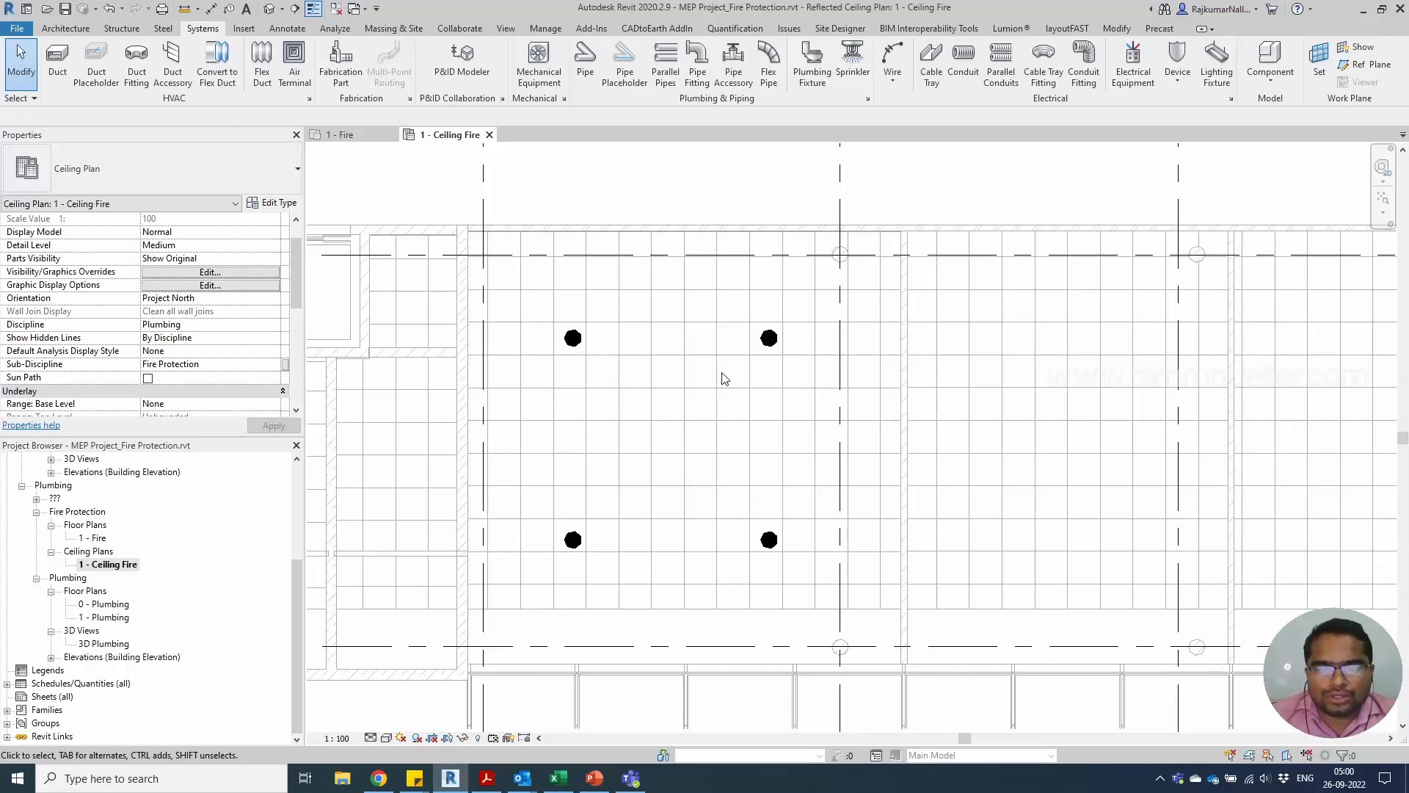
mouse_move(674, 509)
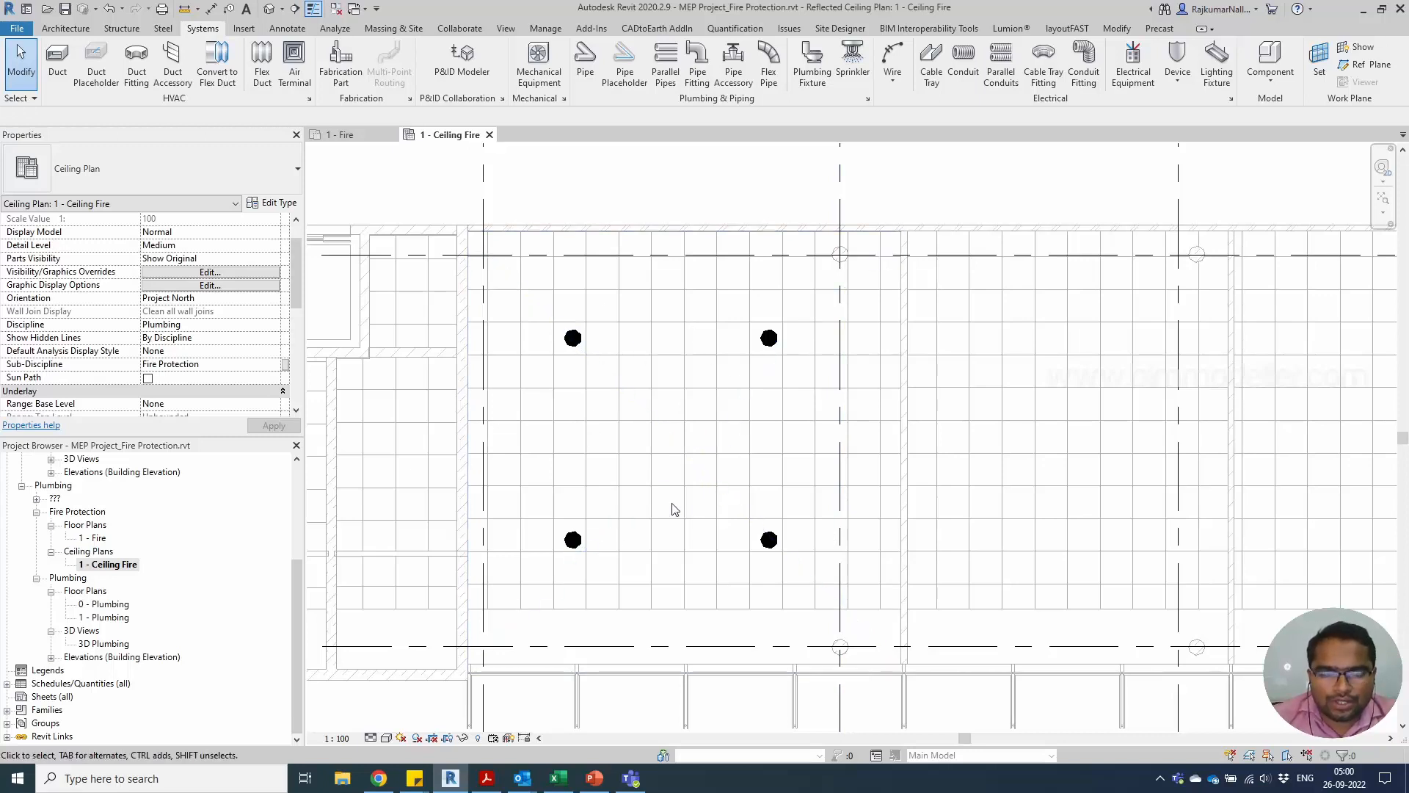
mouse_move(672, 509)
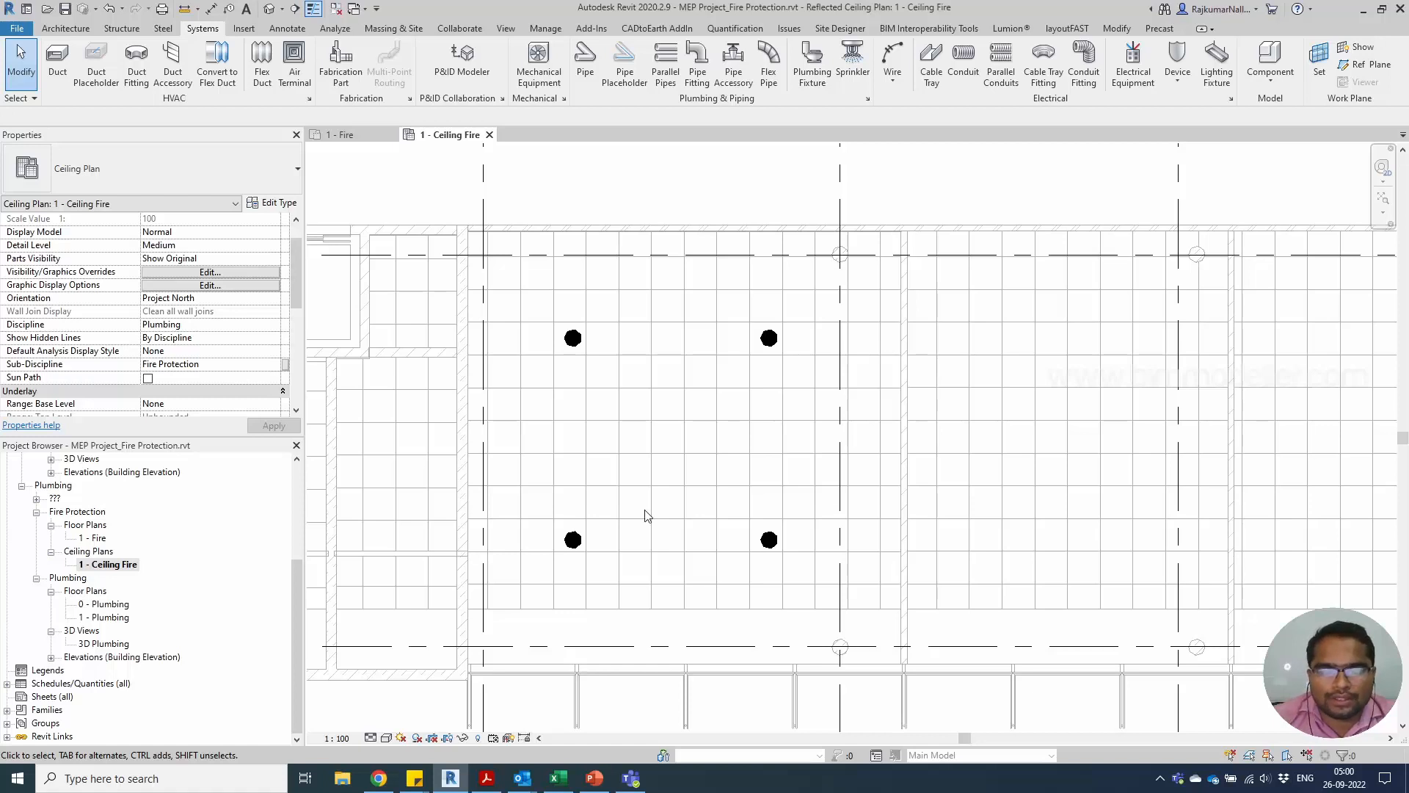
mouse_move(645, 521)
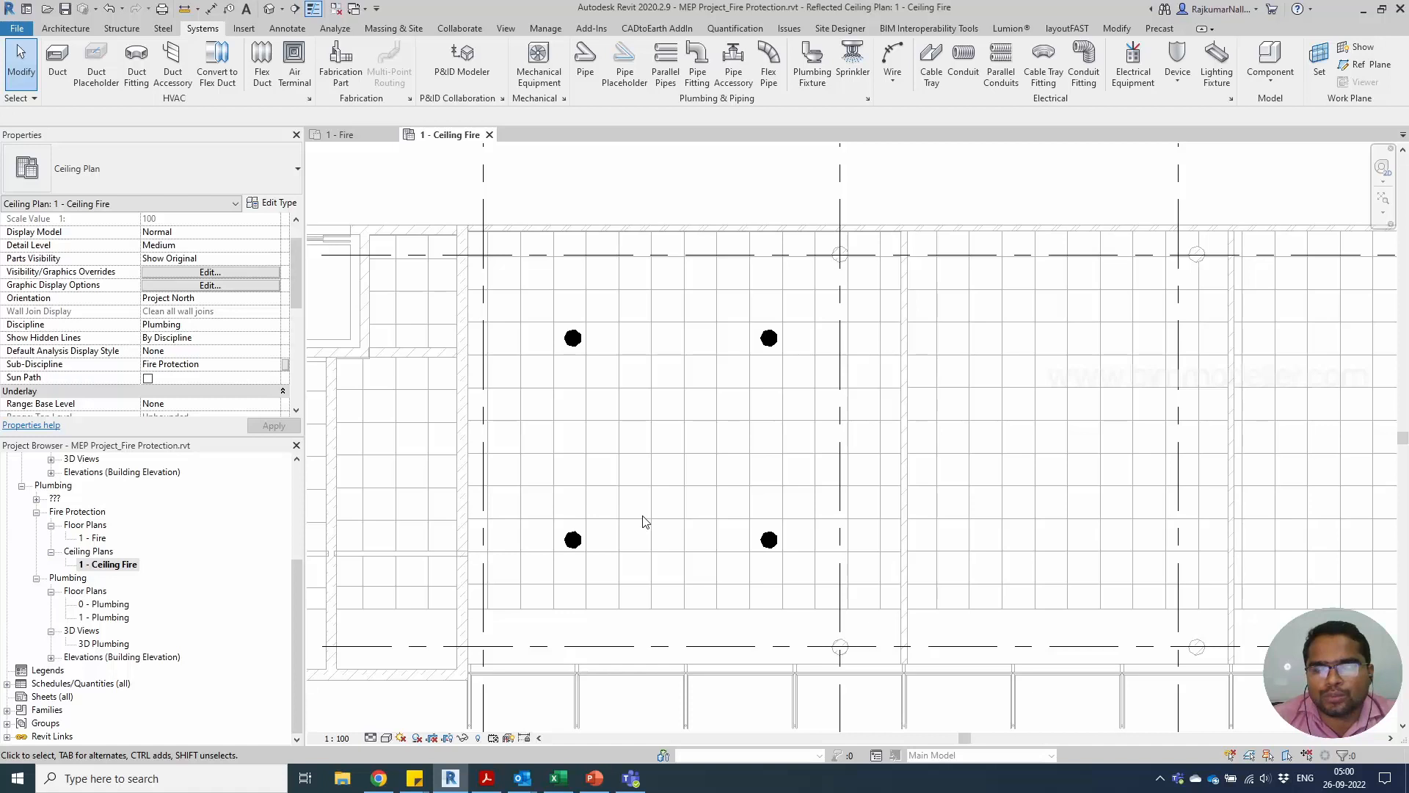
mouse_move(626, 359)
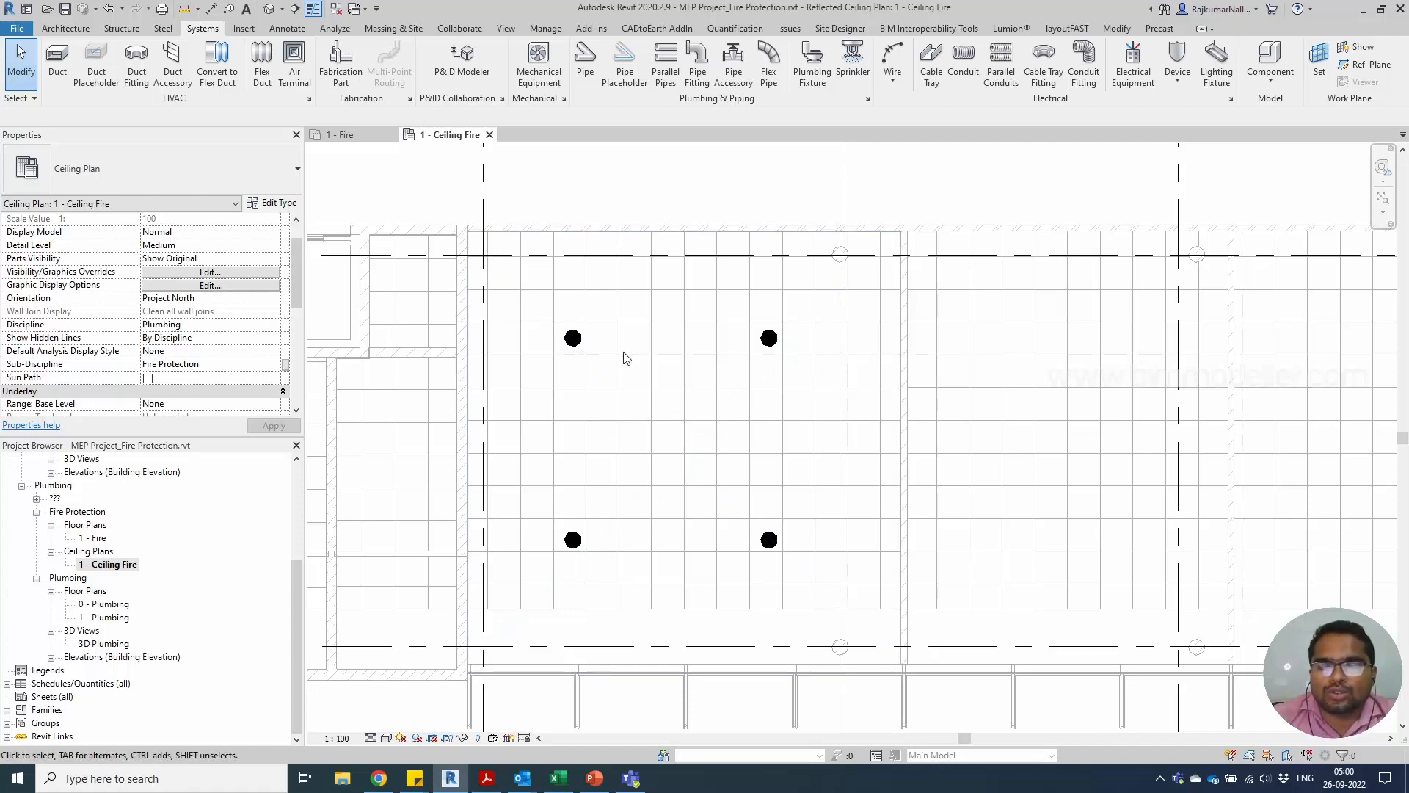
mouse_move(613, 369)
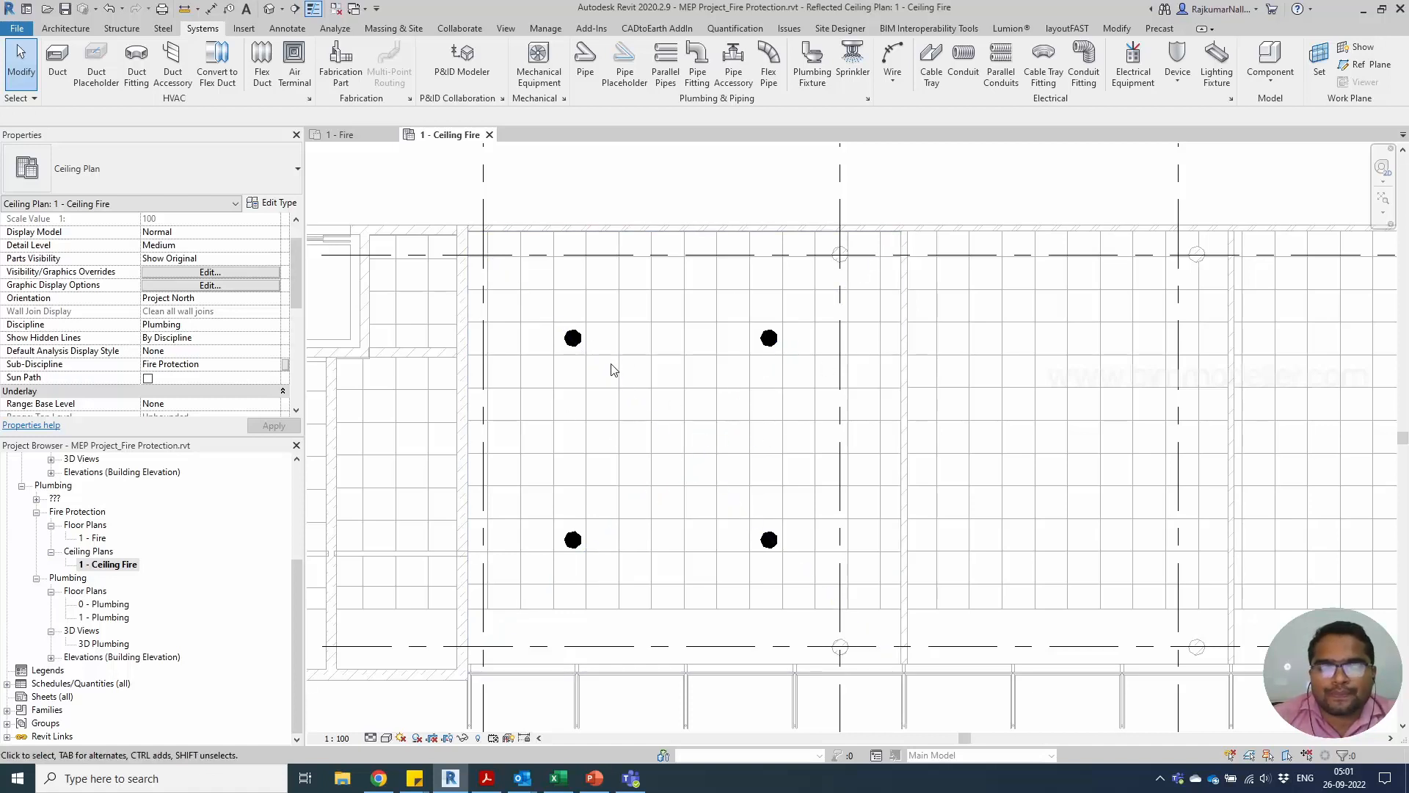
mouse_move(568, 404)
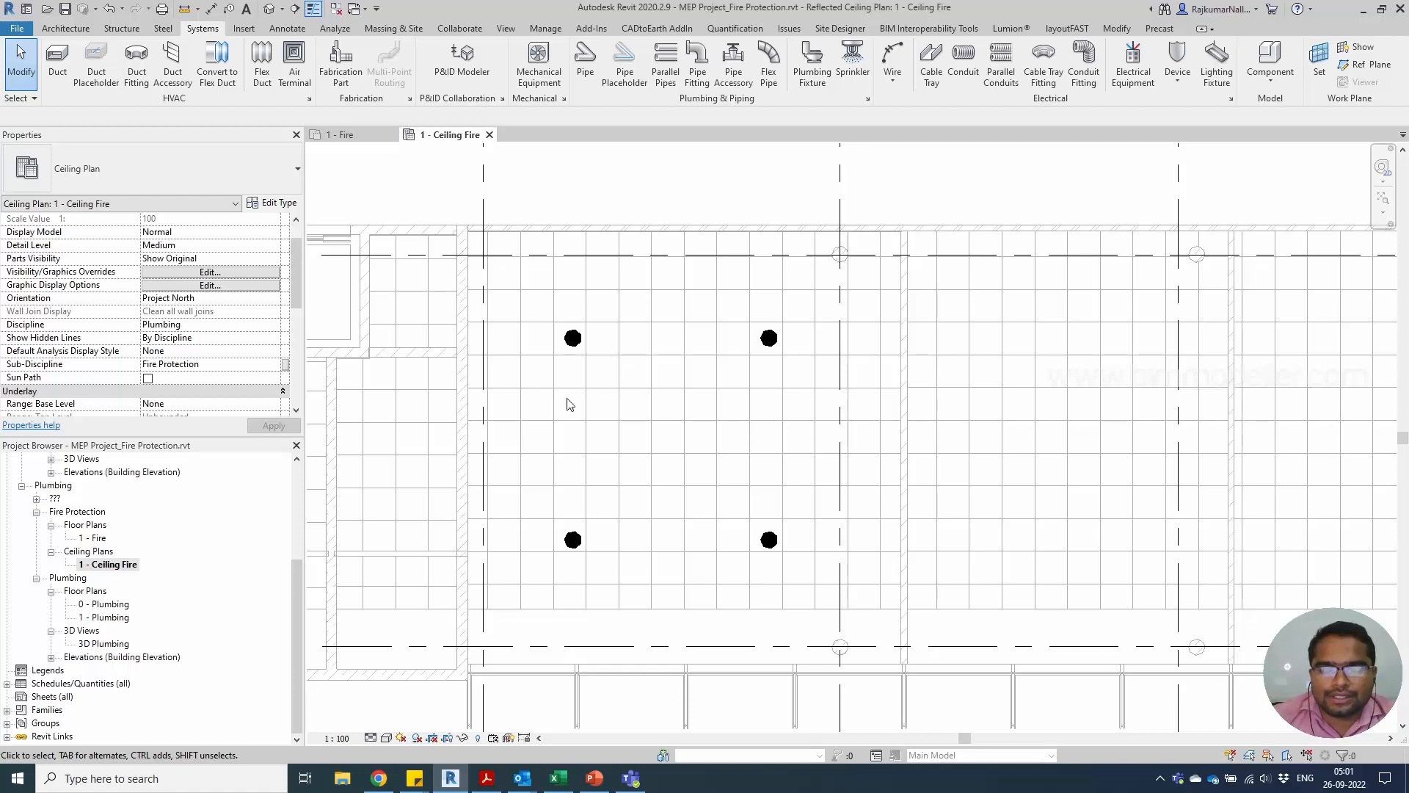
mouse_move(607, 432)
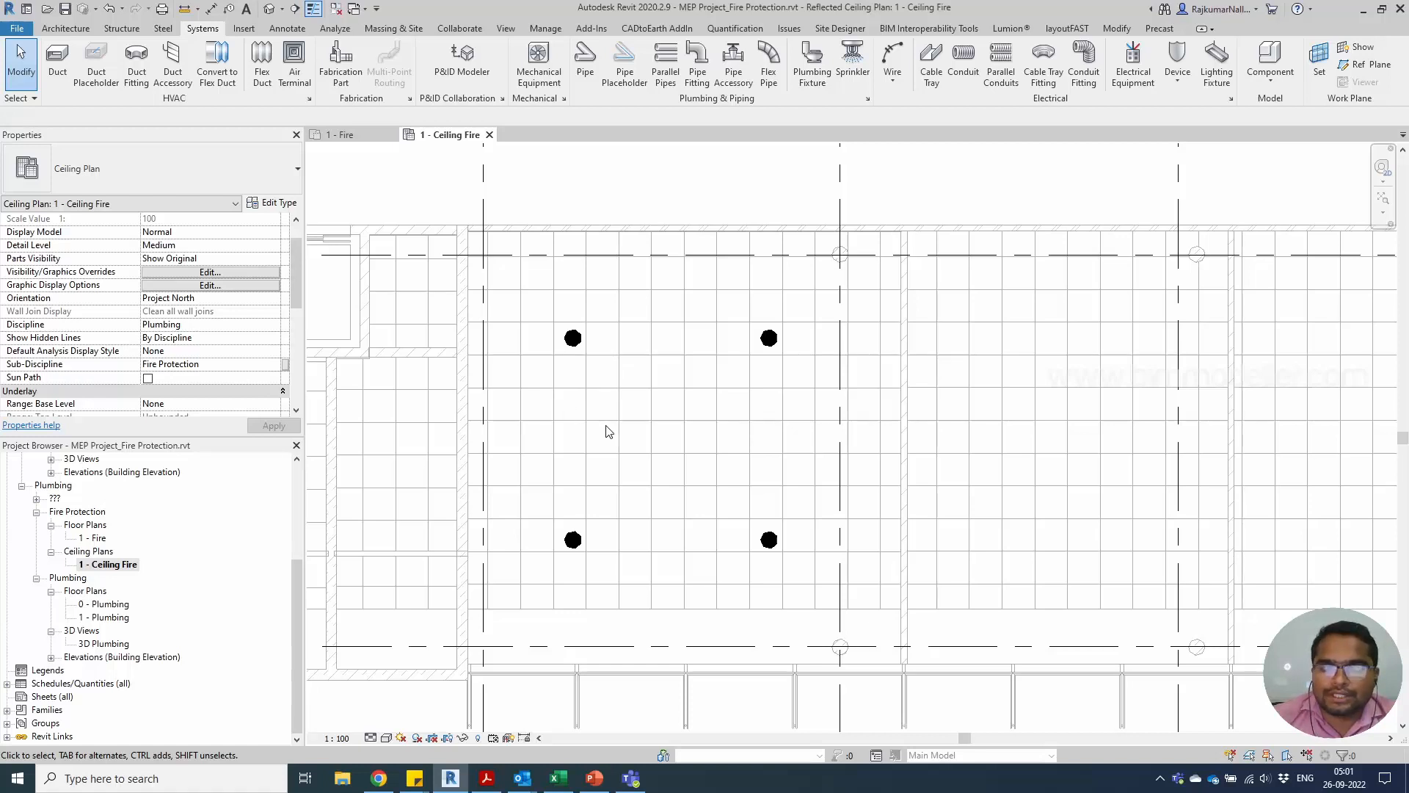
mouse_move(709, 399)
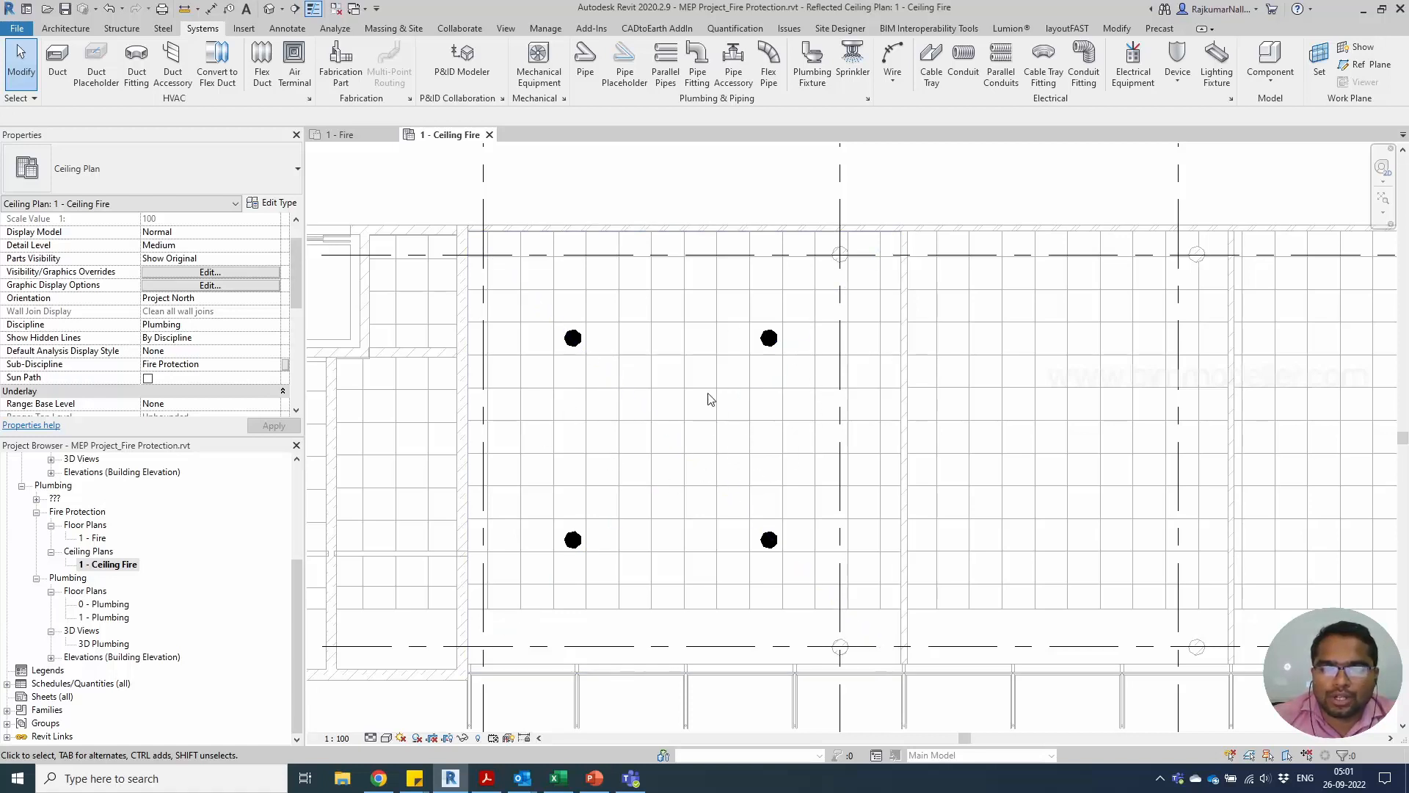
mouse_move(592, 464)
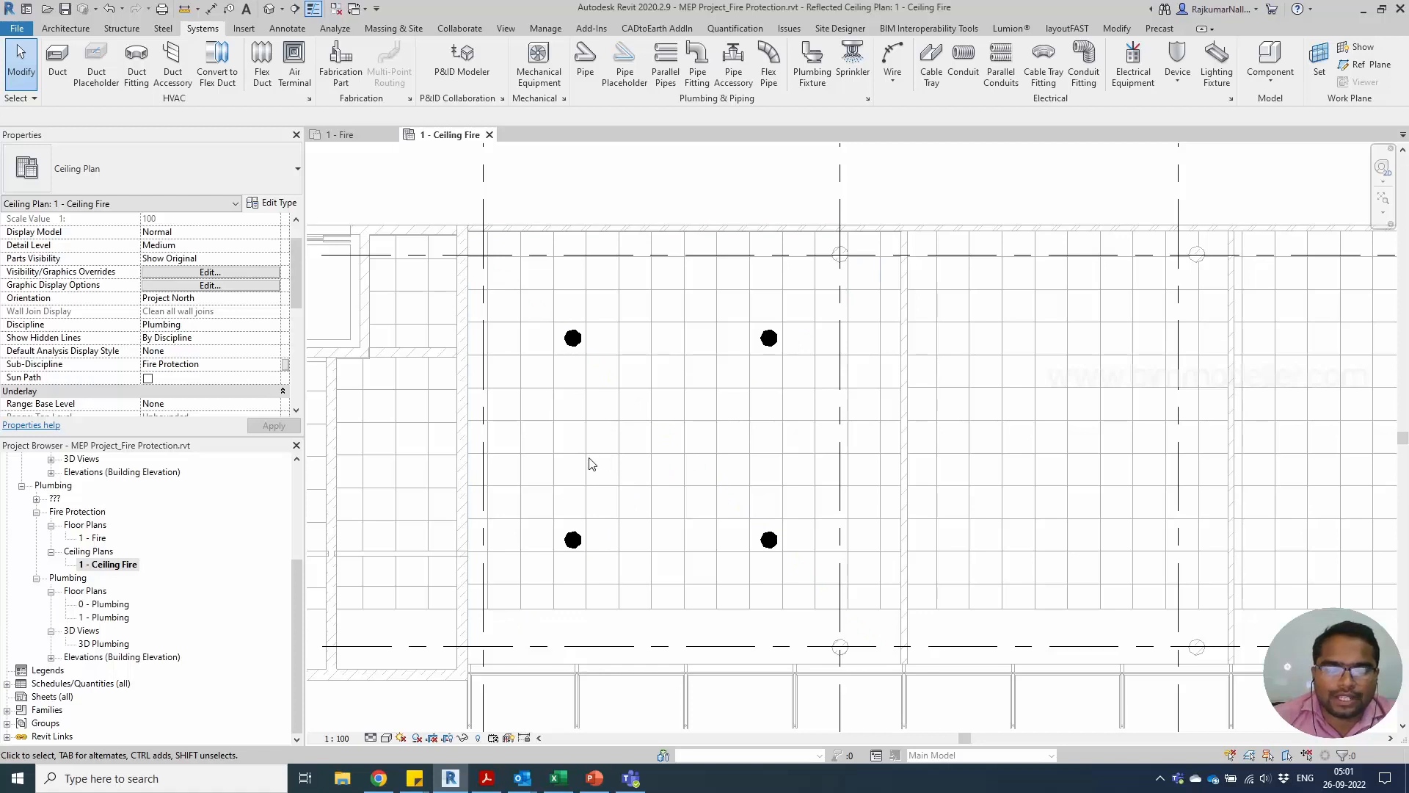
left_click(573, 339)
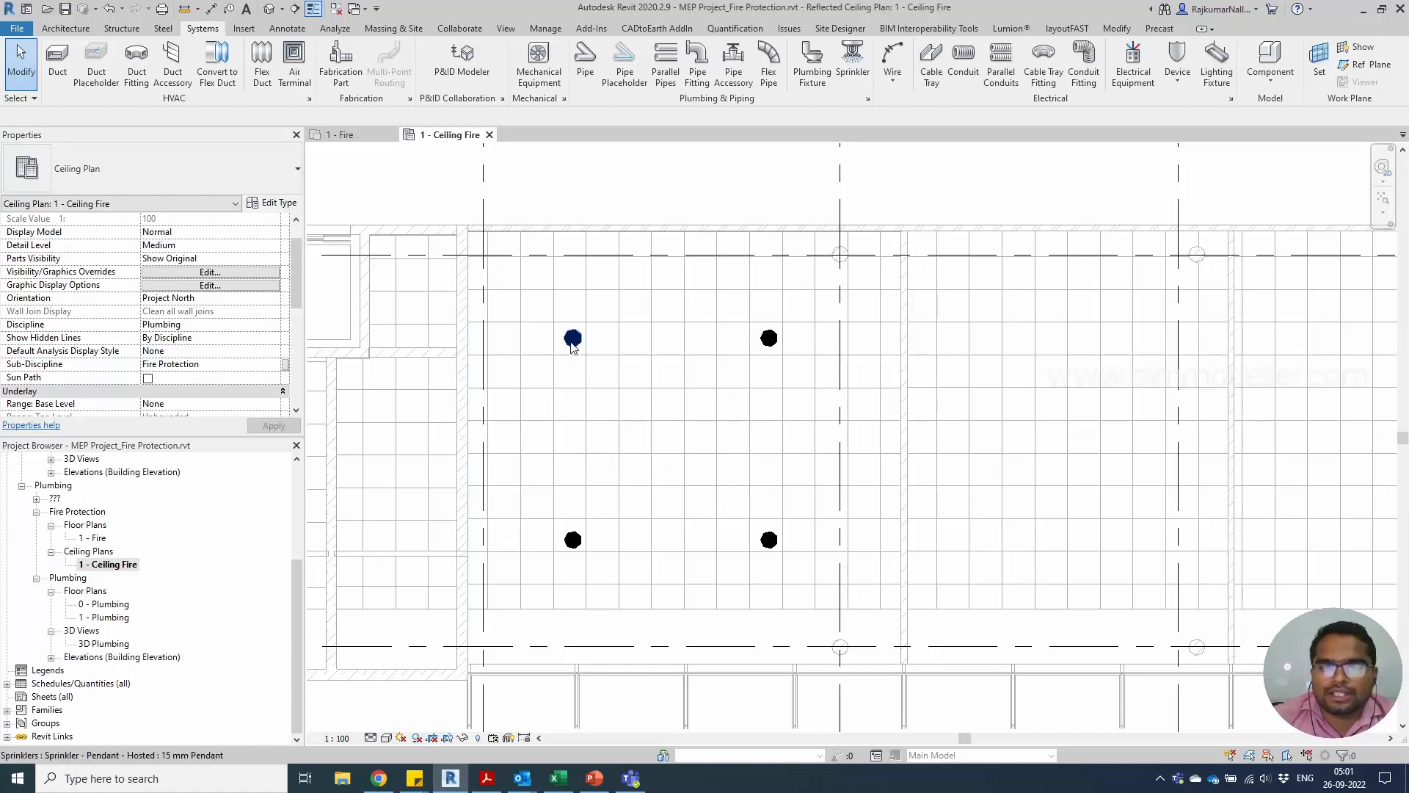
Step: Select the top-left sprinkler to review its 15 mm Pendant, Fire Protection Wet properties
left_click(573, 340)
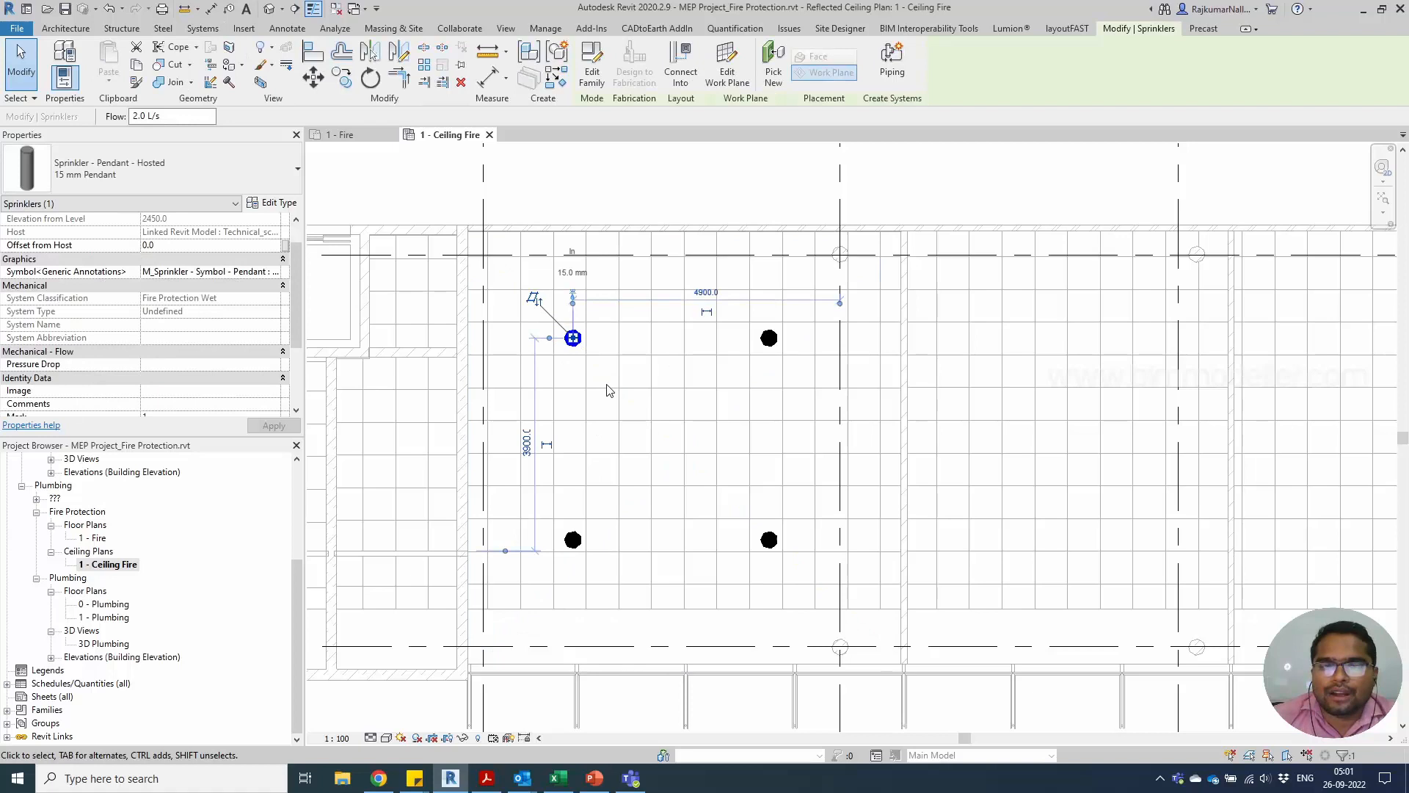
mouse_move(629, 481)
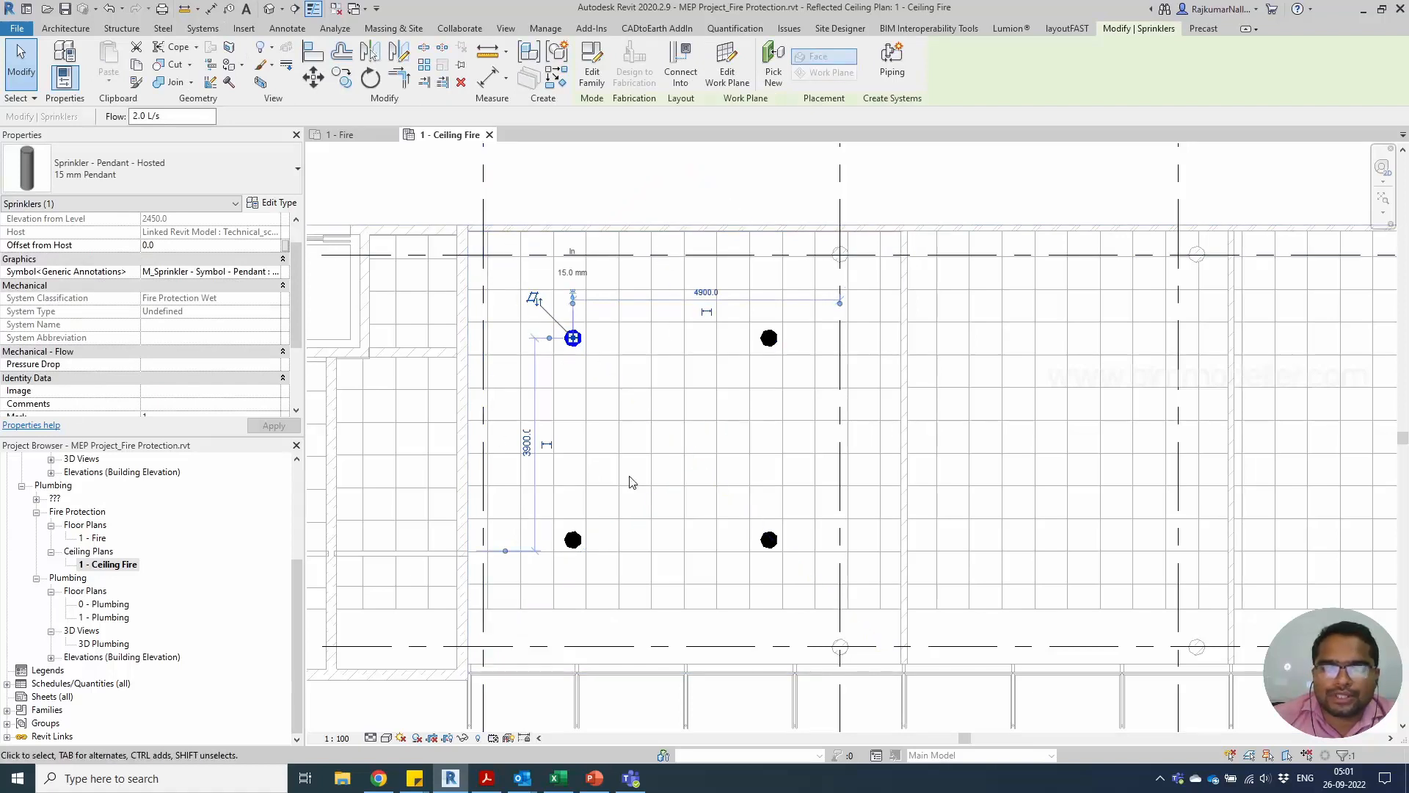
mouse_move(609, 357)
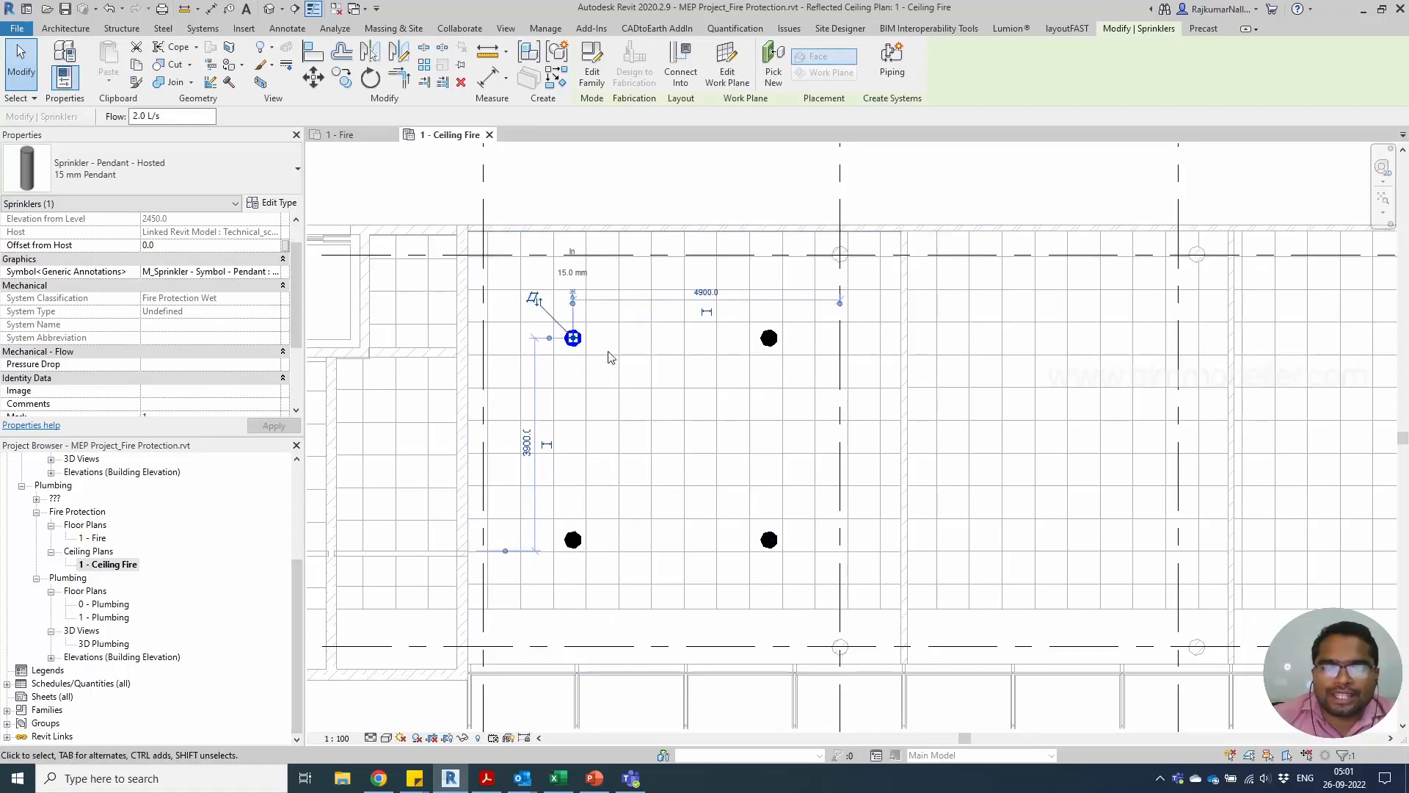
mouse_move(618, 356)
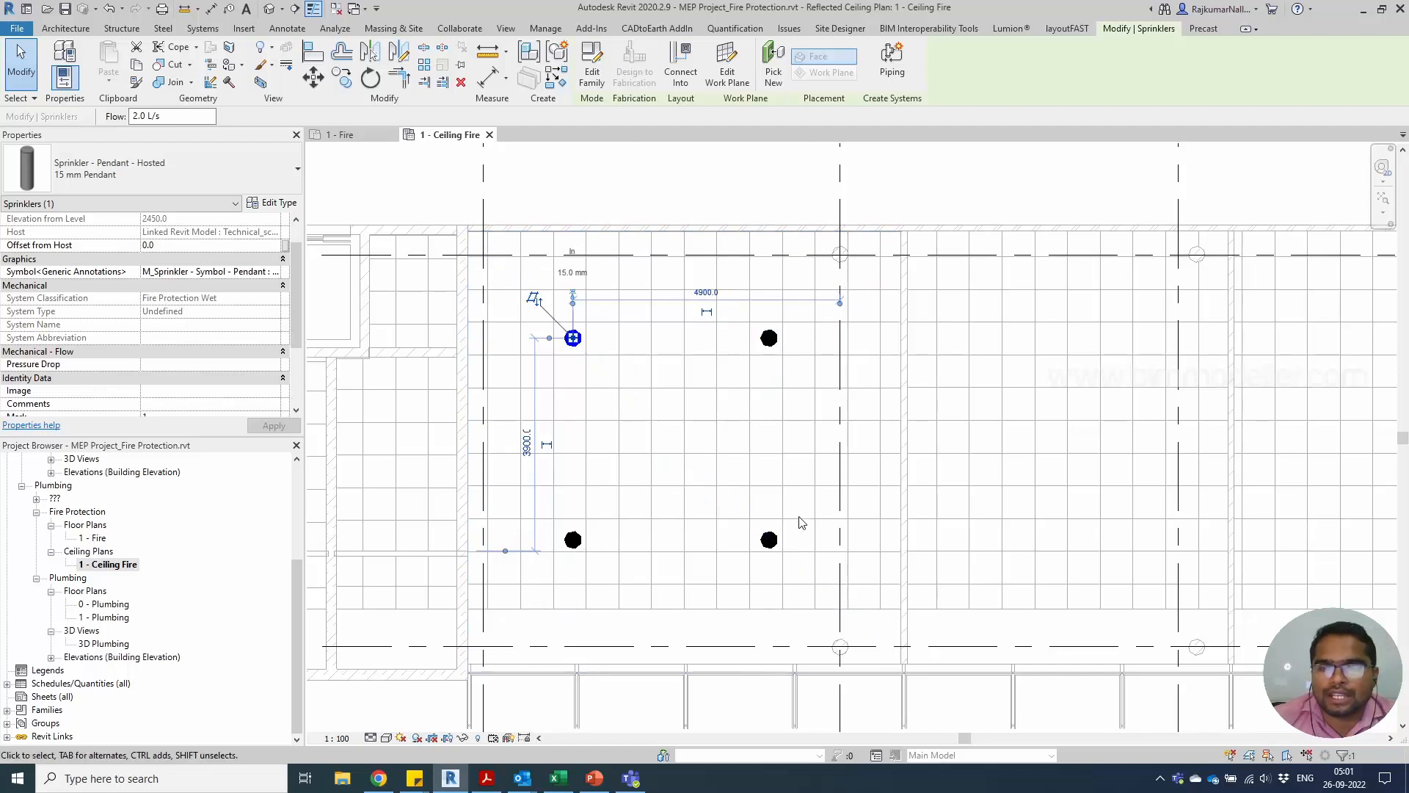
mouse_move(636, 579)
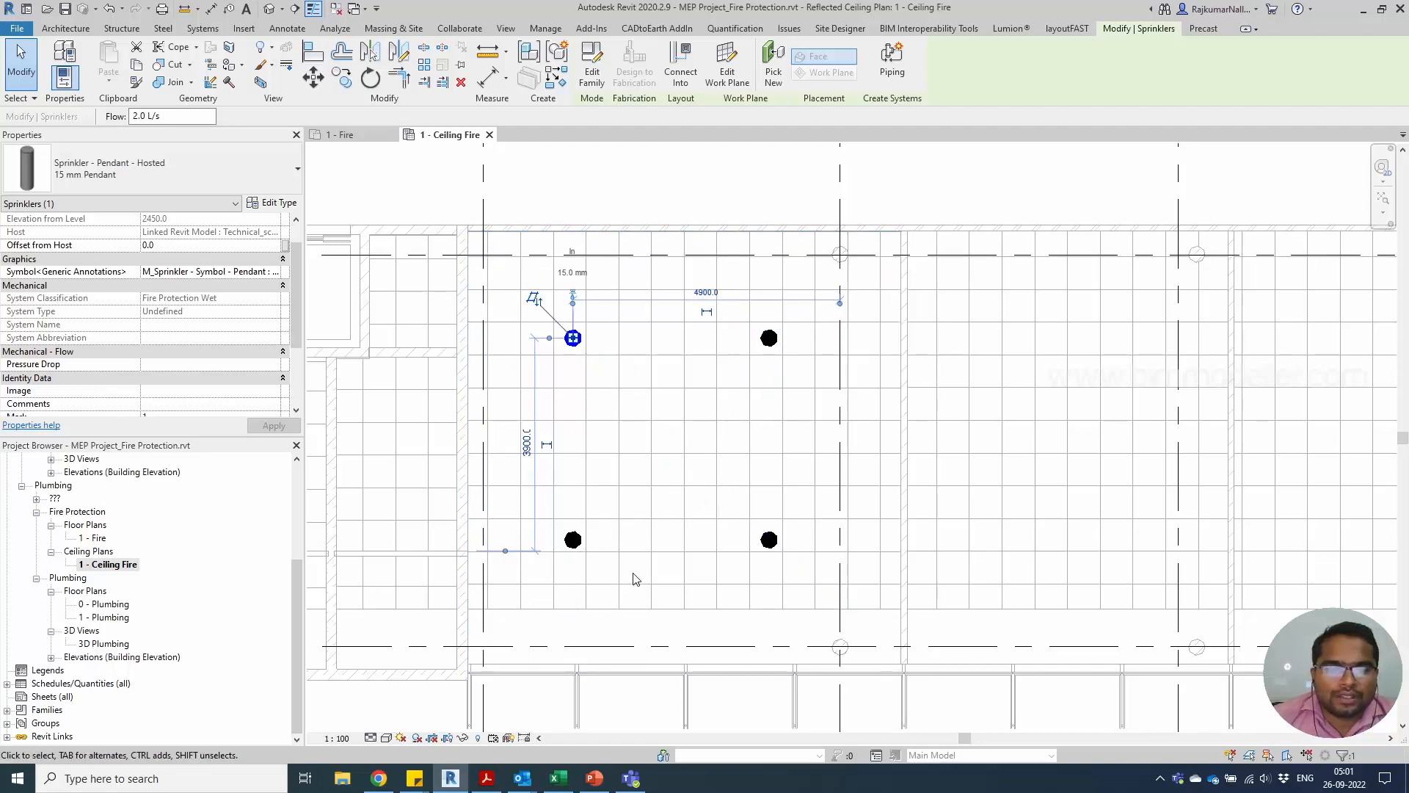
mouse_move(573, 540)
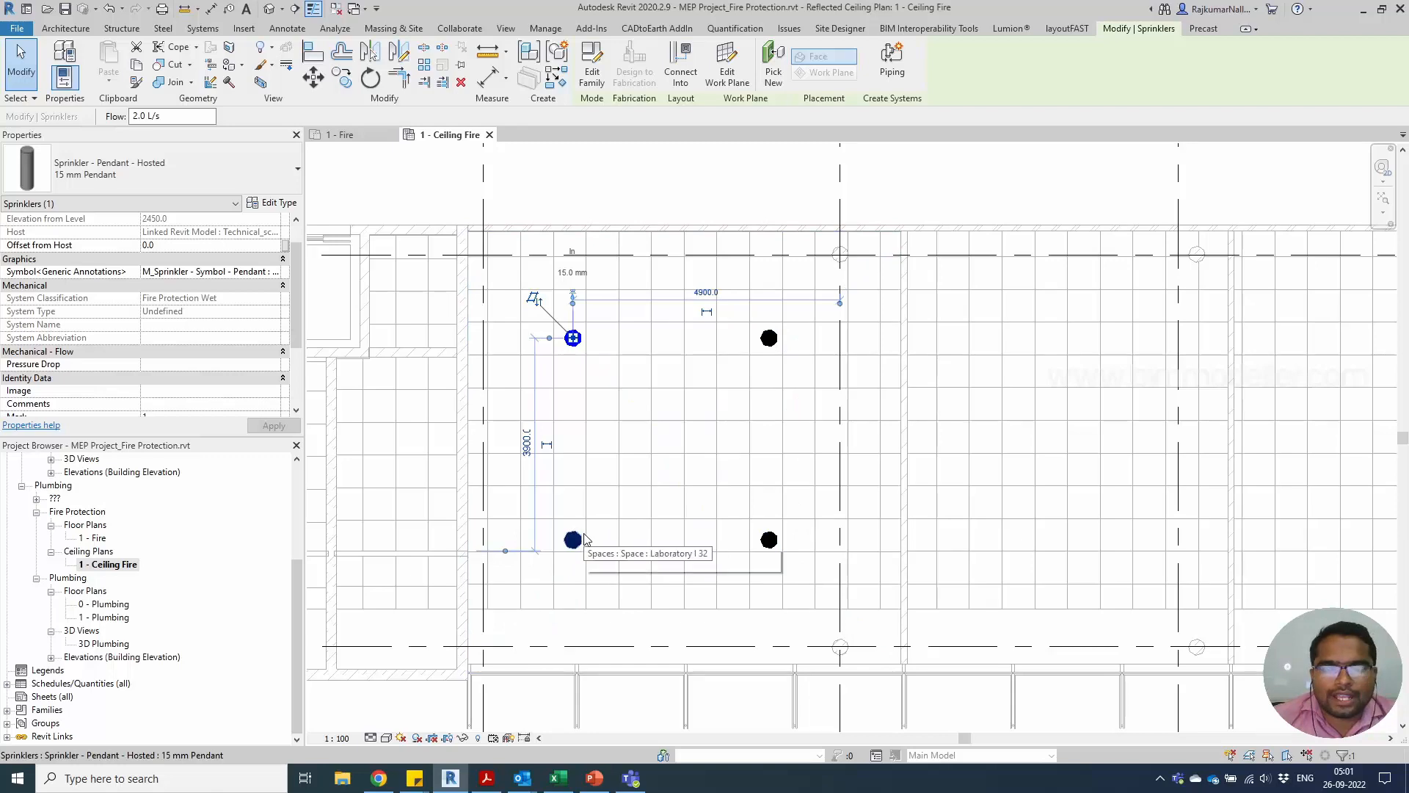
mouse_move(661, 425)
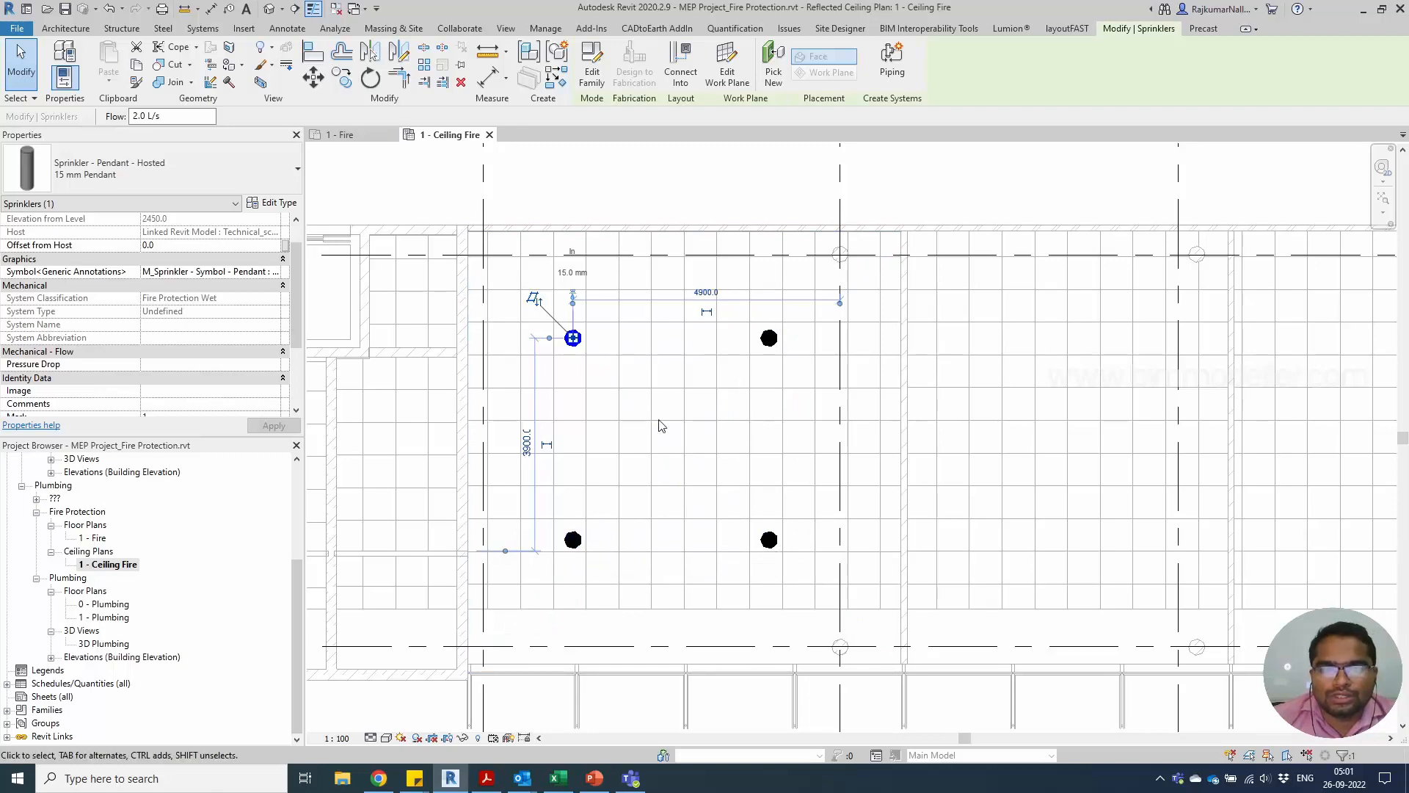
scroll("down", 3)
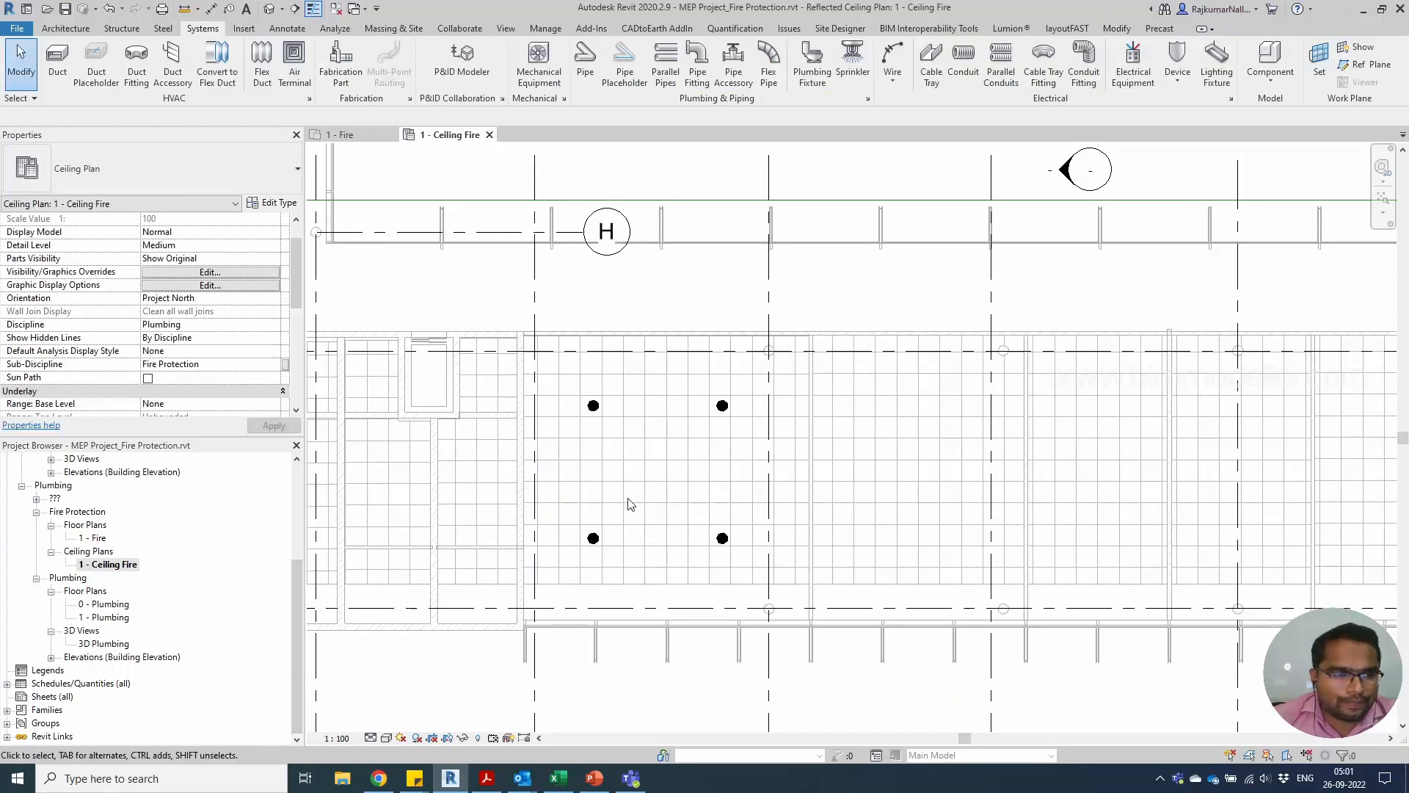
mouse_move(614, 500)
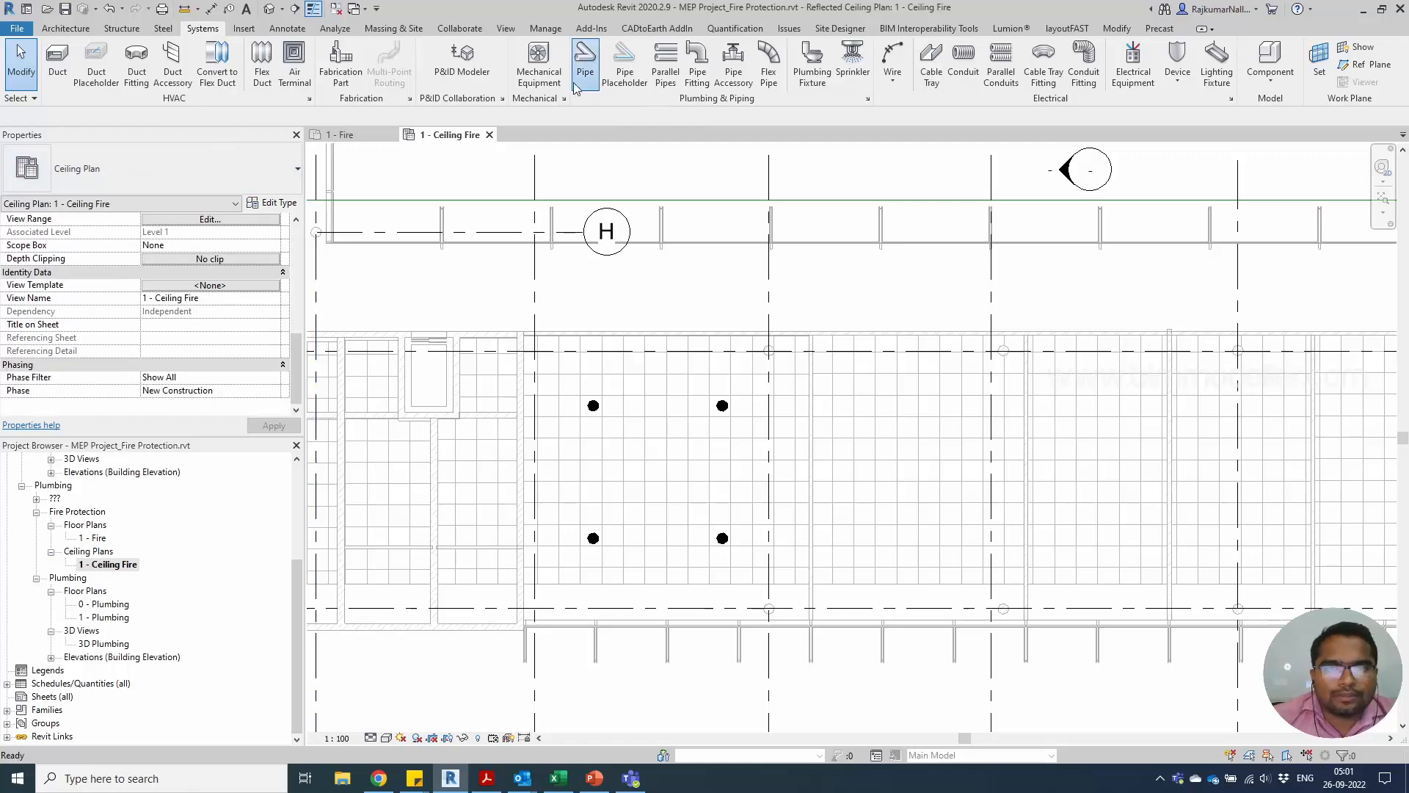
Step: Start a new pipe with system type Fire Protection Wet and 100 mm diameter
left_click(585, 64)
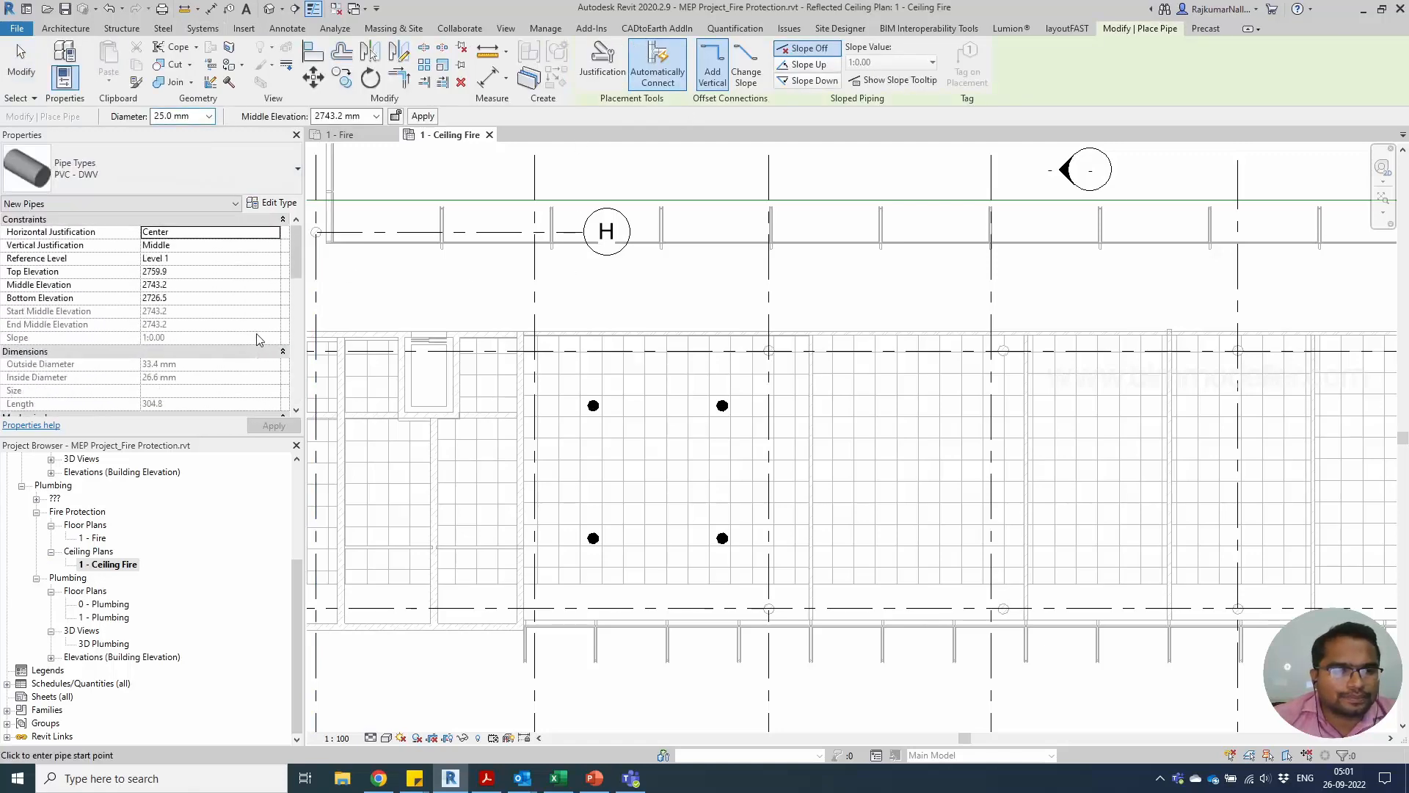
left_click(273, 337)
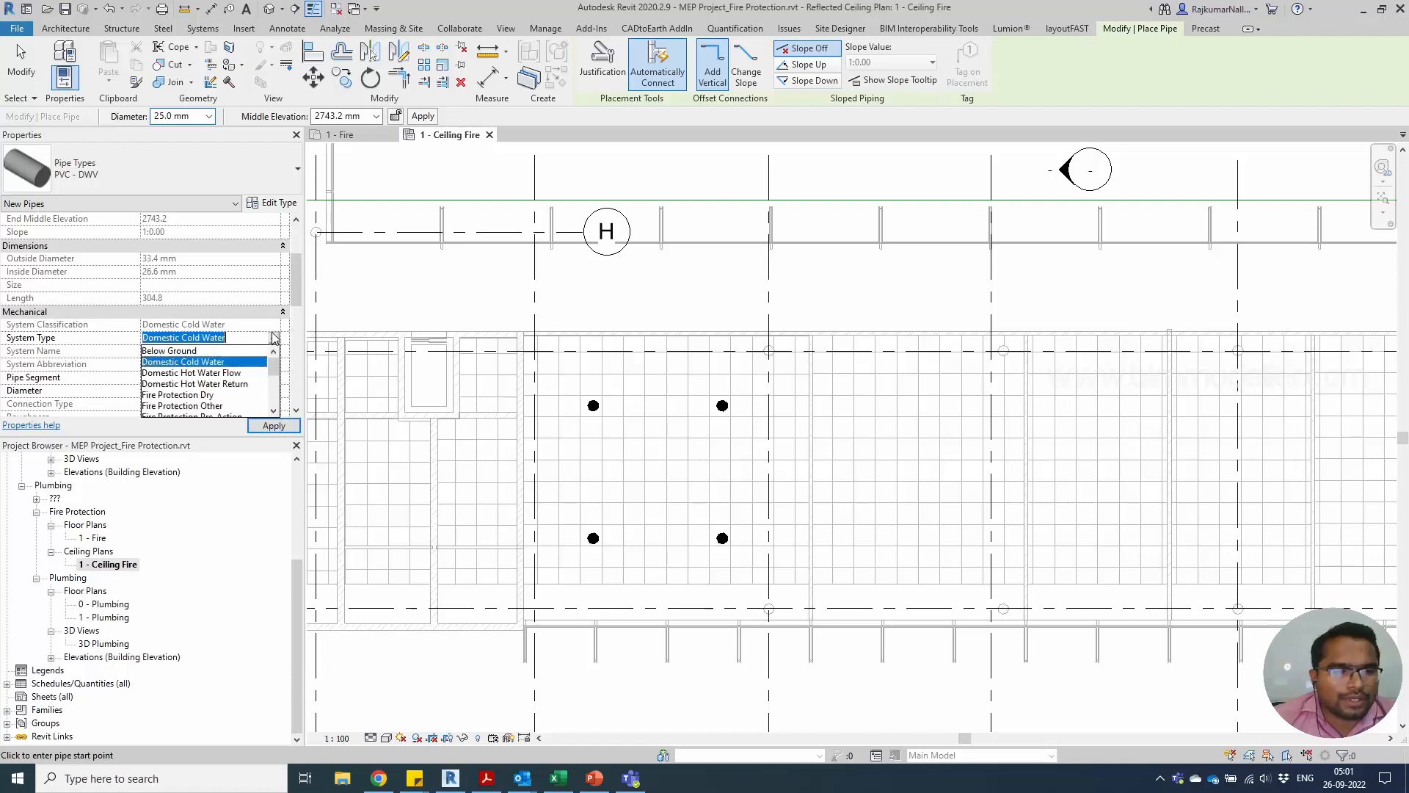
scroll("down", 3)
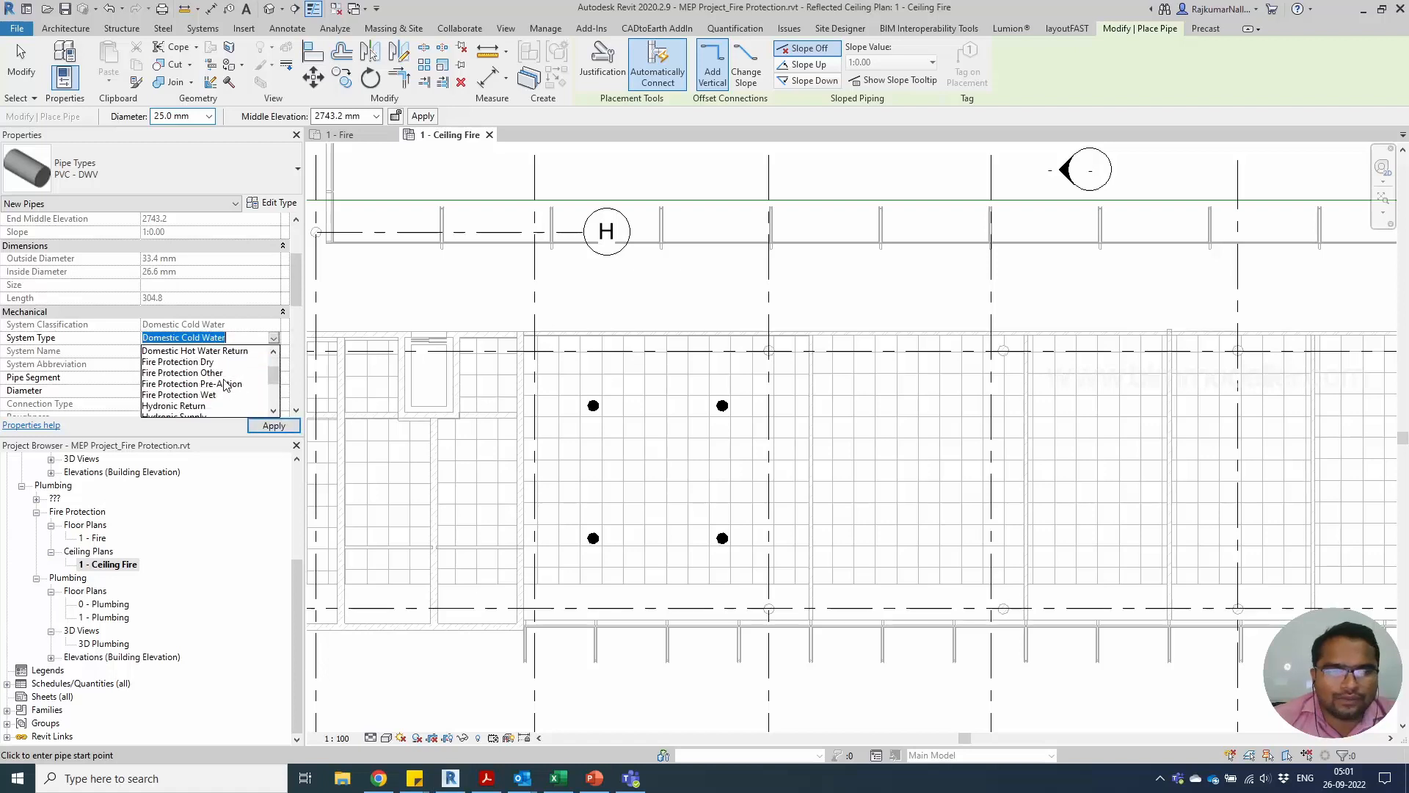
mouse_move(231, 397)
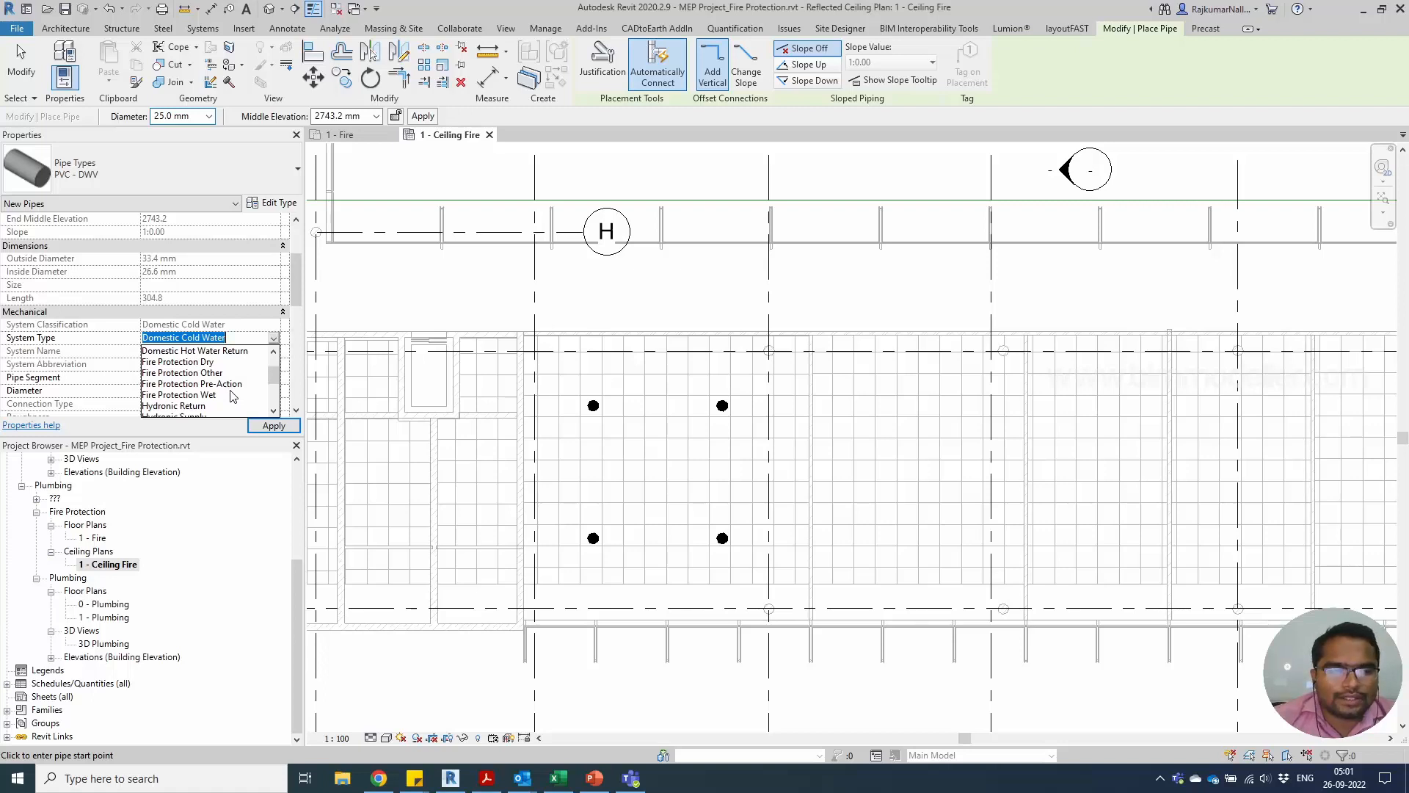
left_click(177, 395)
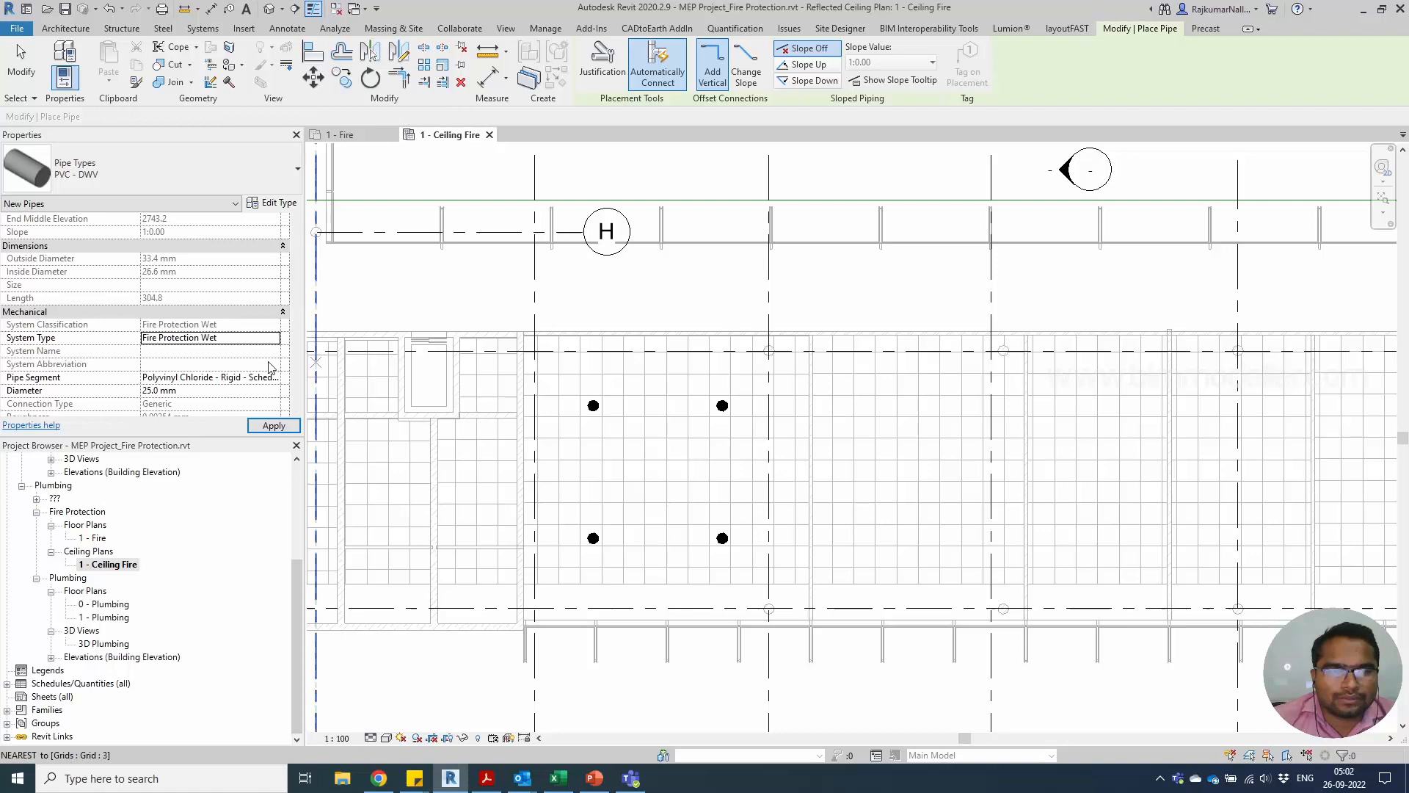
left_click(272, 425)
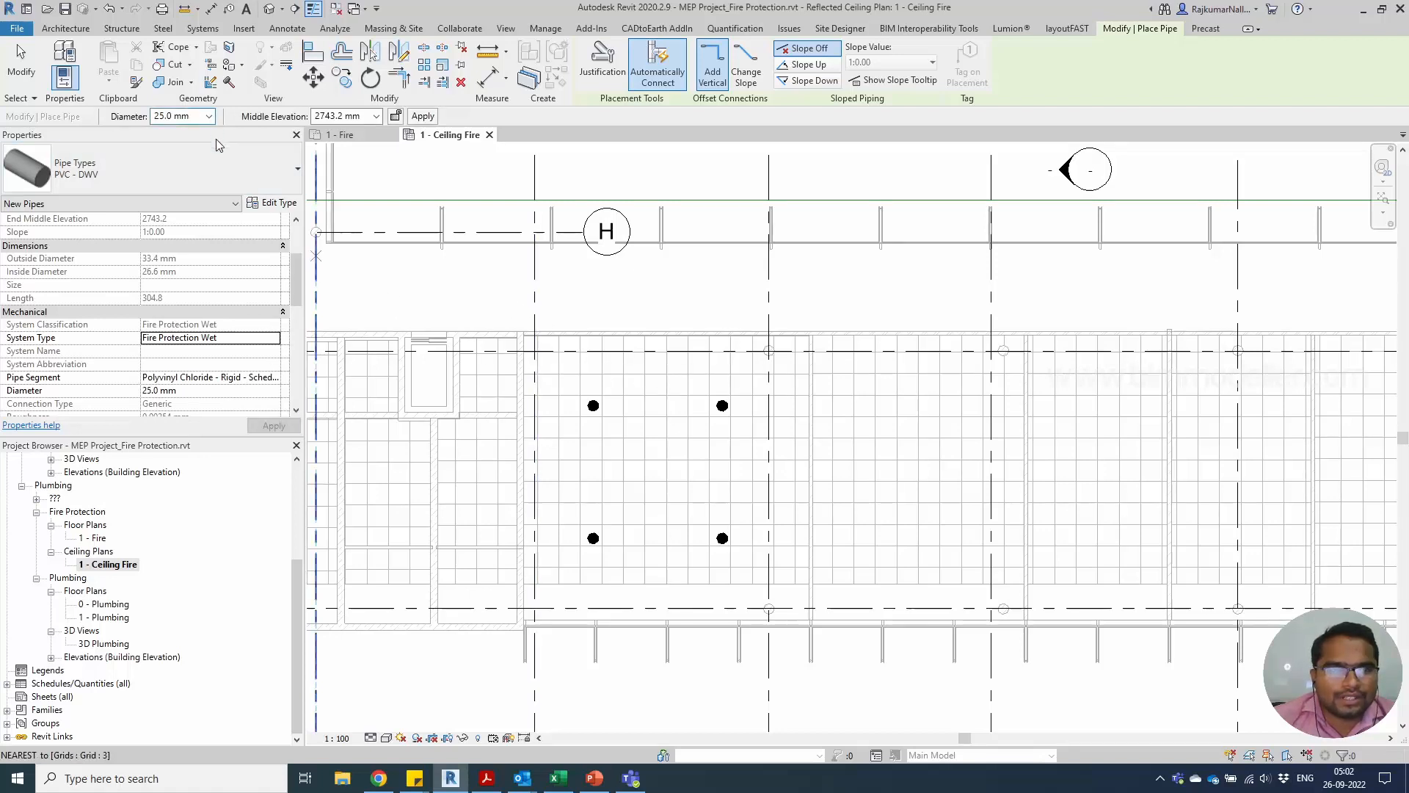
left_click(207, 115)
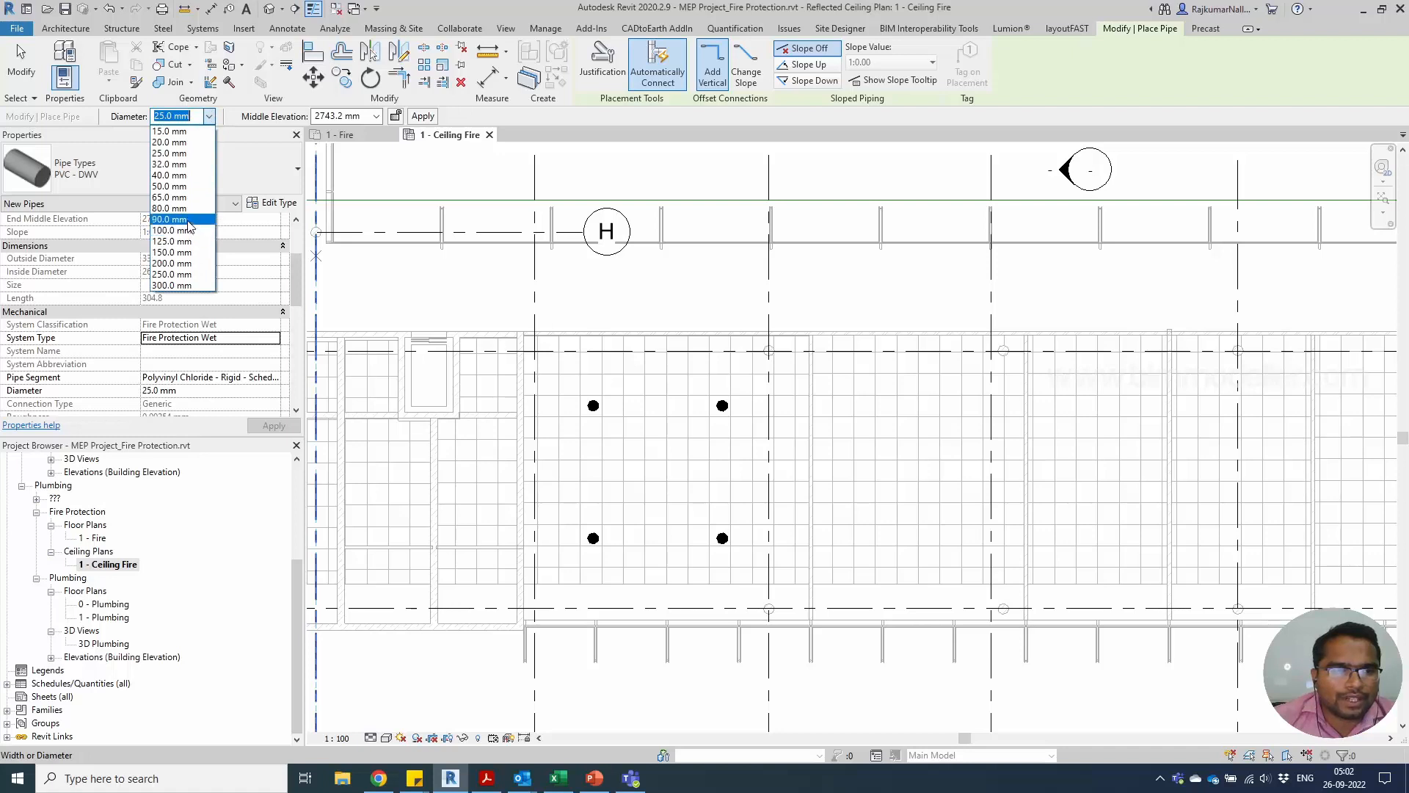
left_click(169, 230)
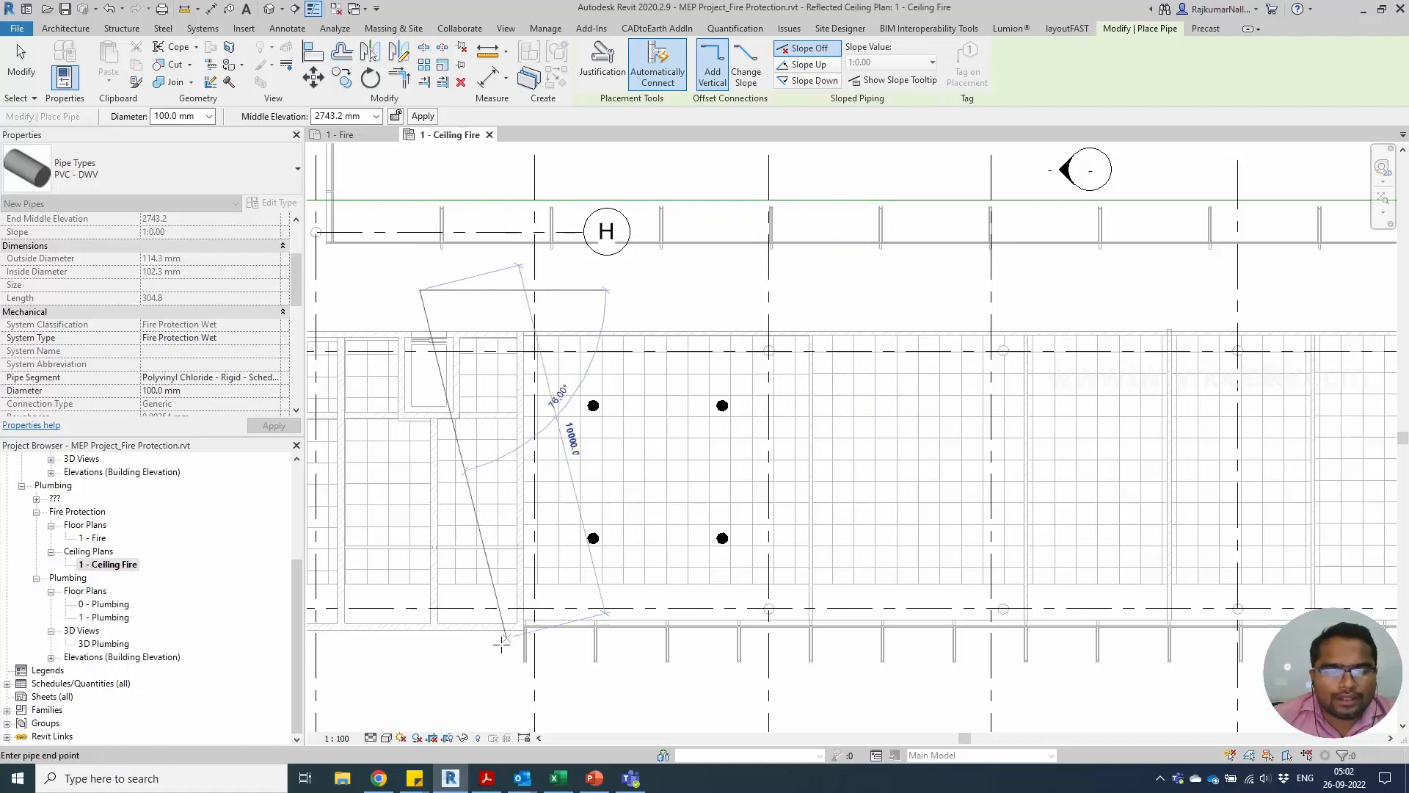
key("Escape")
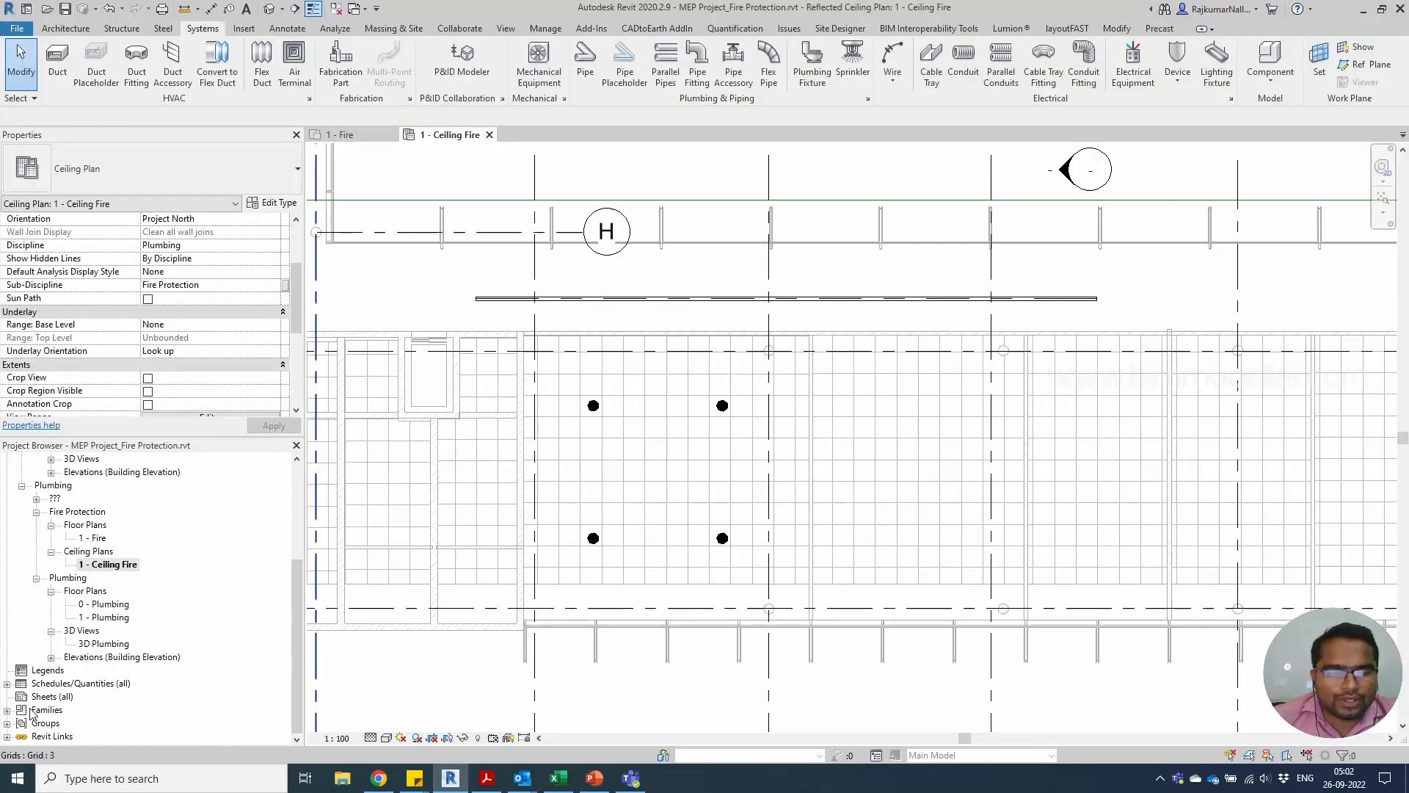
Step: Give the Fire Protection Wet system type a red graphic override line colour
left_click(22, 709)
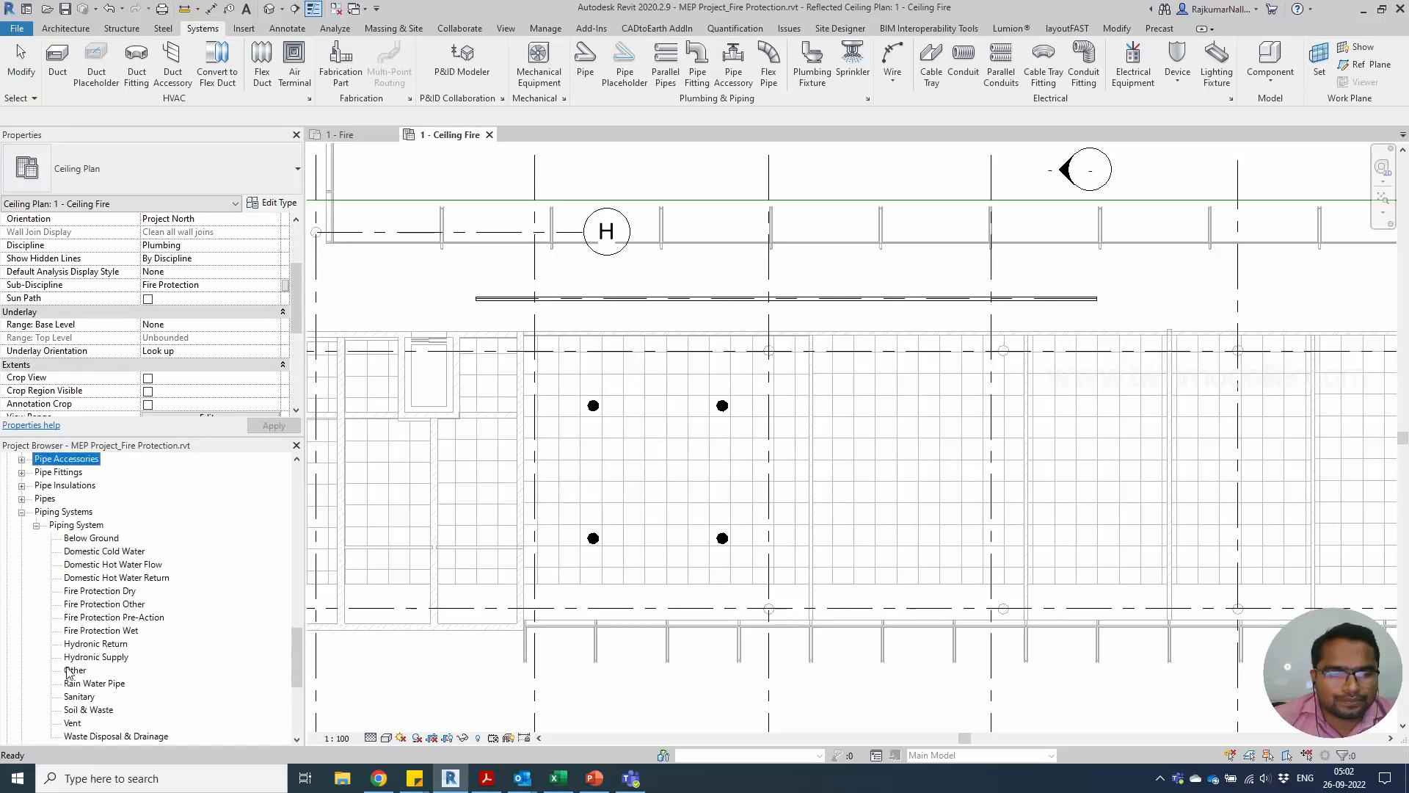
left_click(113, 616)
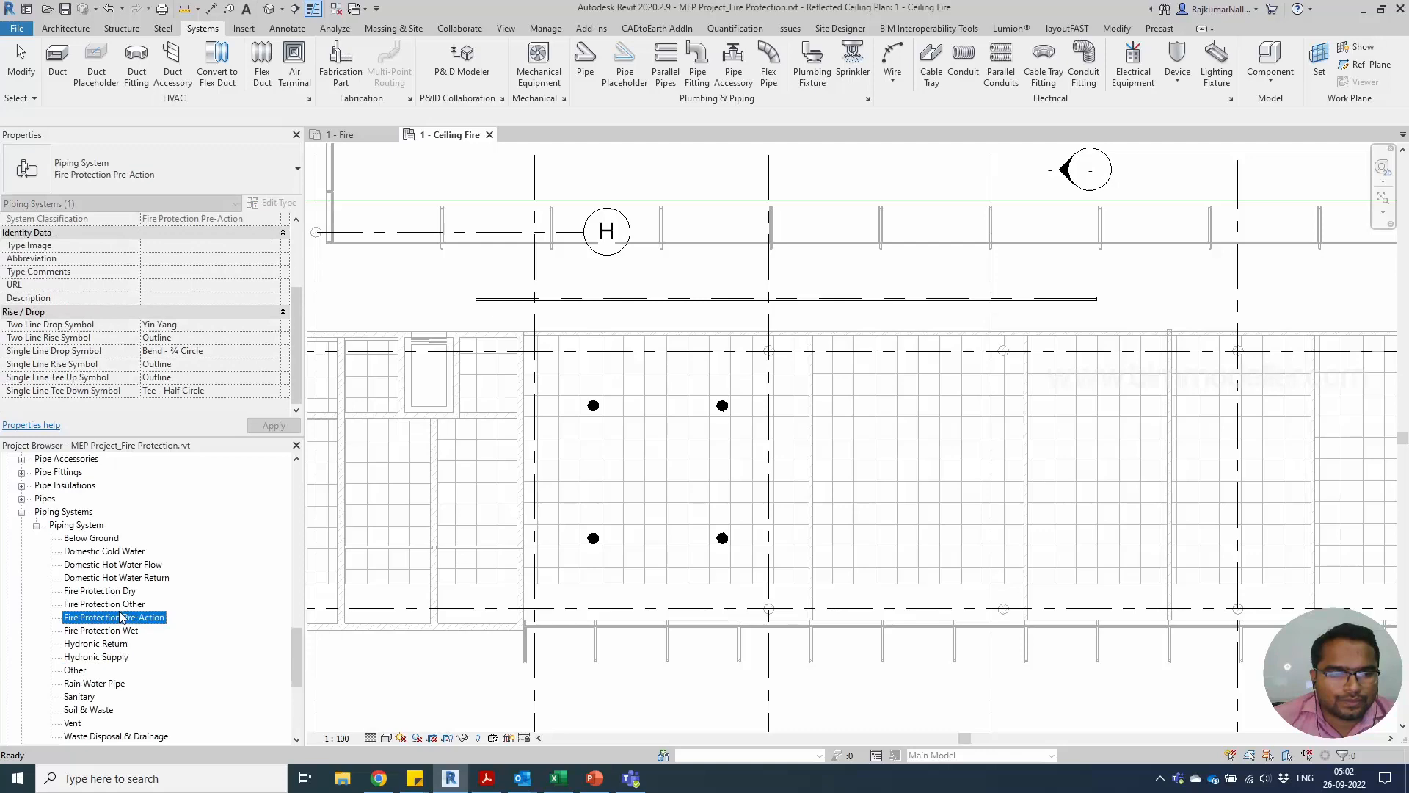
left_click(278, 202)
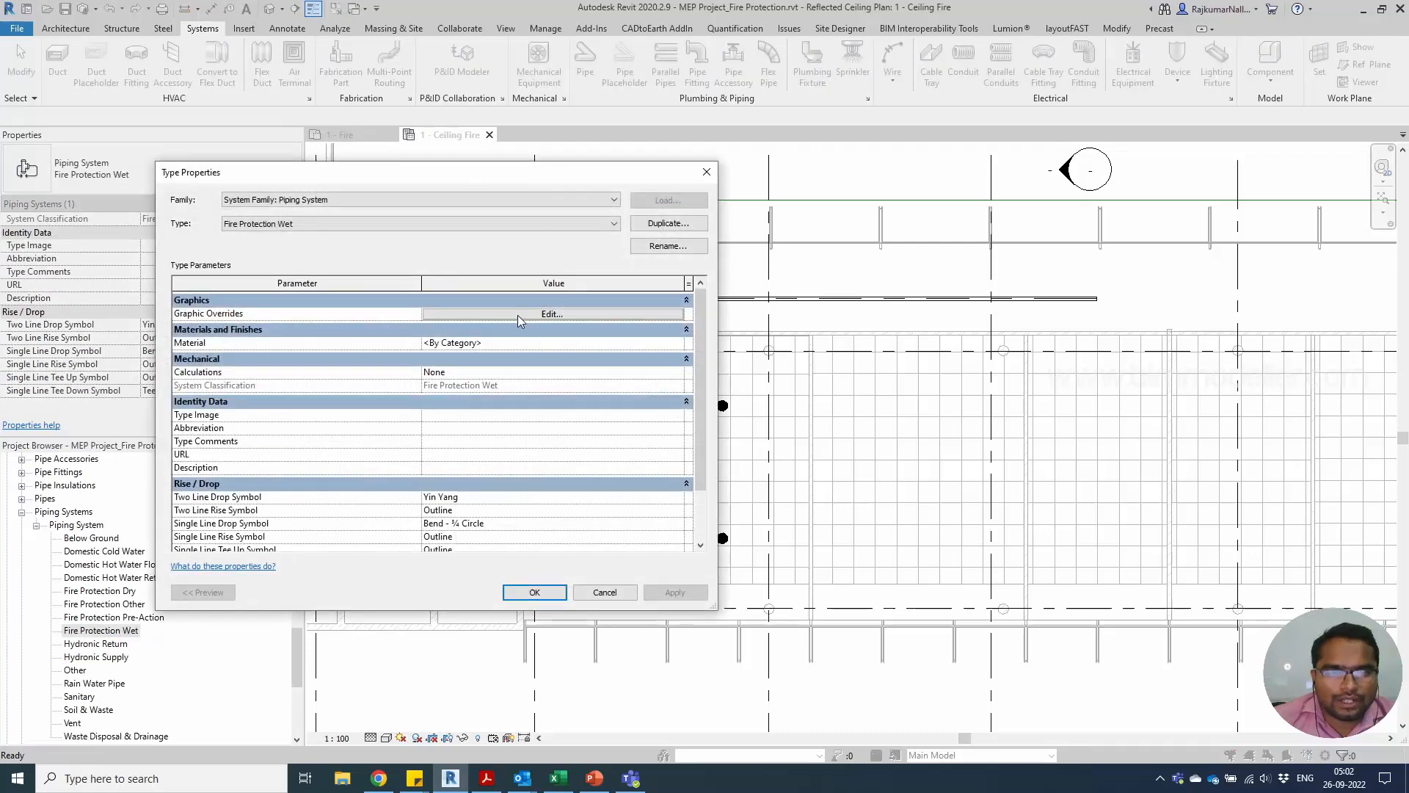
left_click(552, 313)
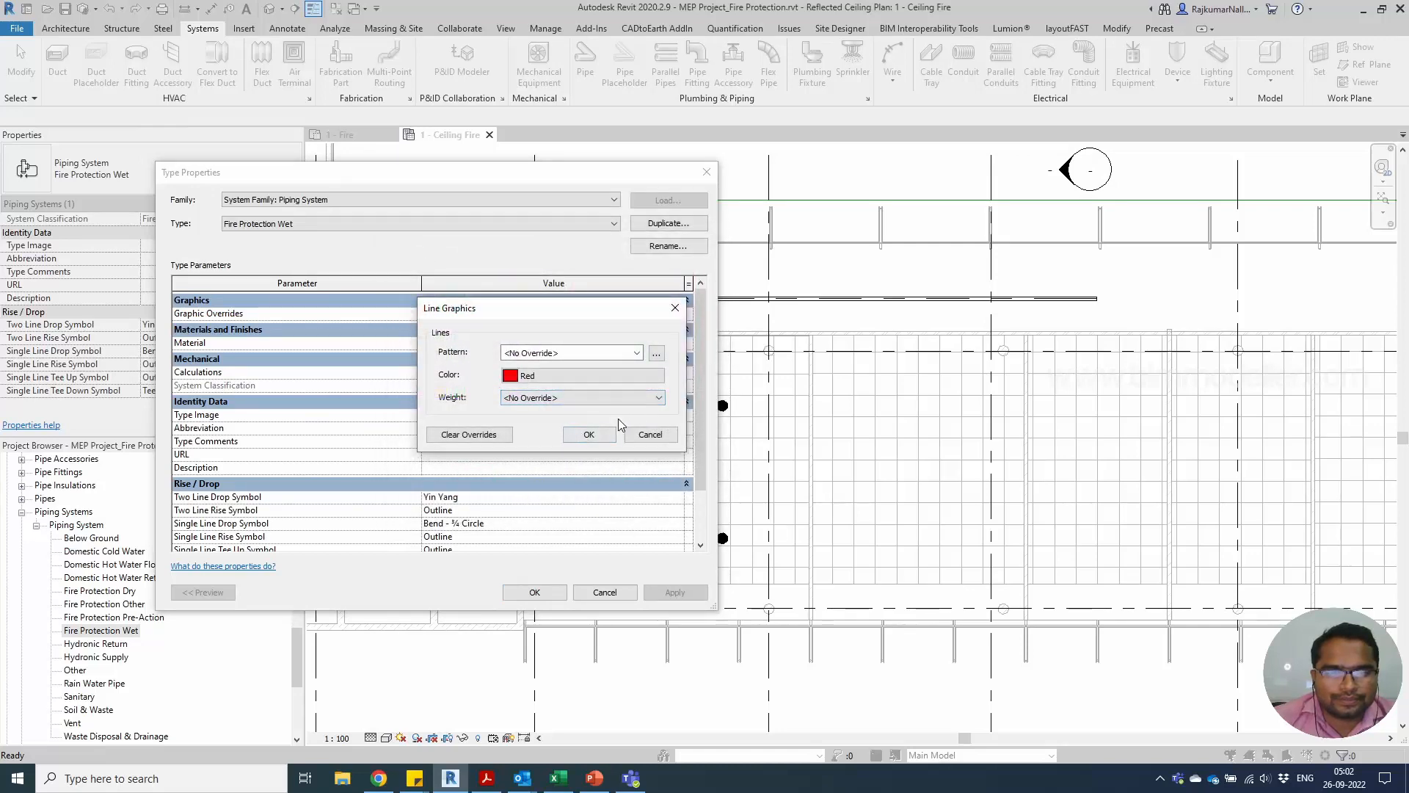
left_click(588, 434)
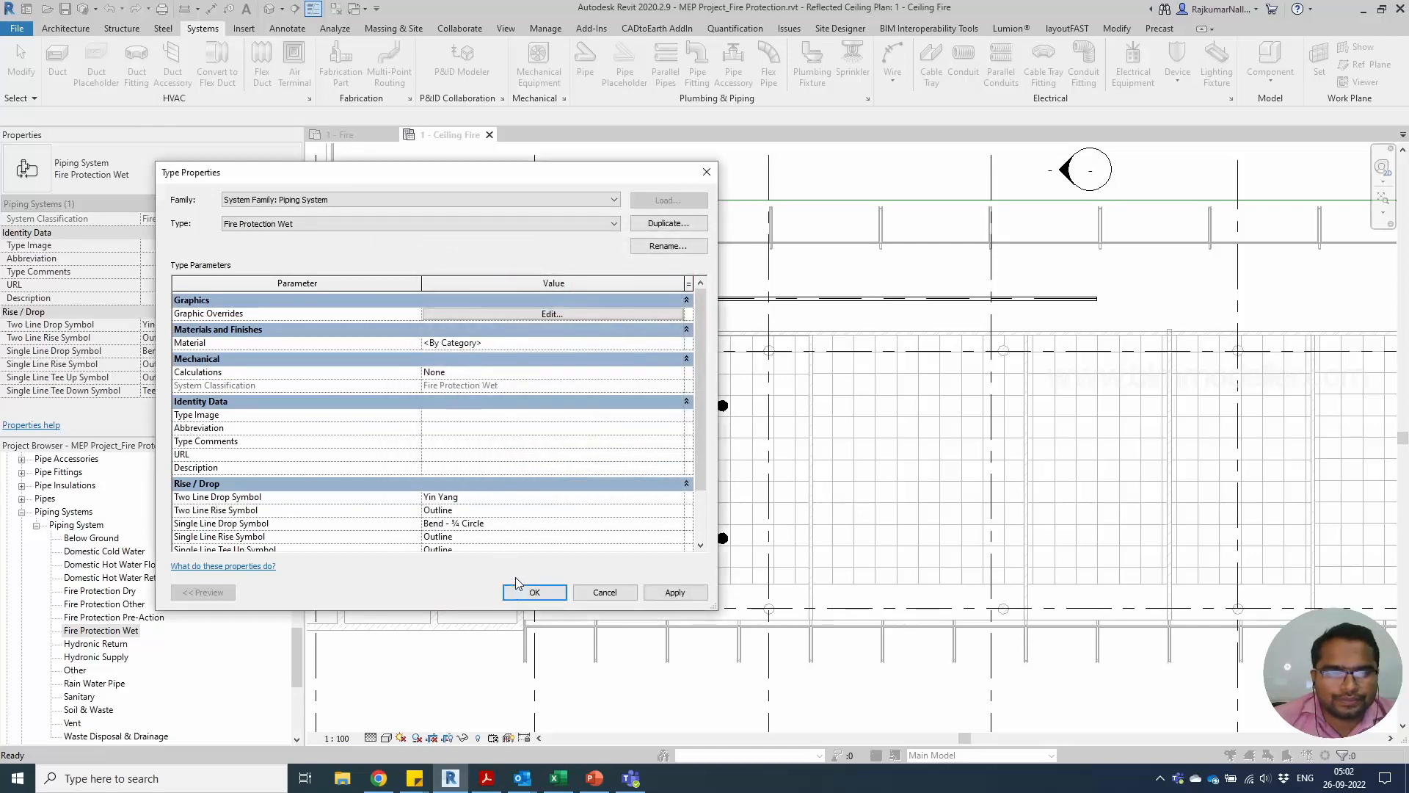
left_click(533, 592)
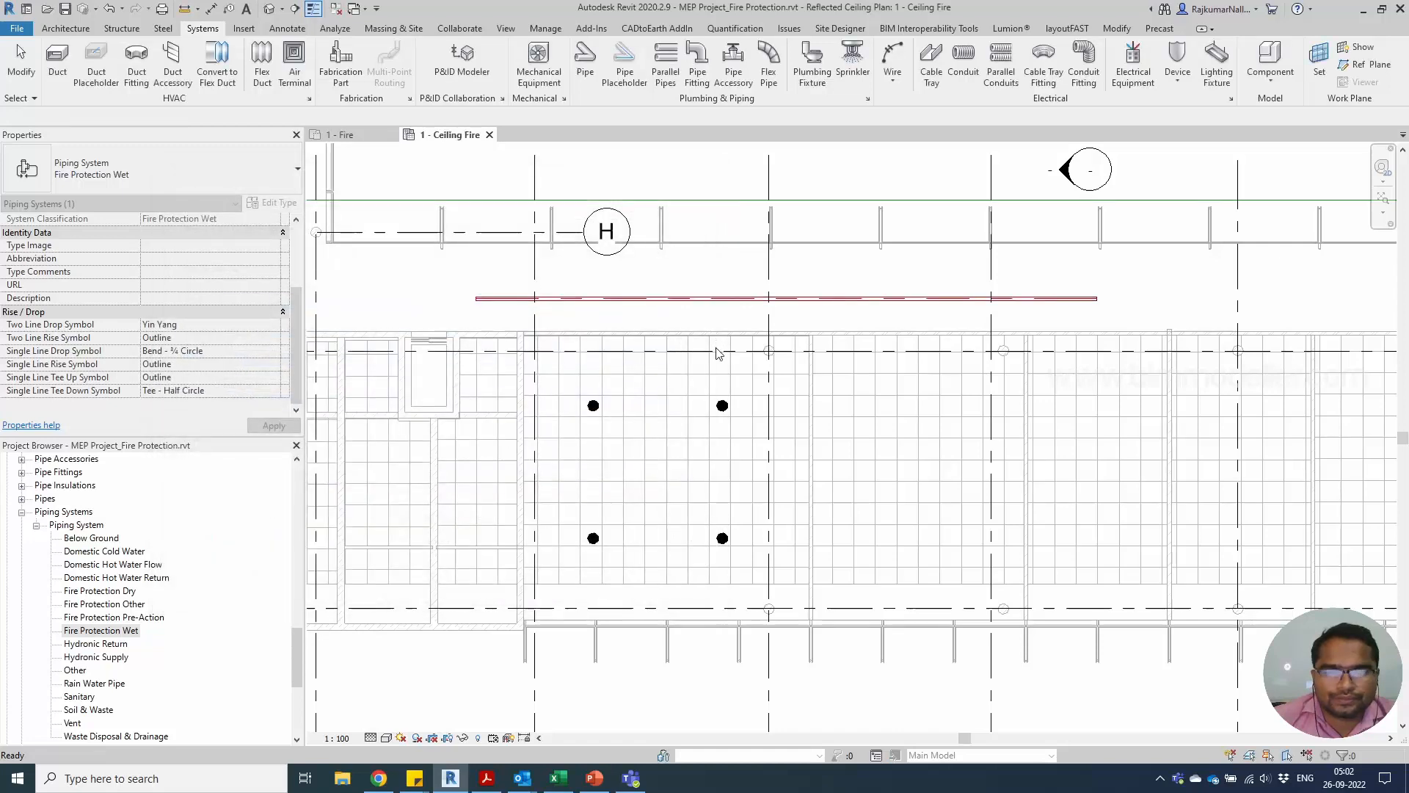
mouse_move(668, 393)
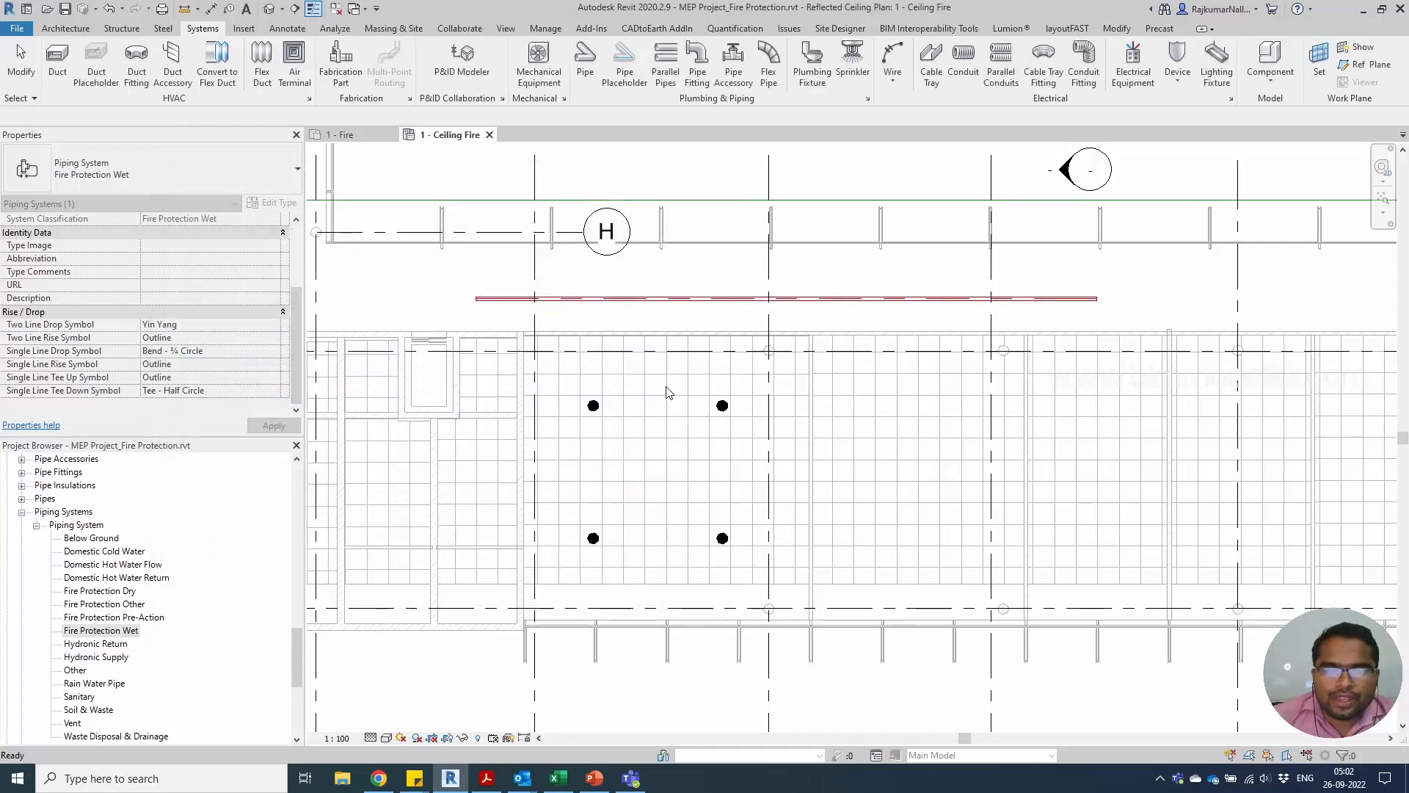
left_click(638, 297)
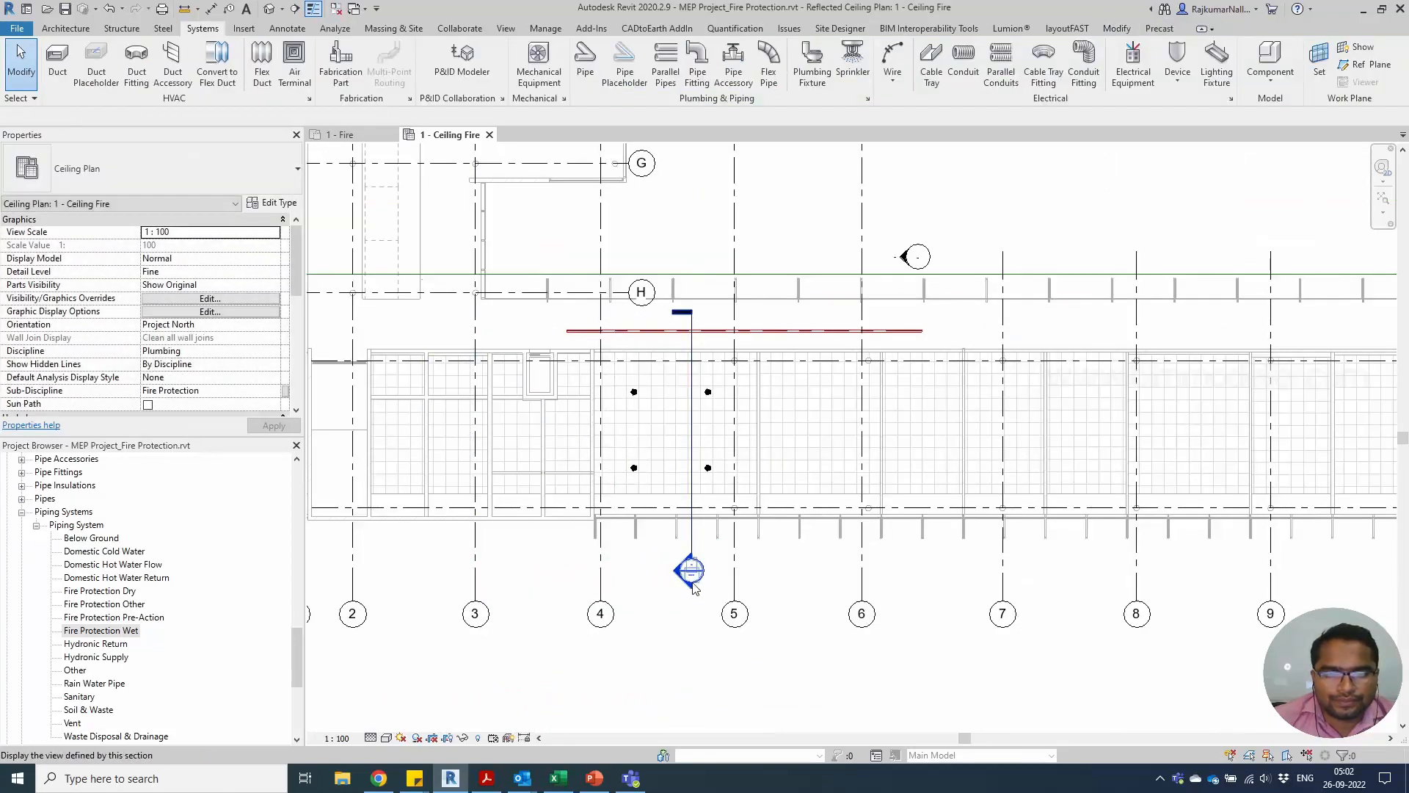
Step: Open the new section at Fine detail level and draw the branch pipe down from the main
double_click(692, 571)
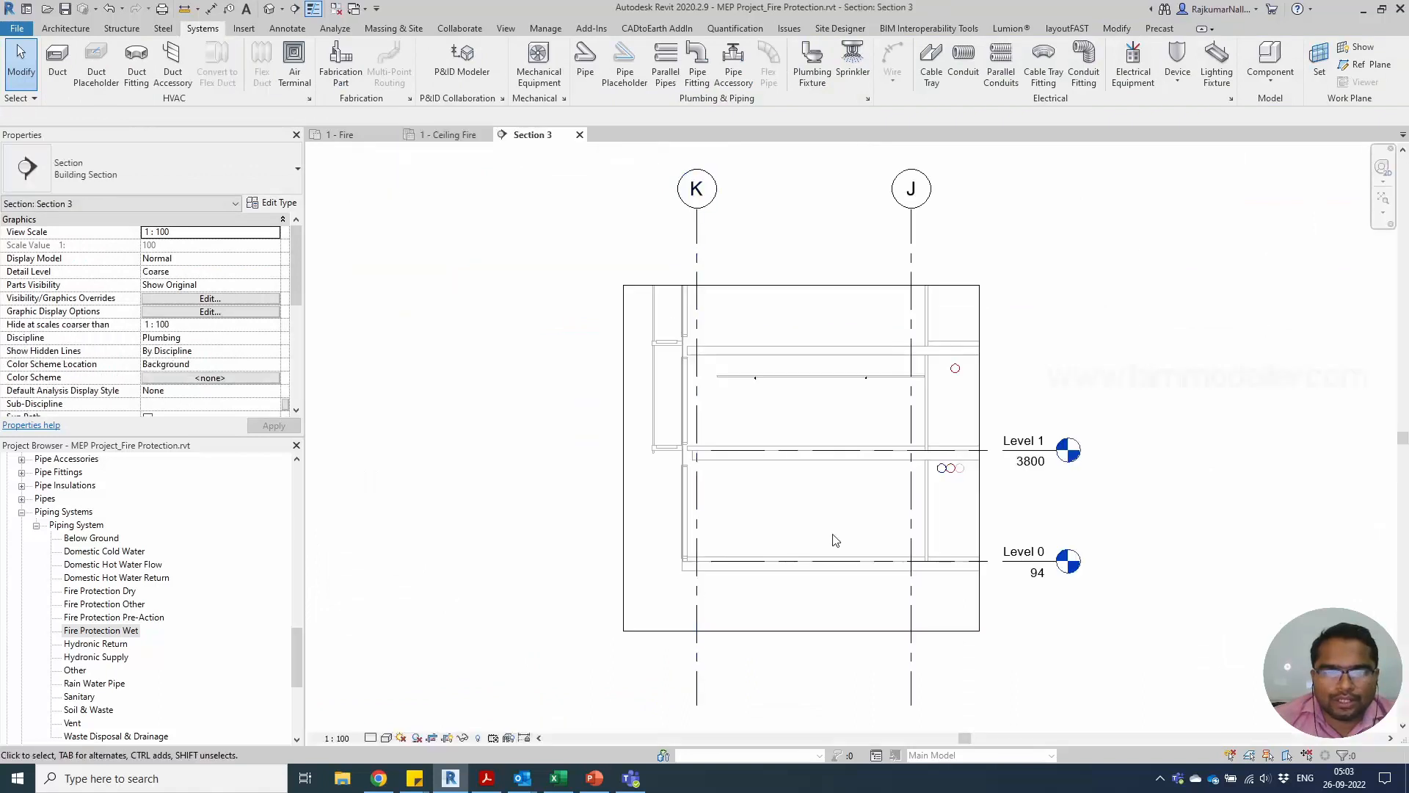
left_click(385, 737)
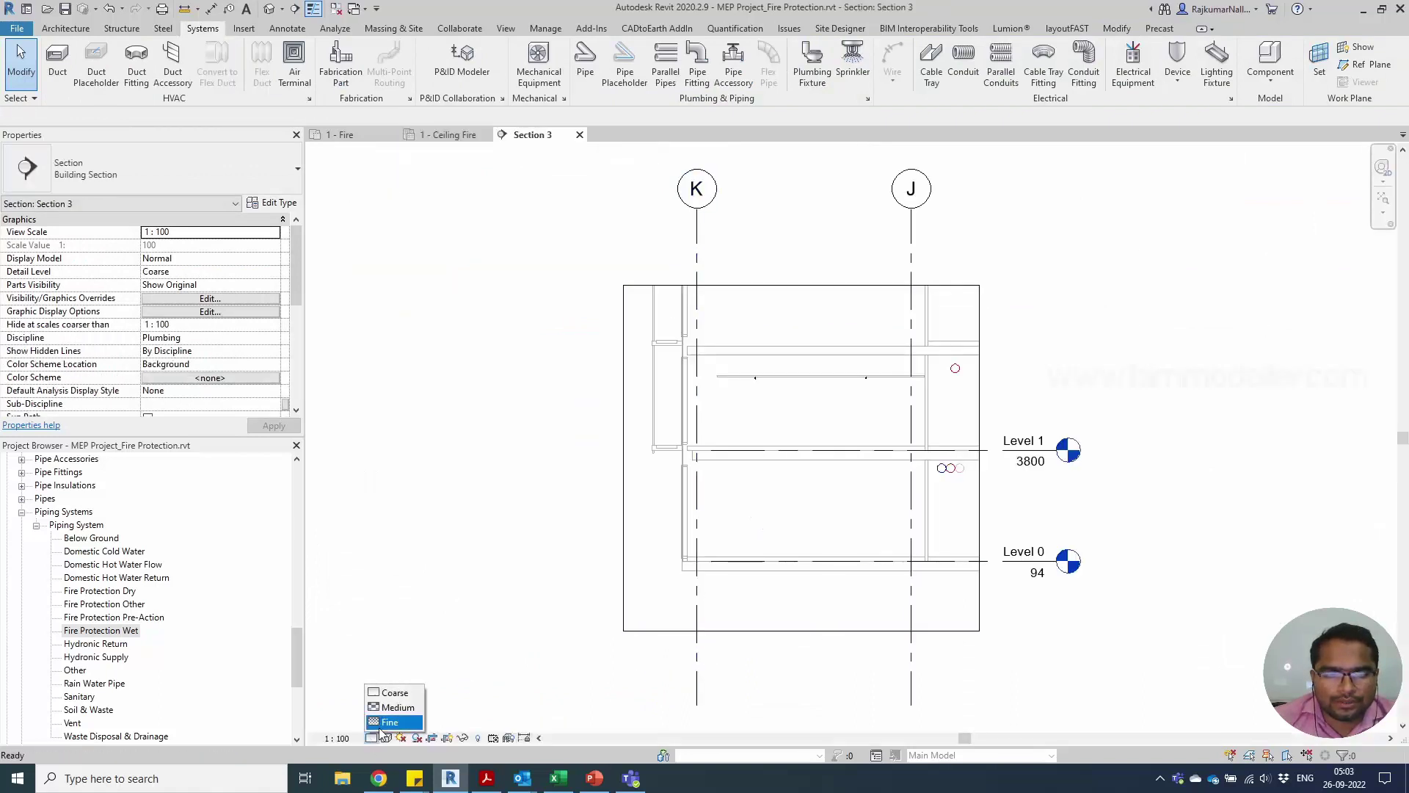
left_click(389, 721)
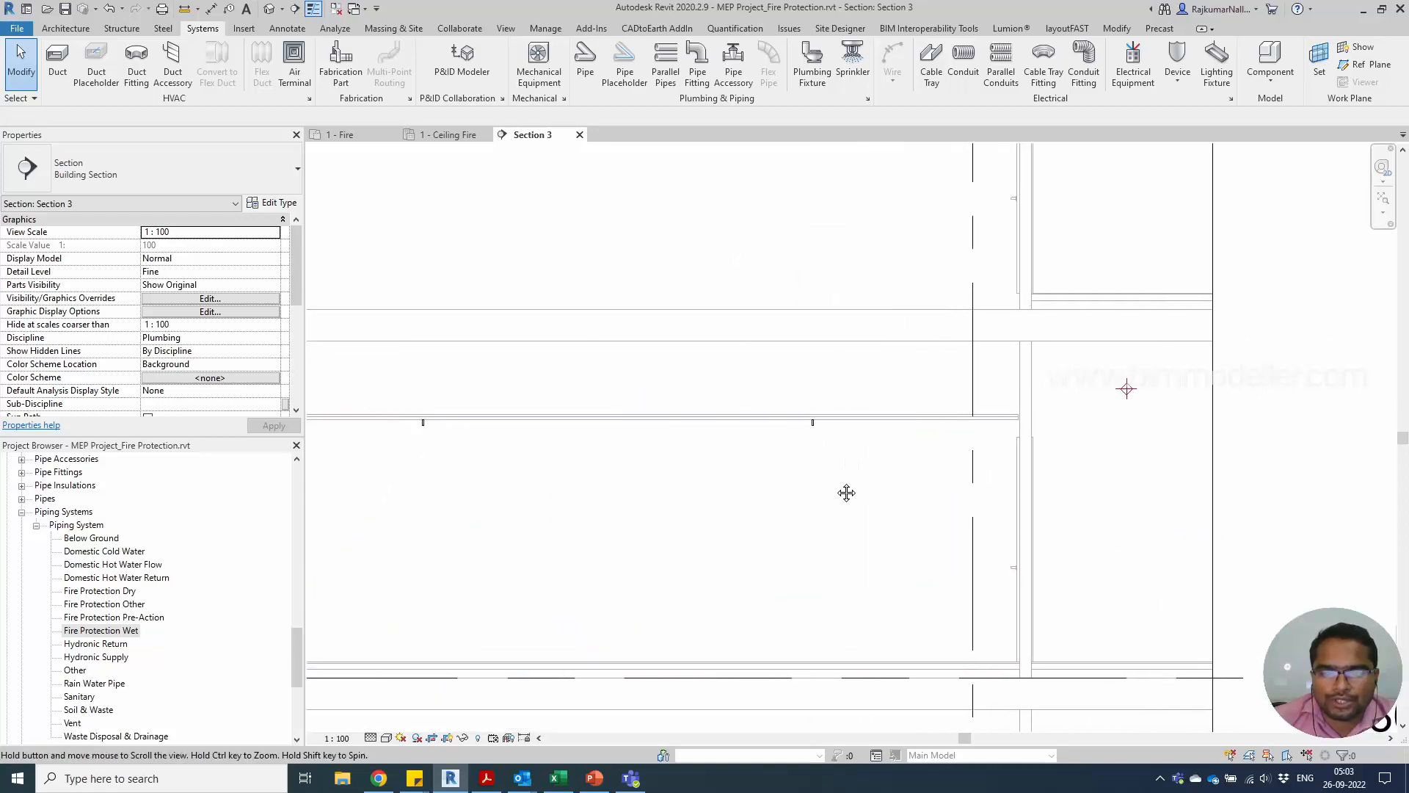
left_click(1126, 388)
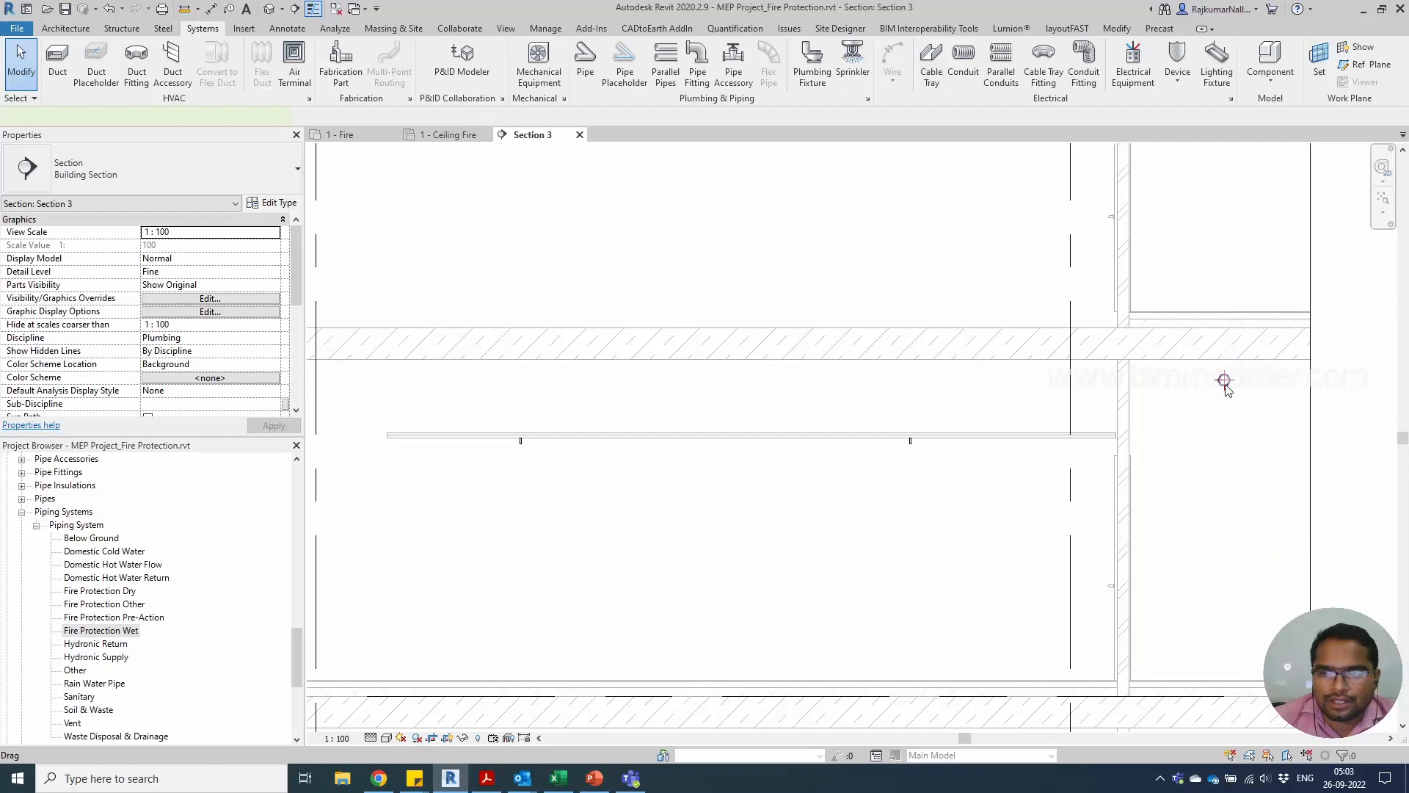
left_click(520, 428)
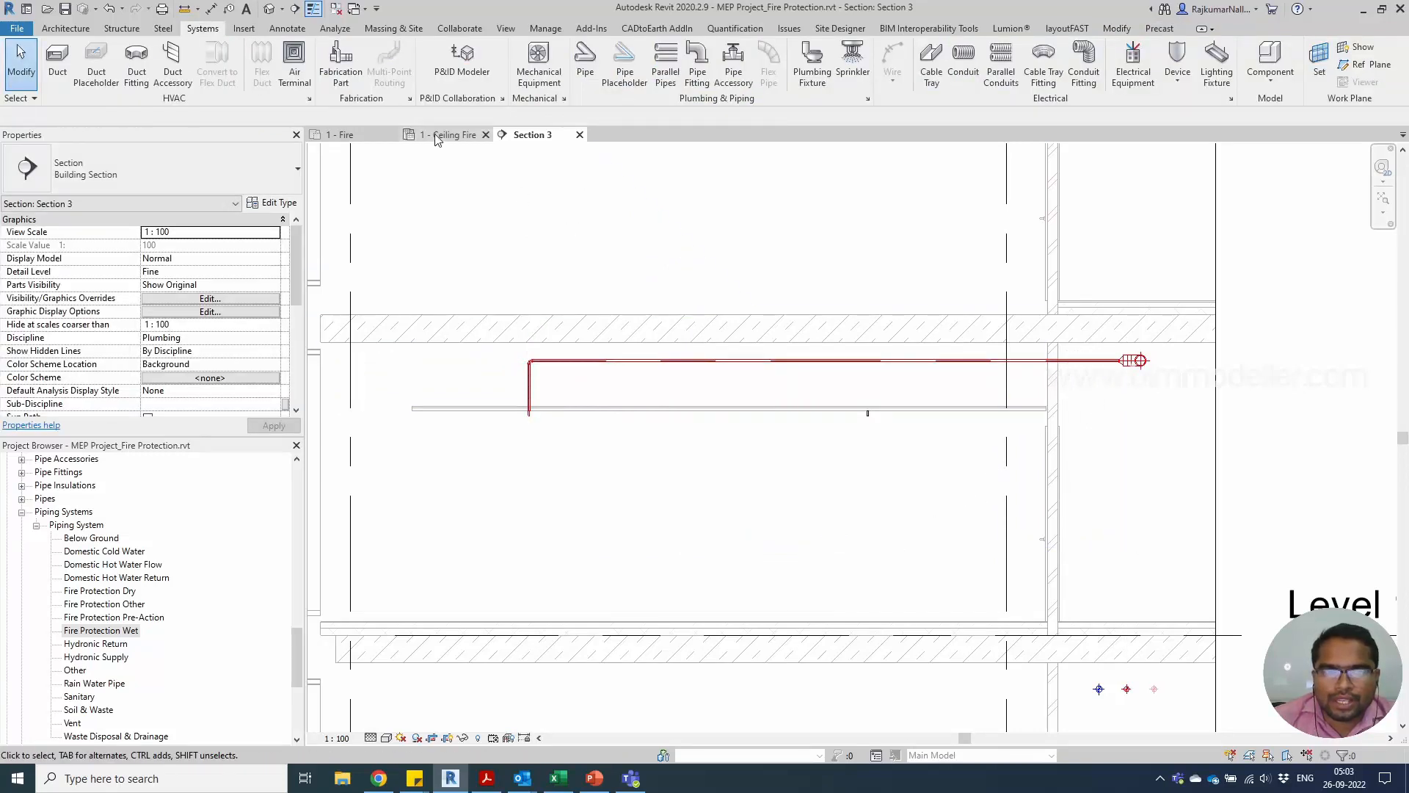
Step: On the Ceiling Fire plan, connect the upper-left sprinkler into the branch pipe
left_click(449, 134)
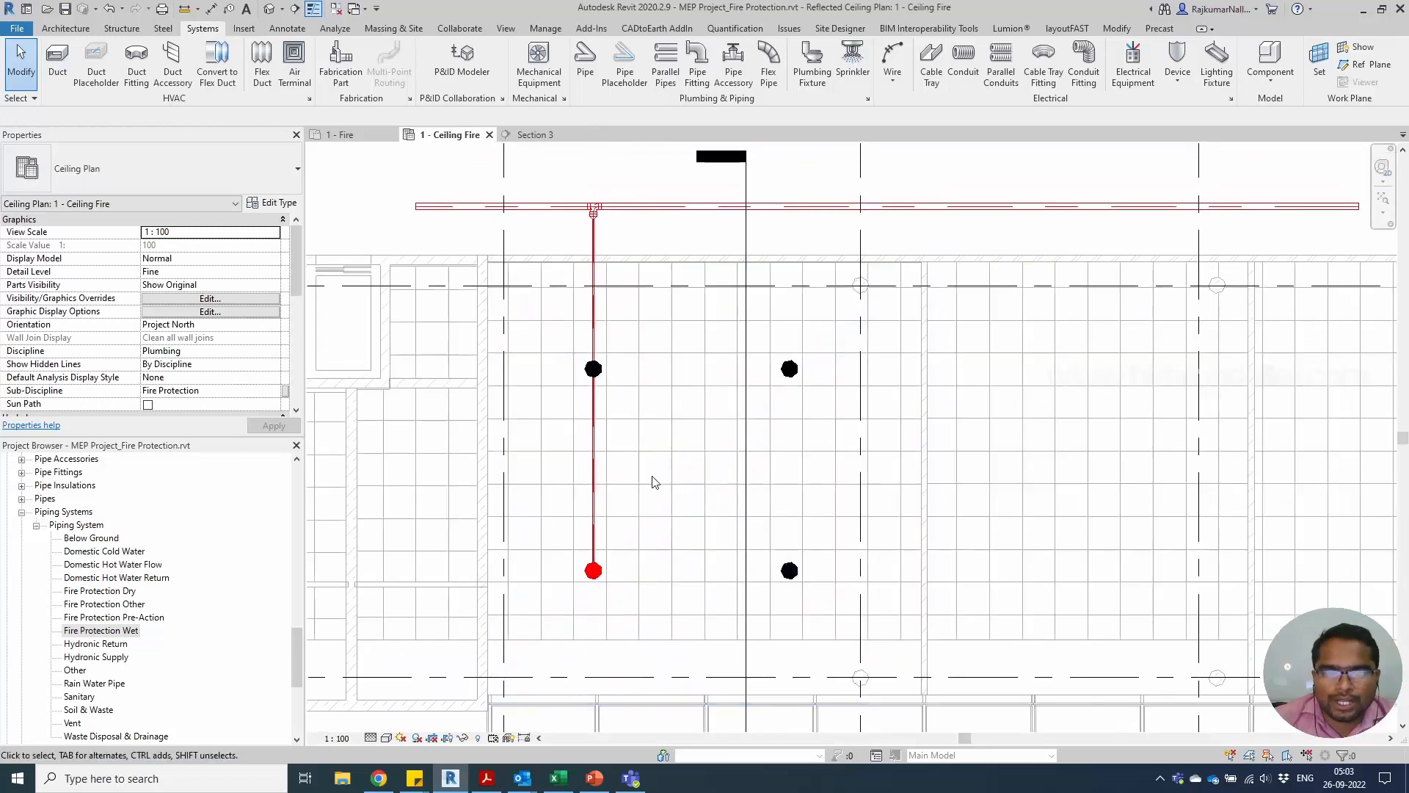
mouse_move(775, 576)
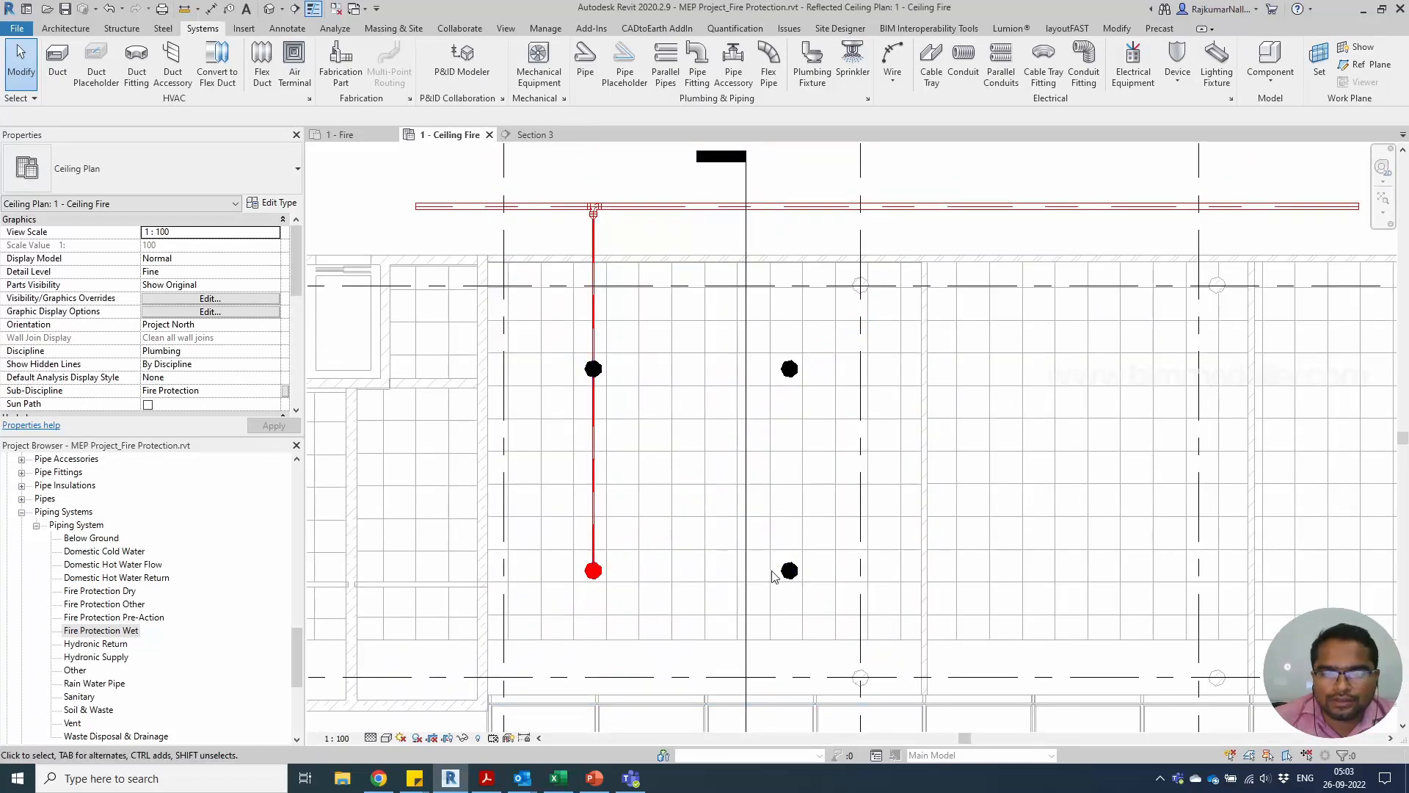
left_click(593, 369)
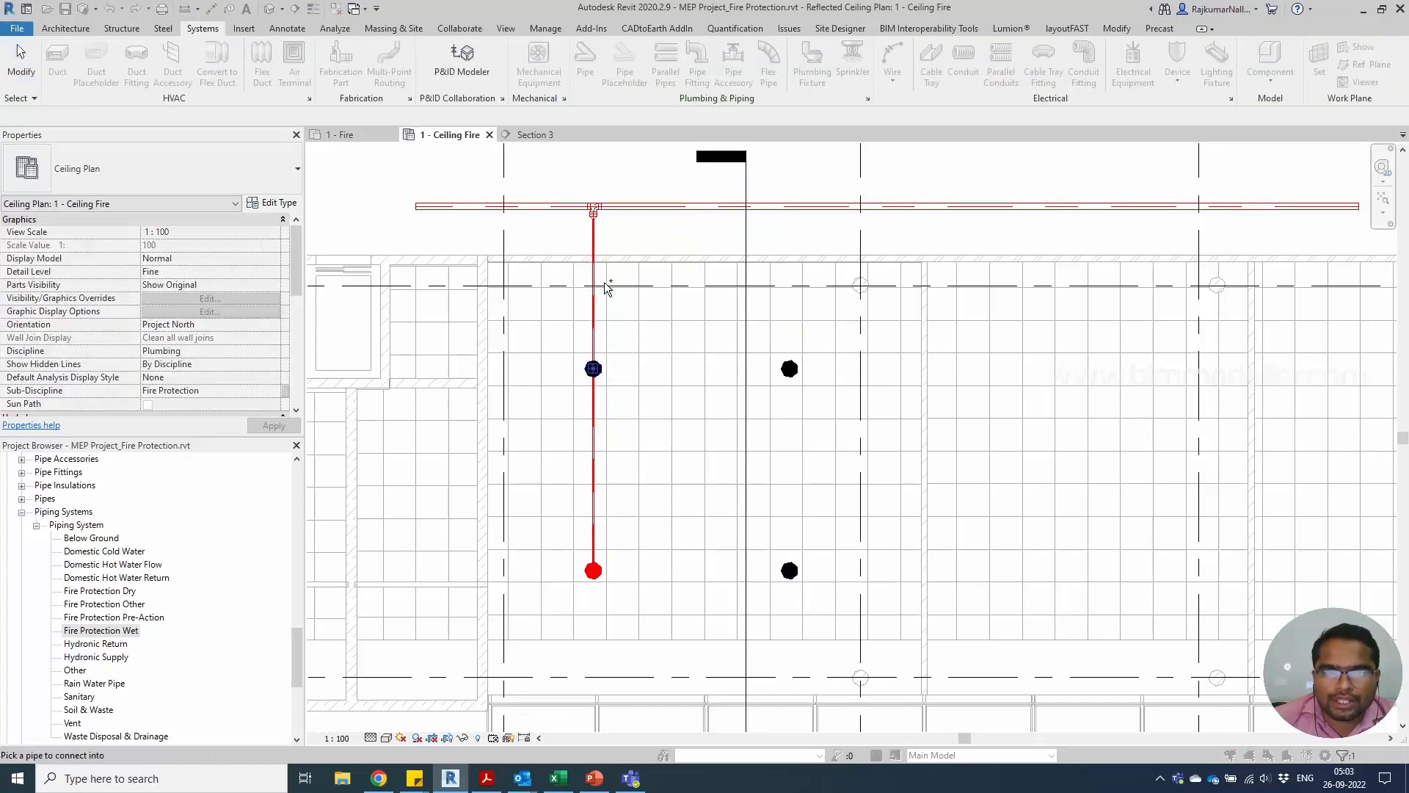
left_click(710, 492)
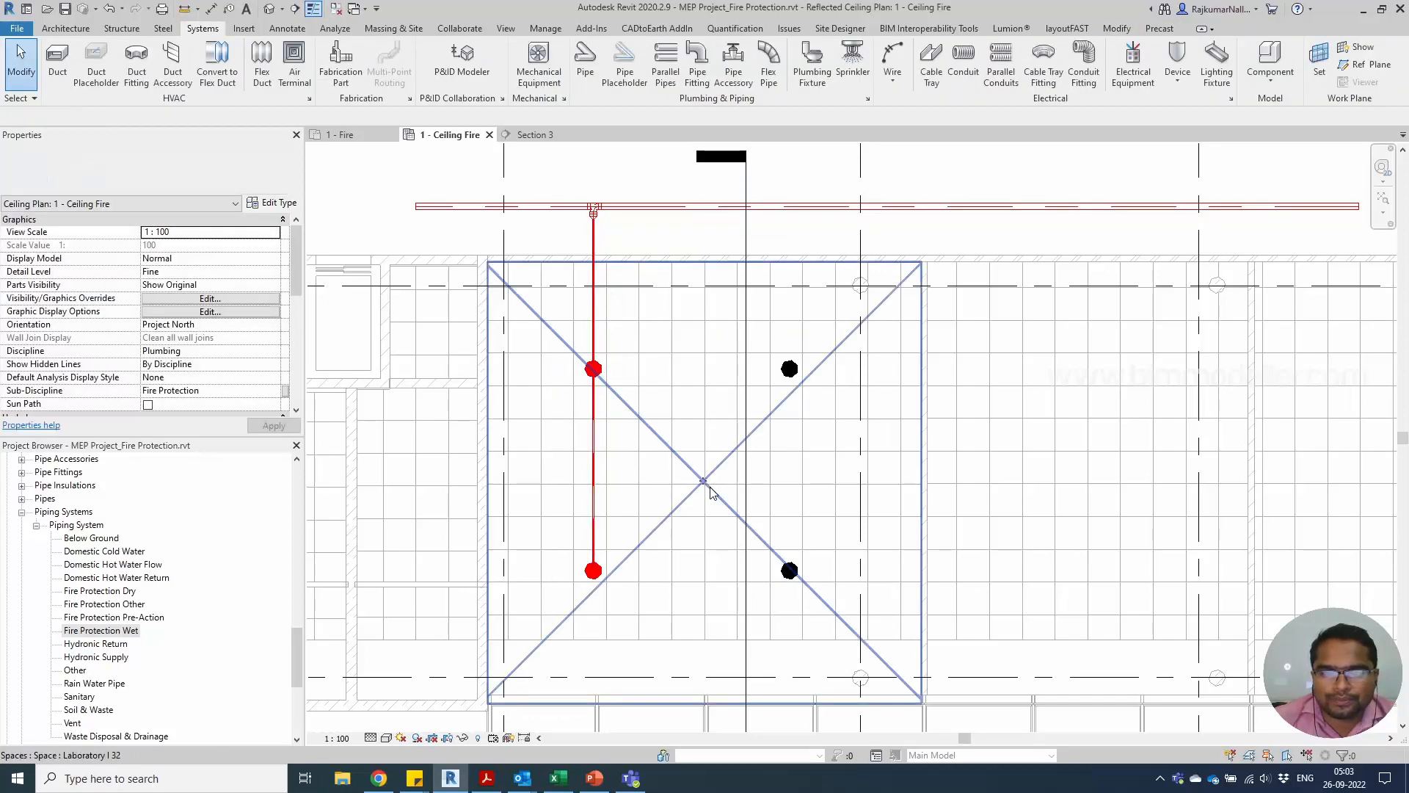
Step: Run branch piping connecting the lower-right and upper-right sprinklers to the left branch
left_click(789, 571)
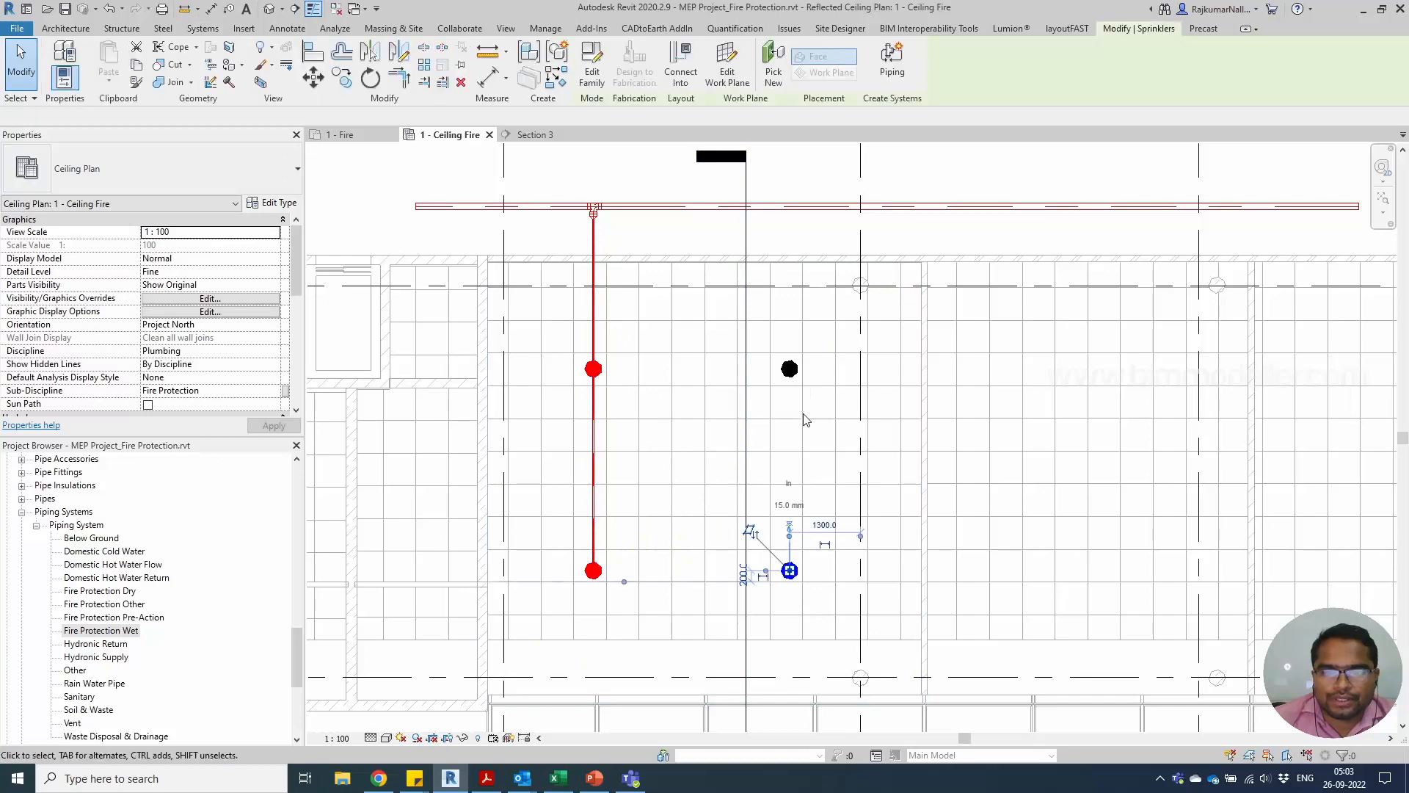
left_click(789, 369)
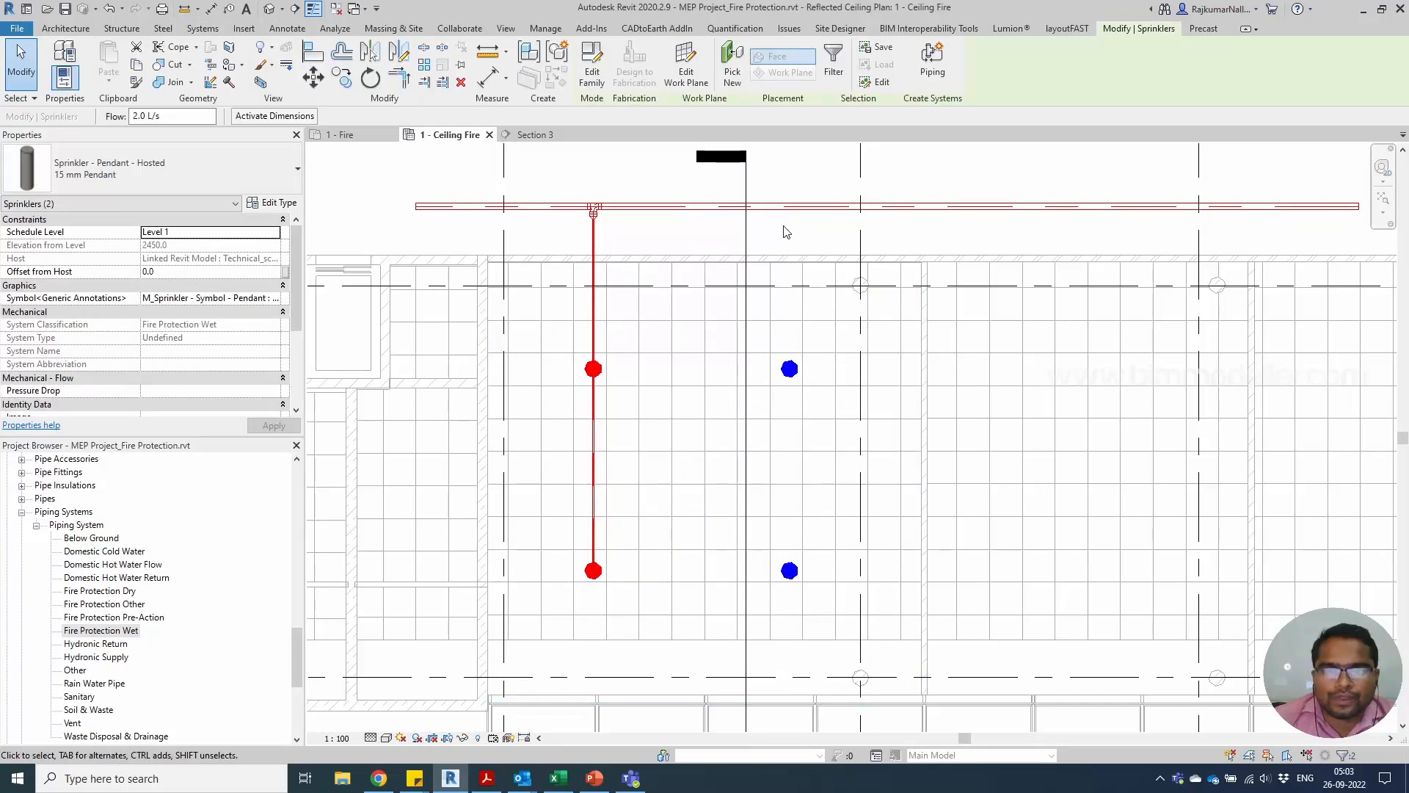
left_click(789, 569)
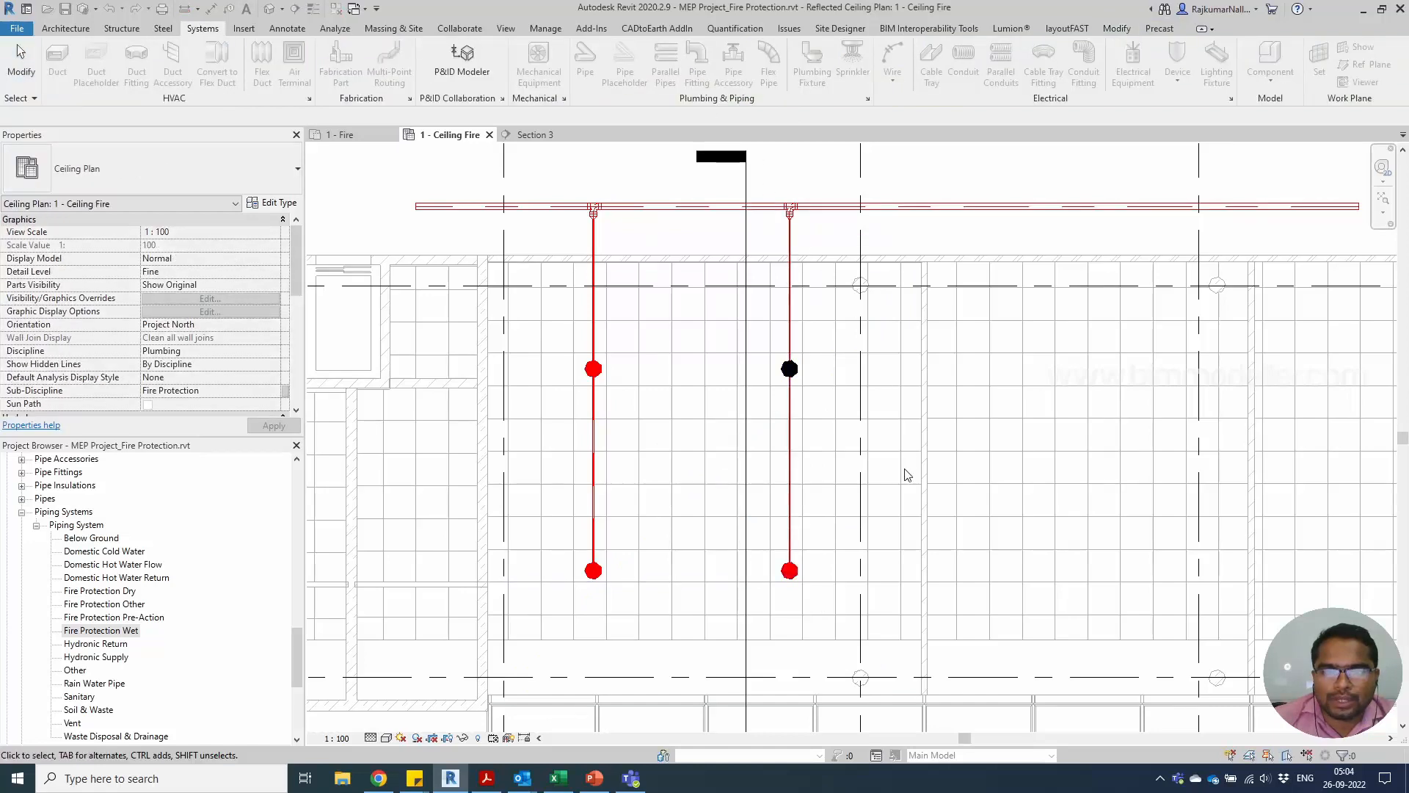
left_click(789, 369)
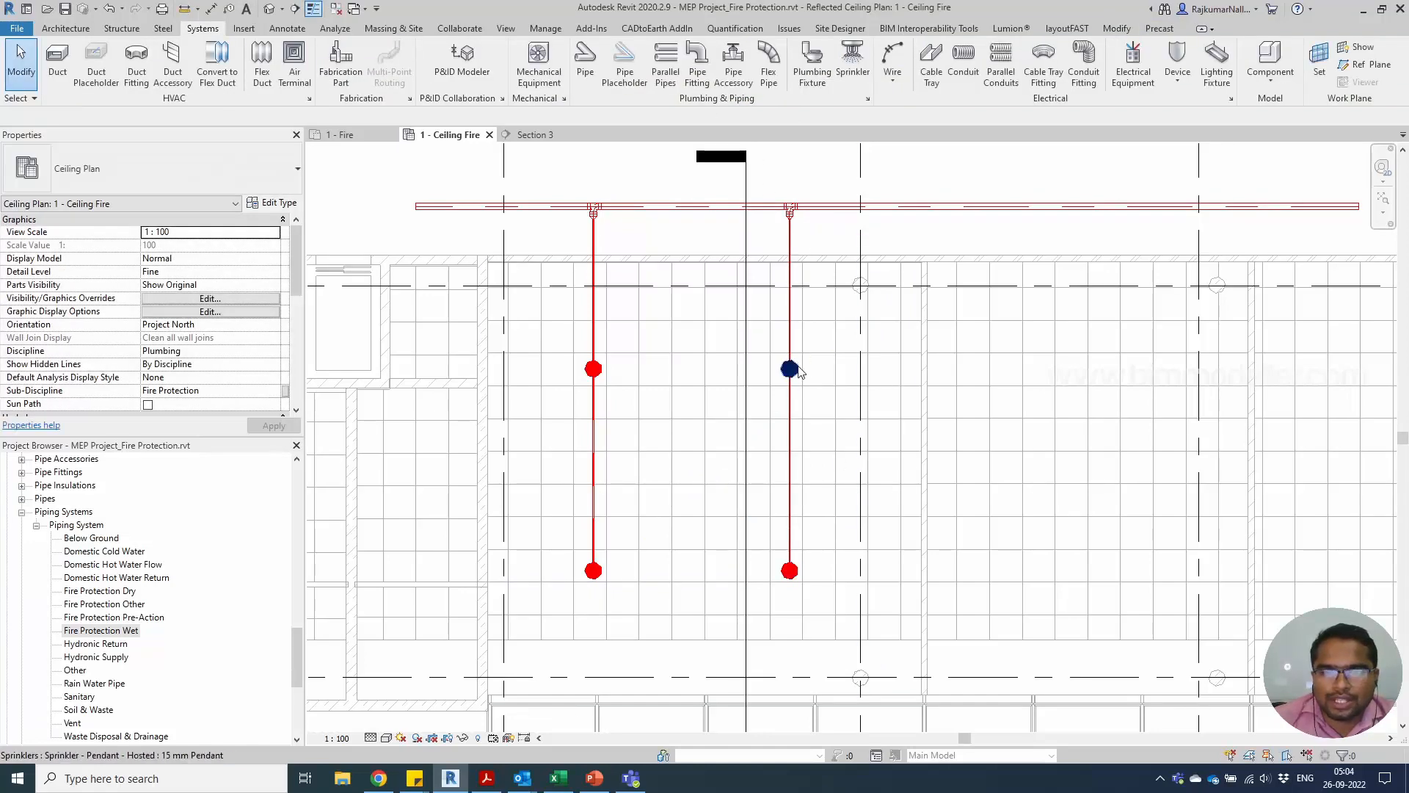
left_click(789, 368)
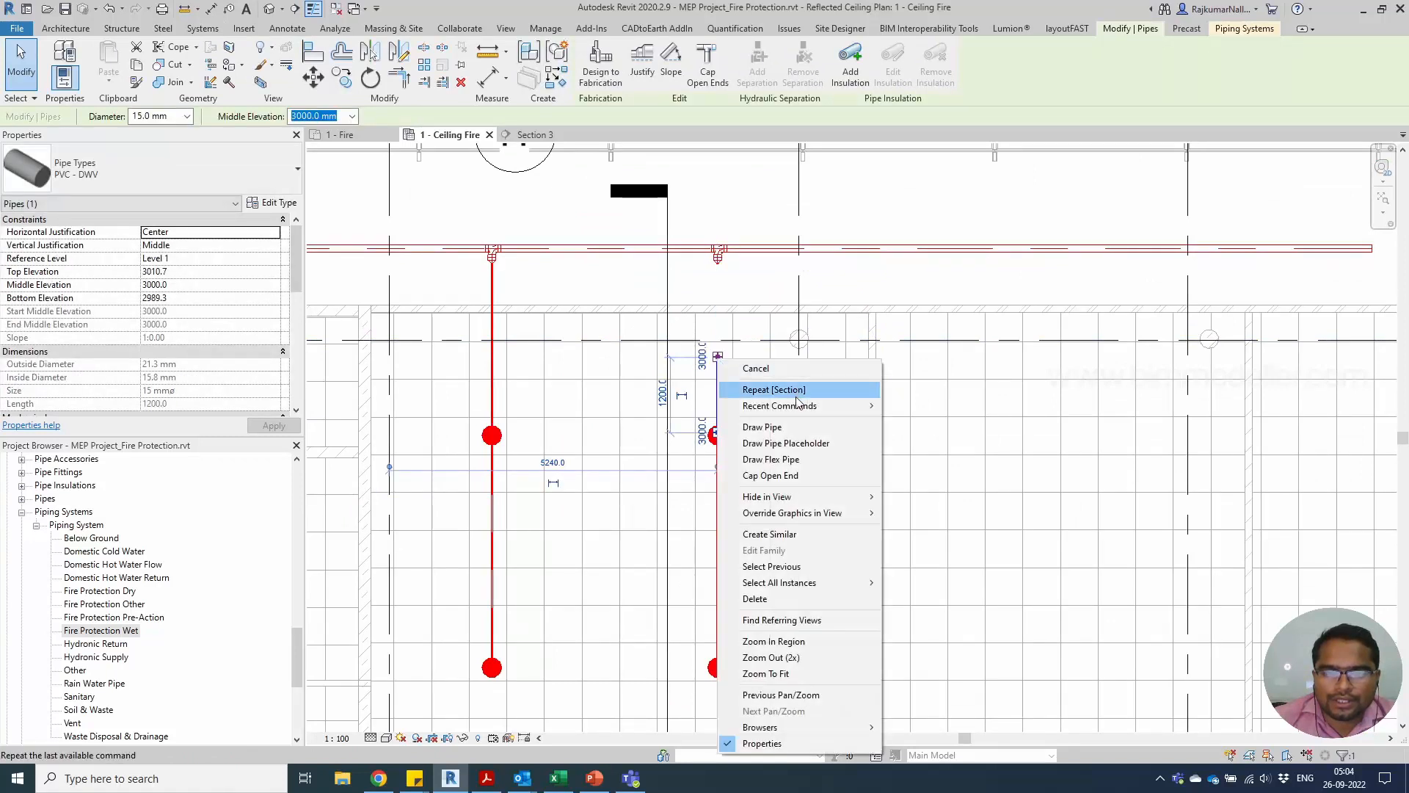
left_click(762, 428)
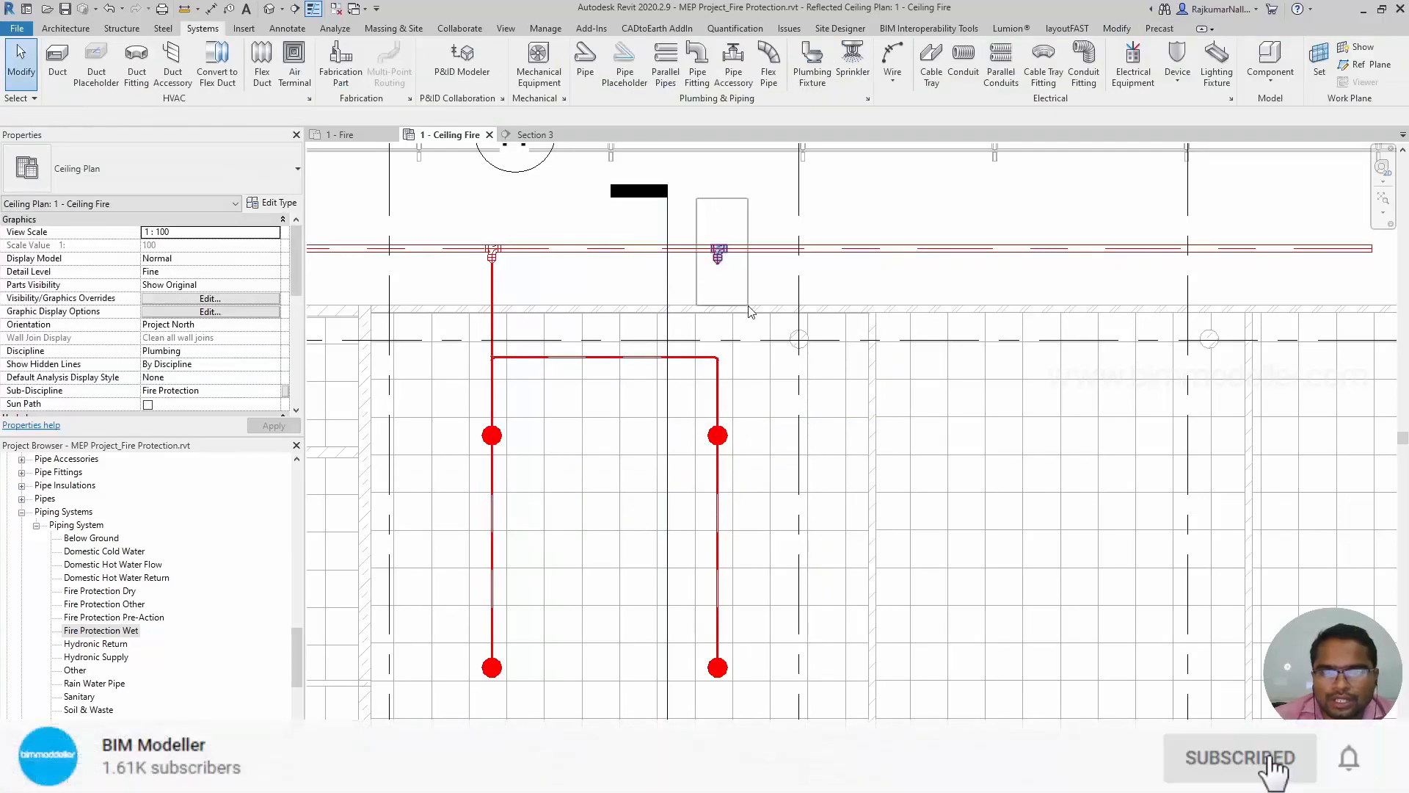
Step: Select the right-hand portion of the red main pipe
left_click(737, 249)
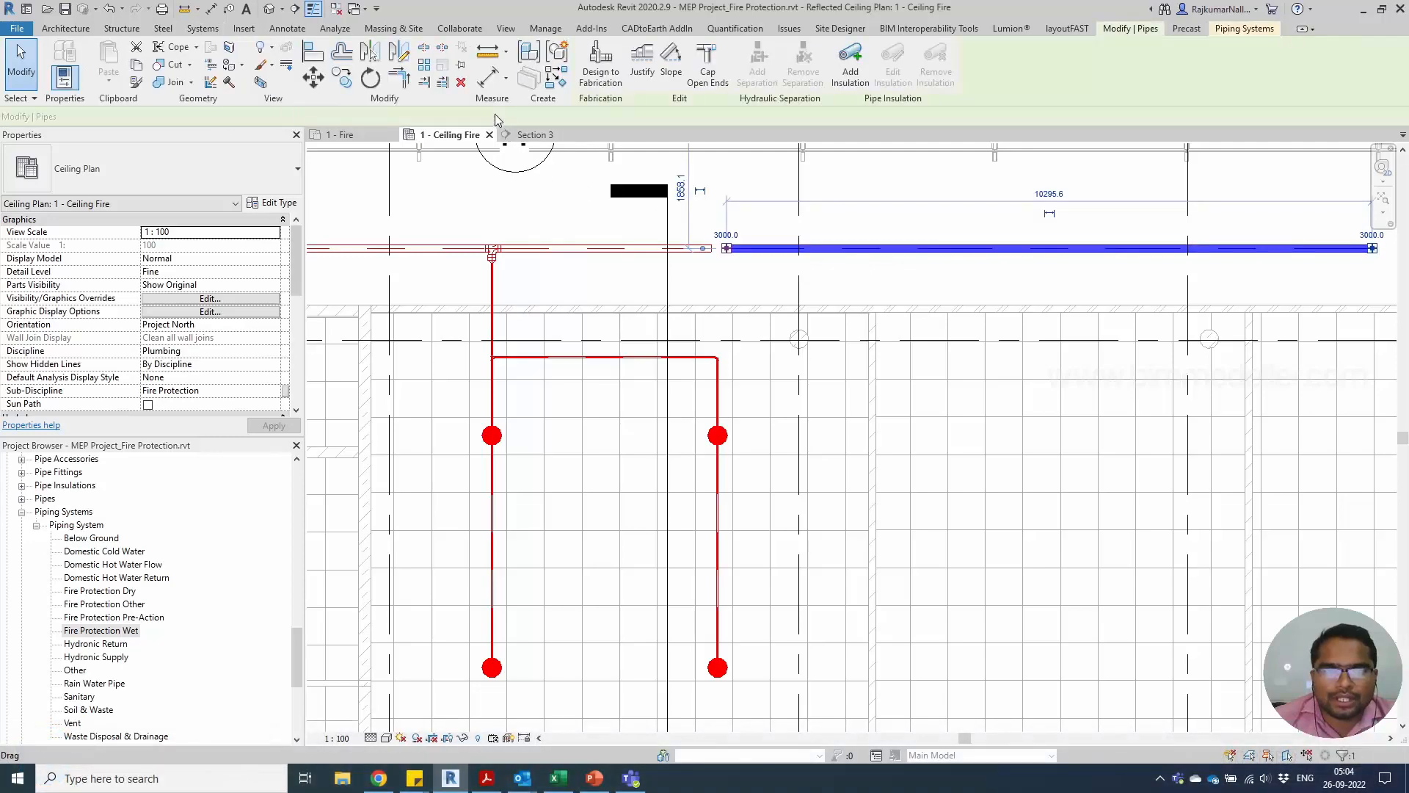
mouse_move(400, 76)
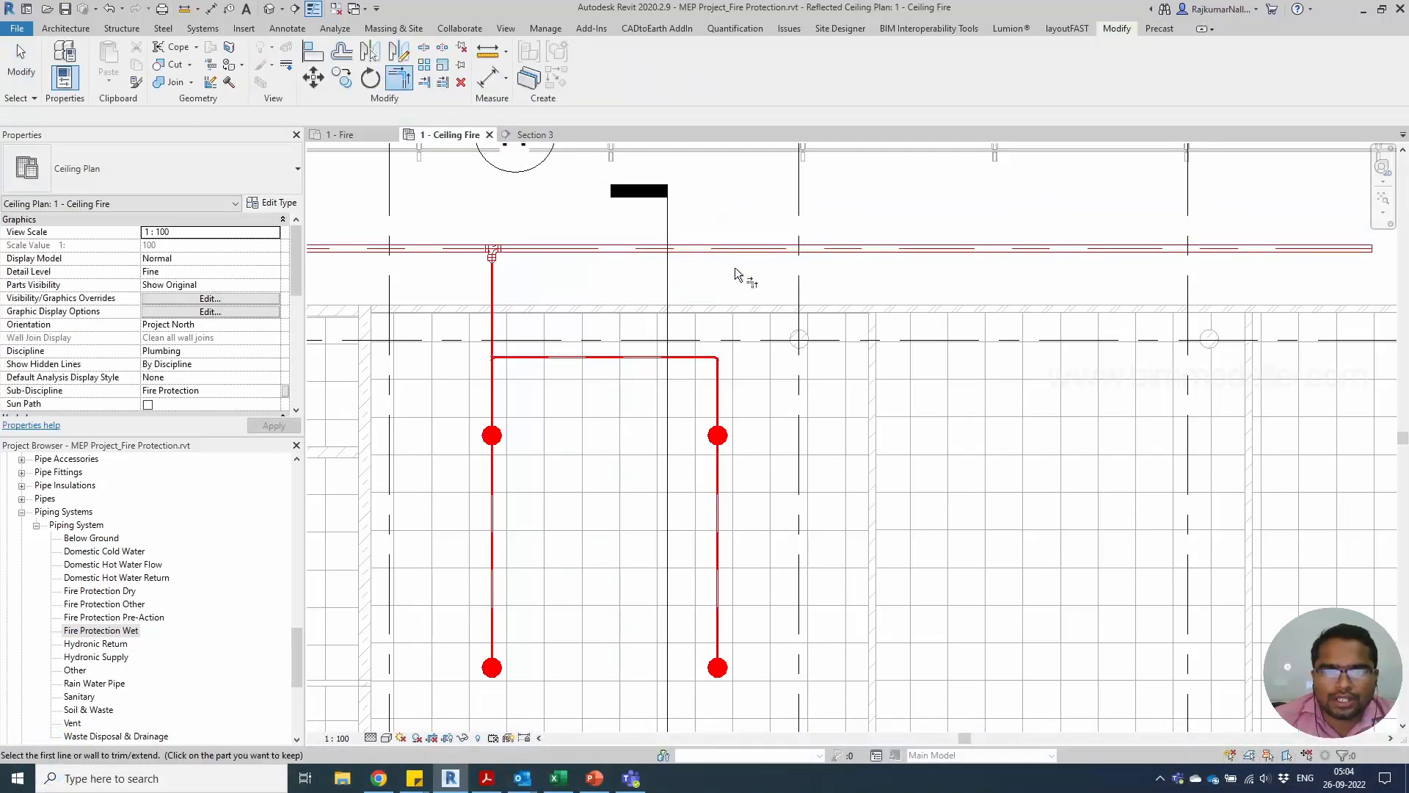
mouse_move(717, 436)
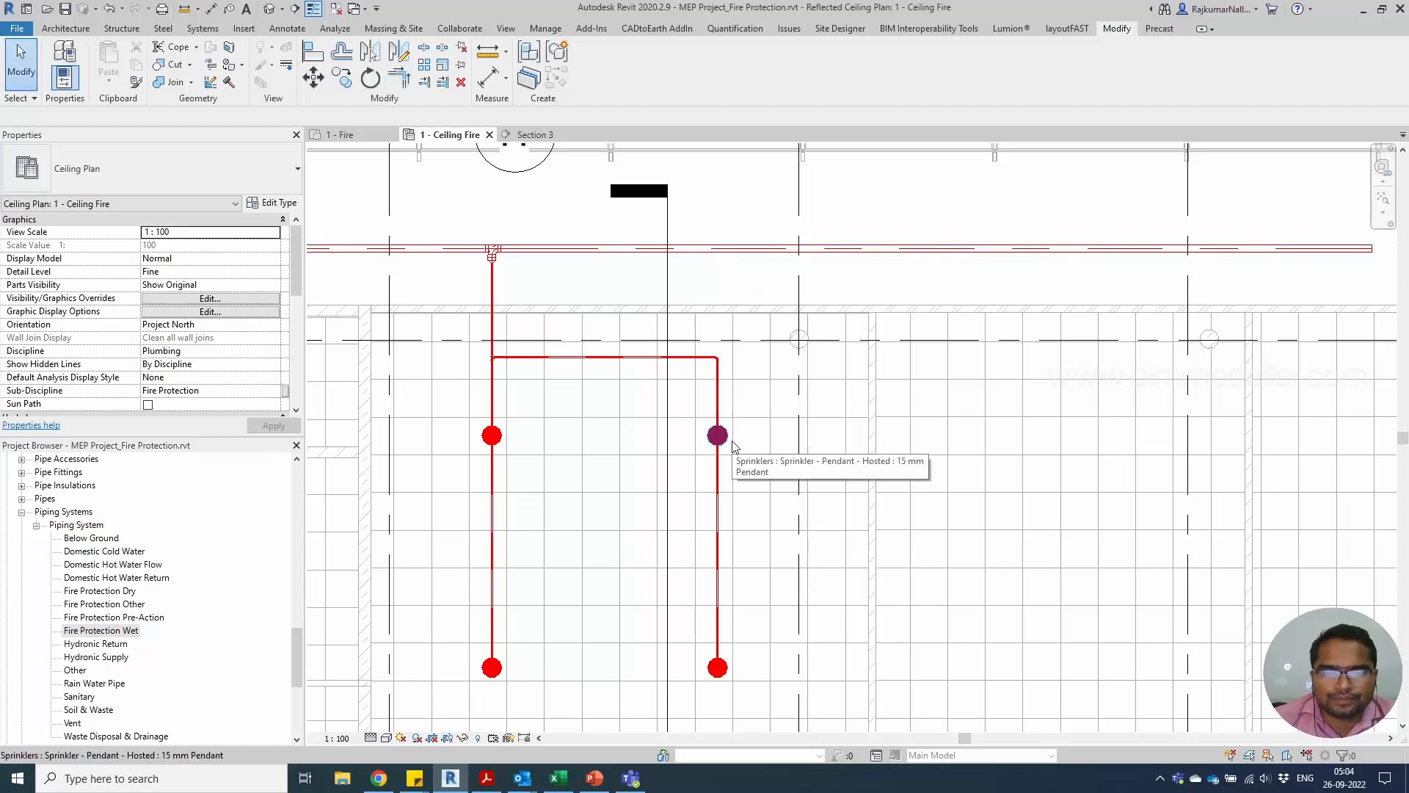
mouse_move(624, 480)
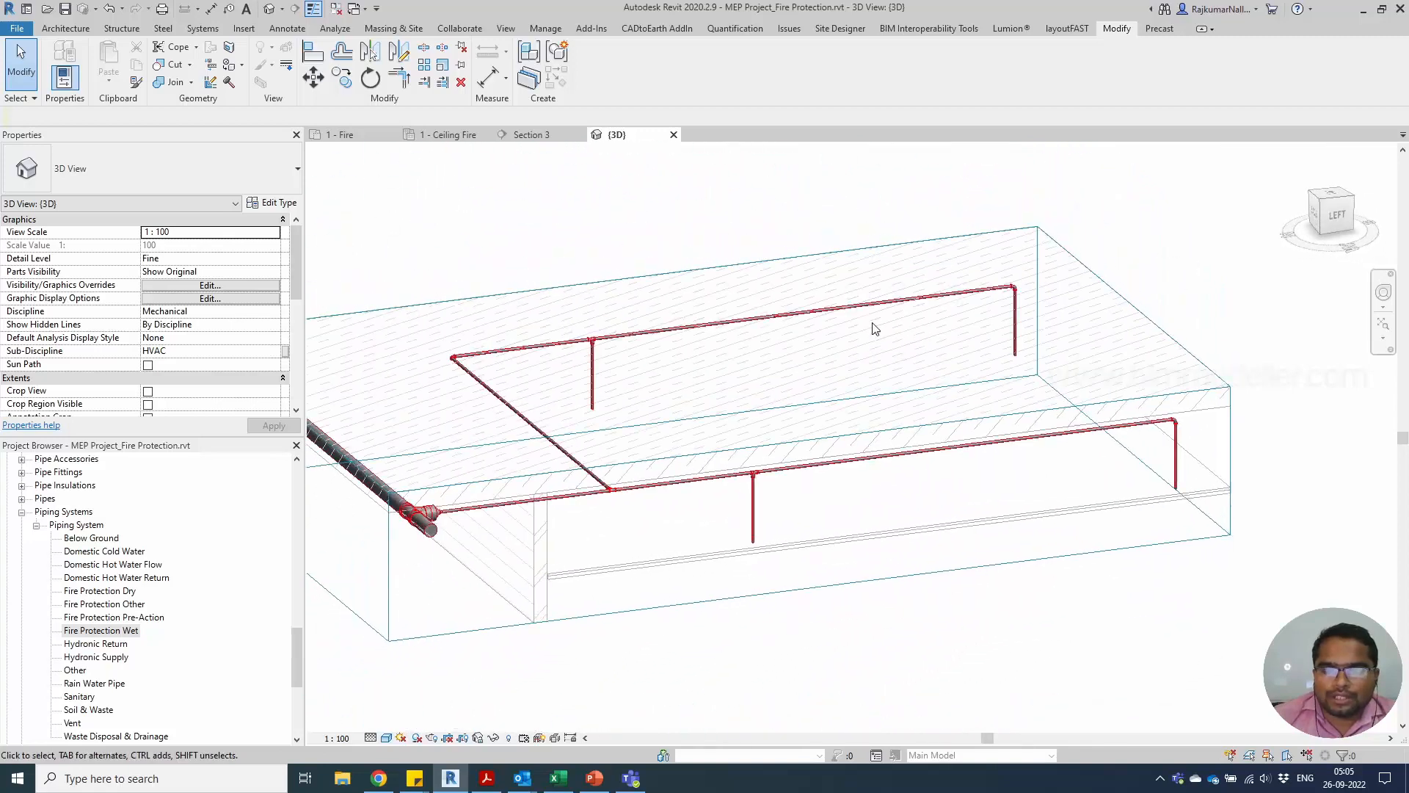
mouse_move(861, 353)
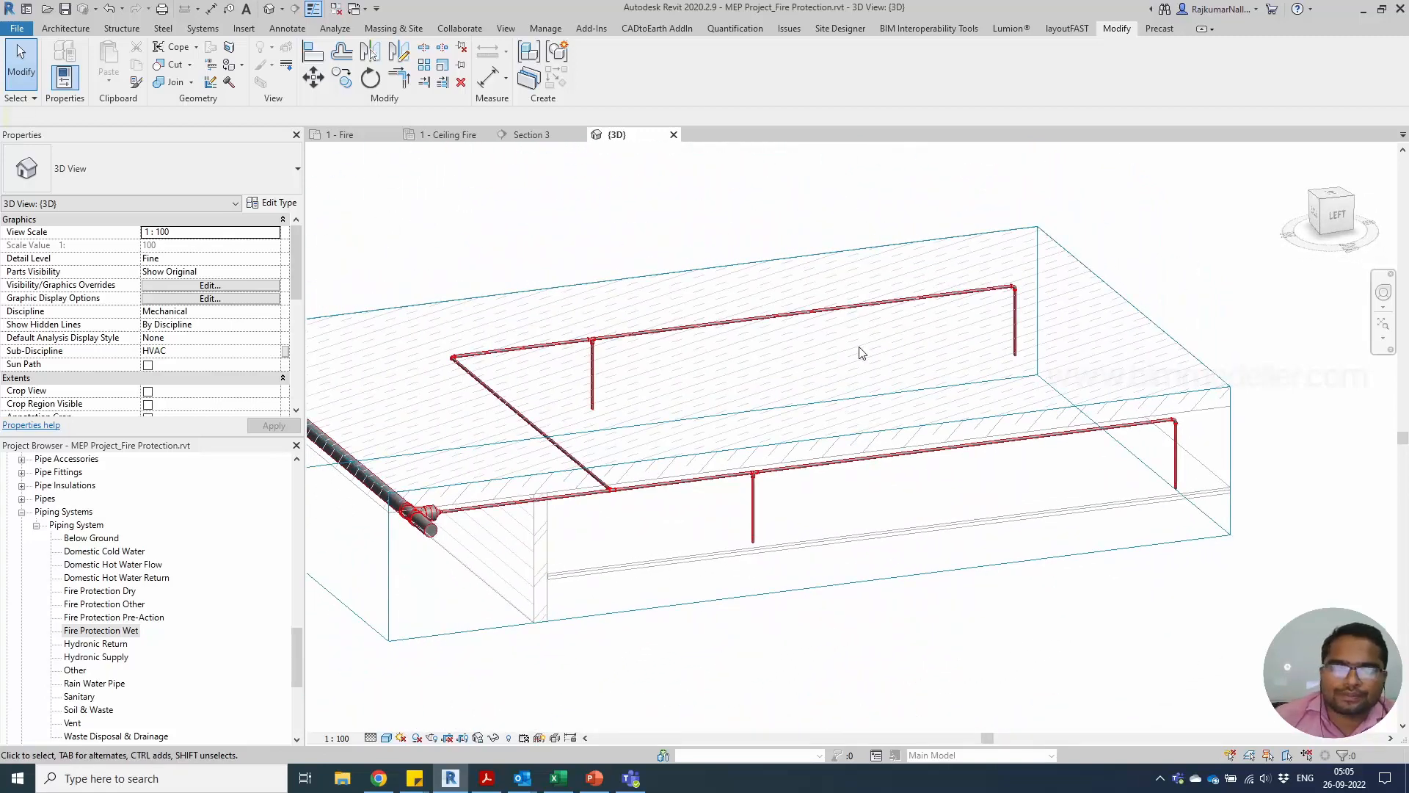
mouse_move(759, 402)
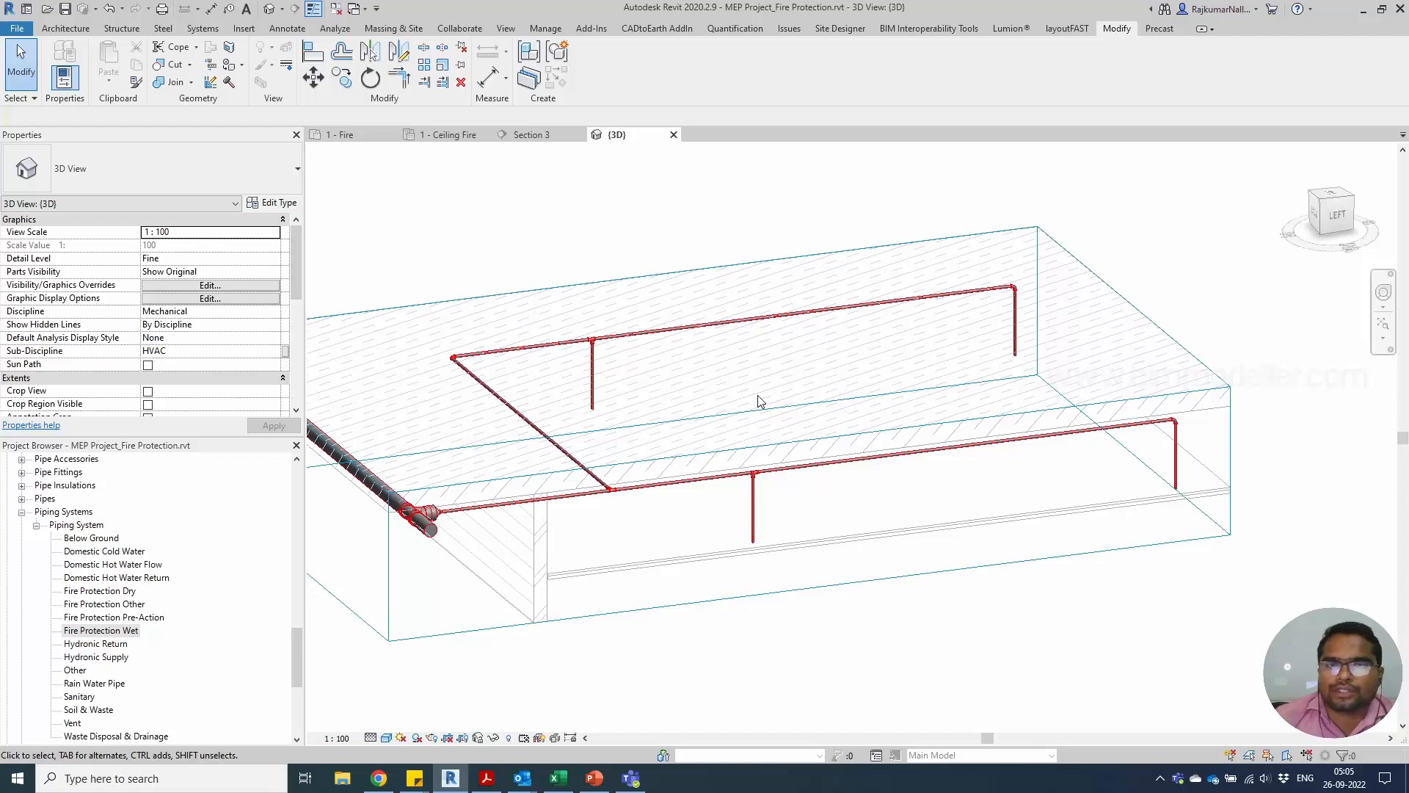